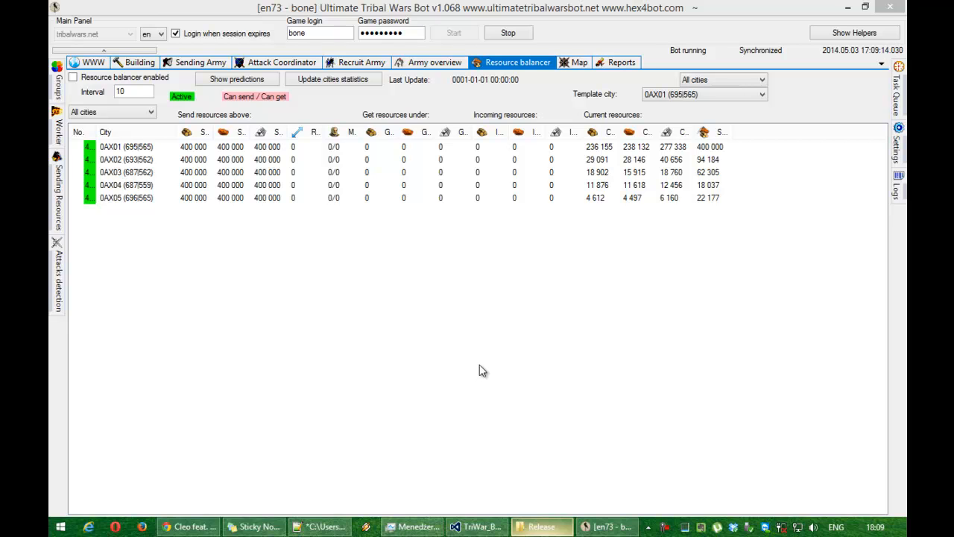
mouse_move(506, 337)
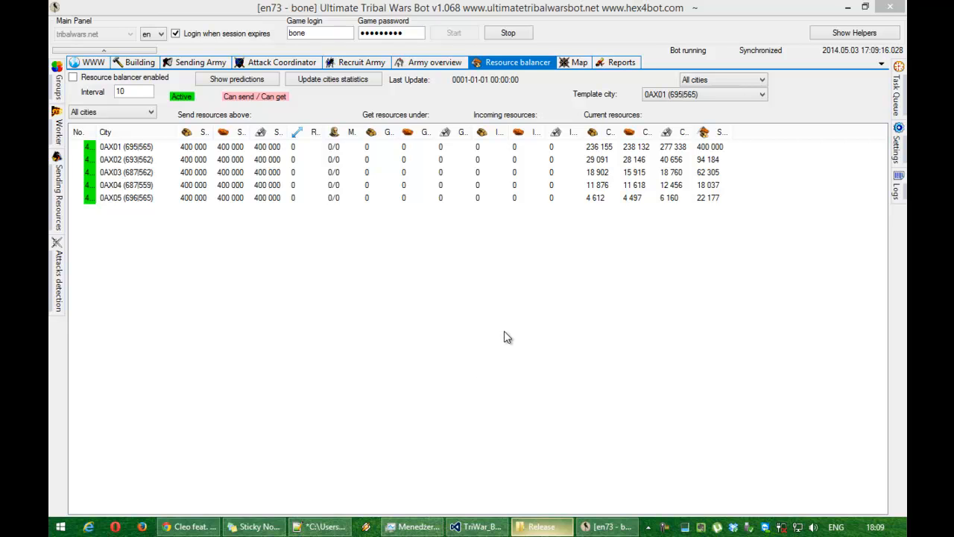
mouse_move(509, 204)
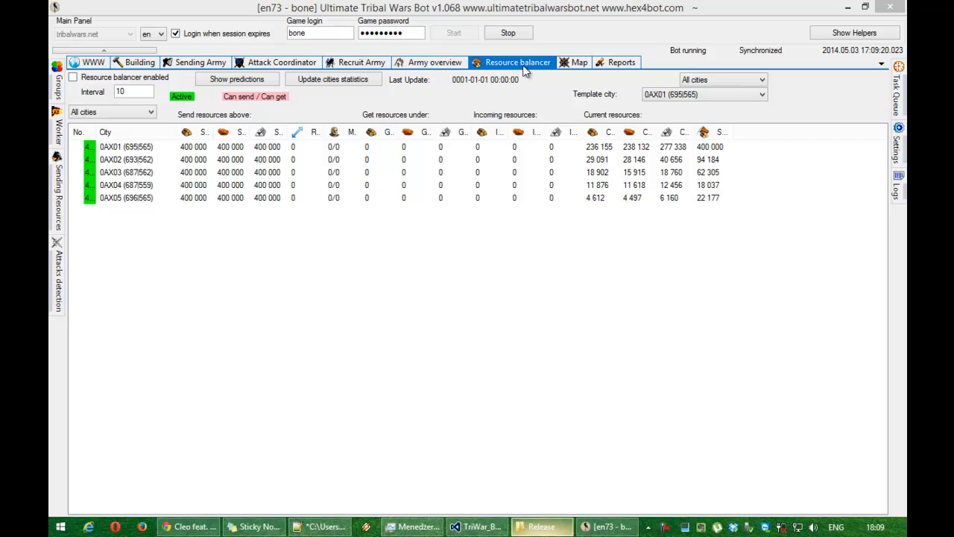
mouse_move(444, 16)
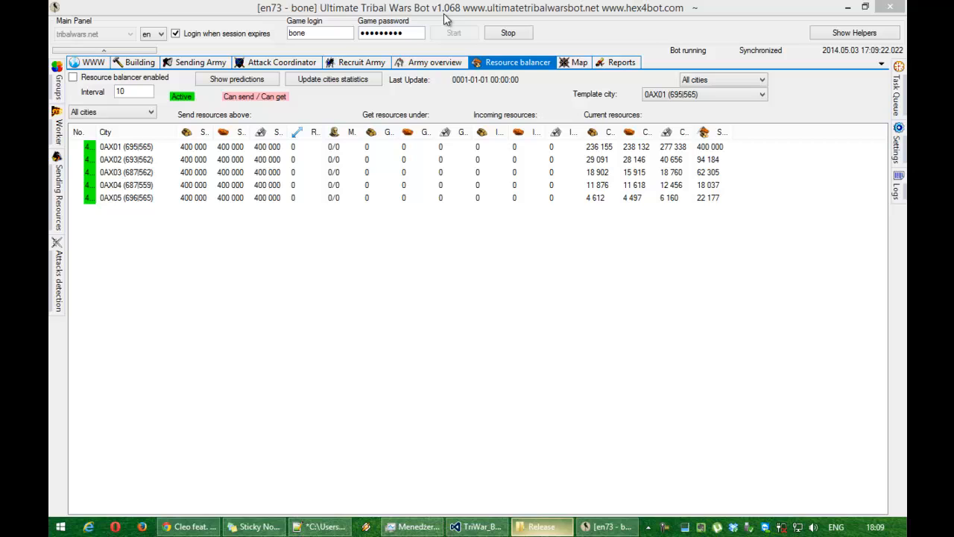
mouse_move(455, 15)
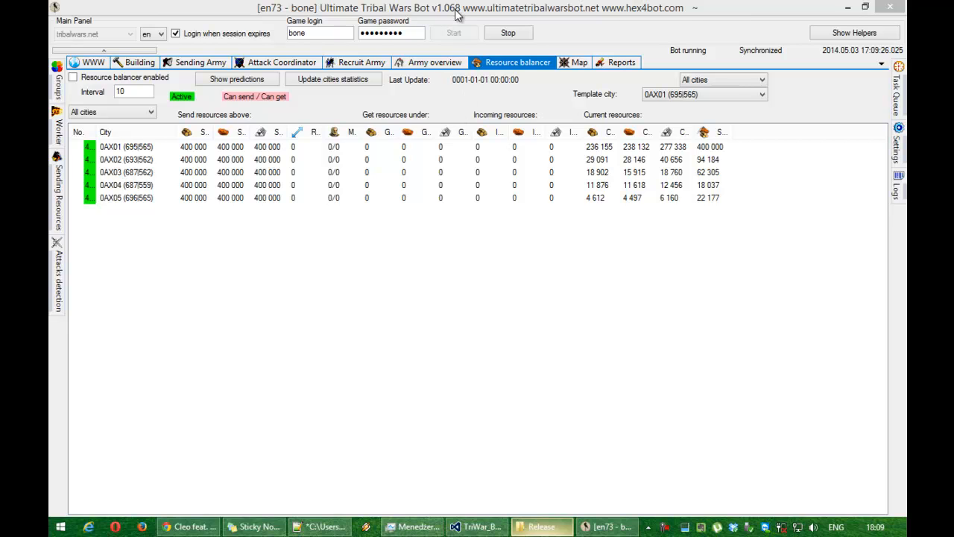
mouse_move(375, 102)
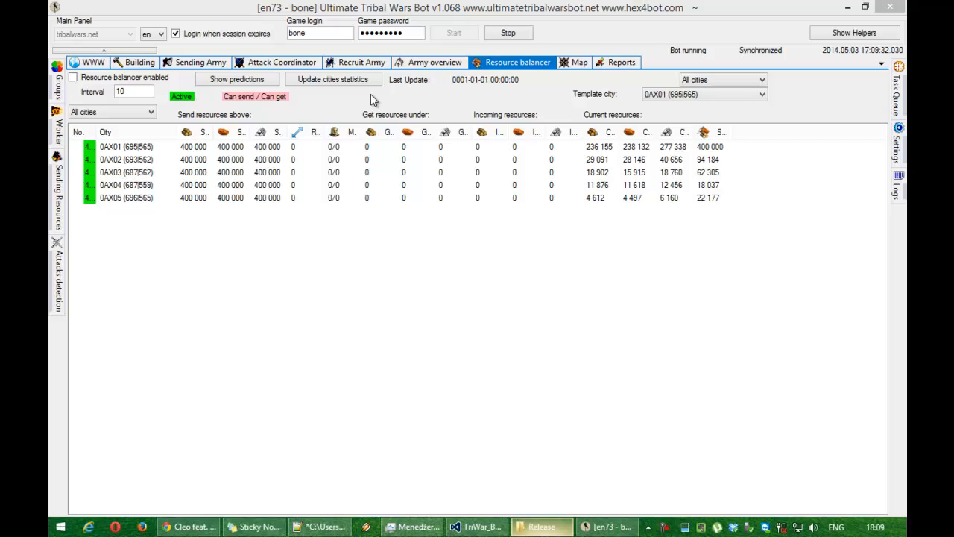
mouse_move(361, 191)
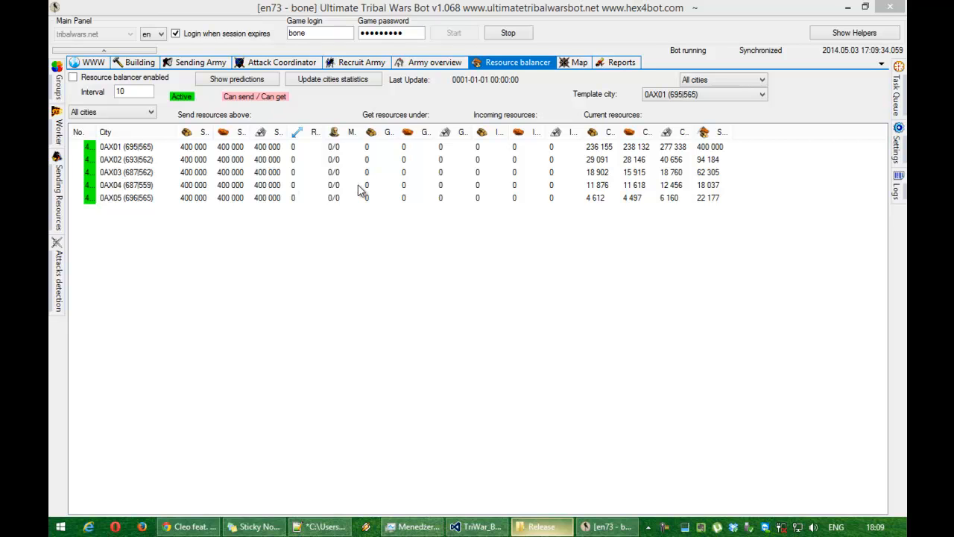
mouse_move(350, 133)
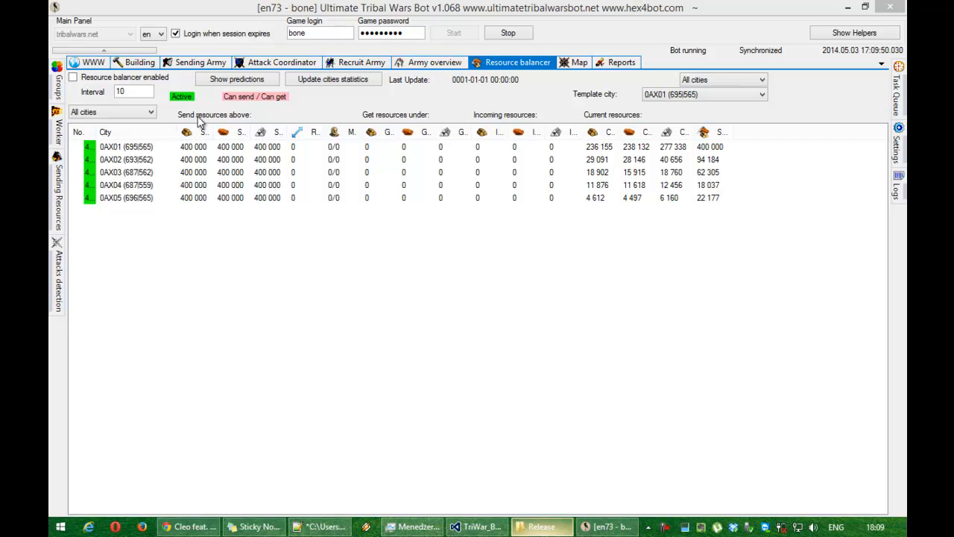
mouse_move(259, 123)
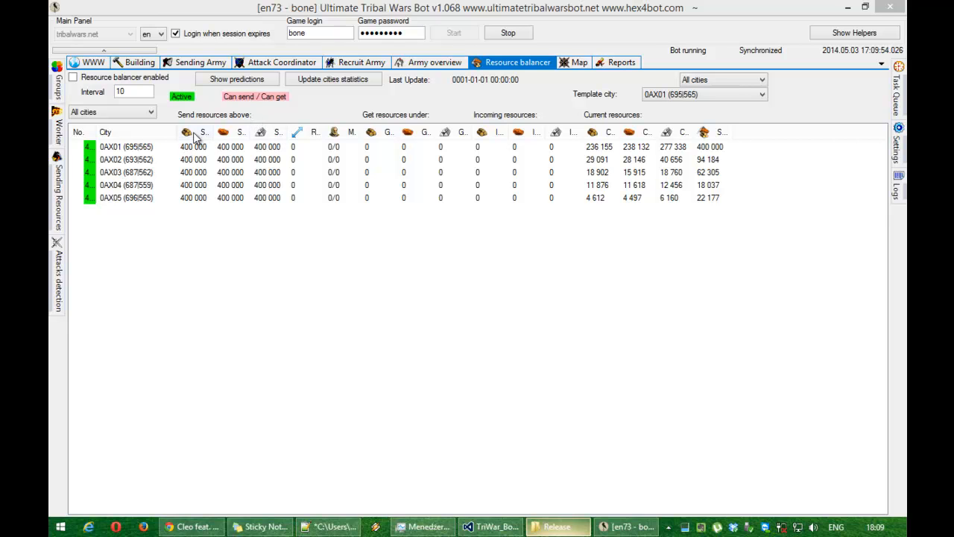
mouse_move(276, 149)
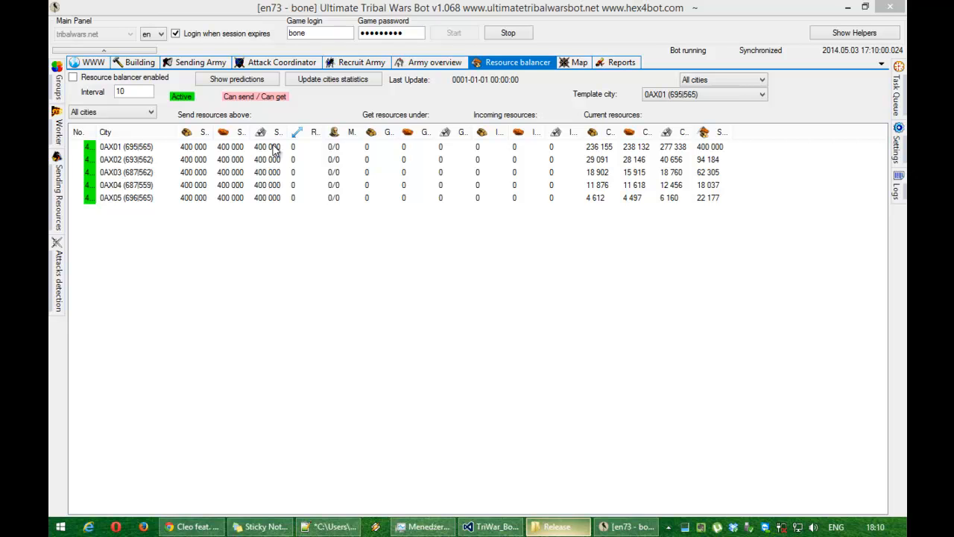
mouse_move(302, 97)
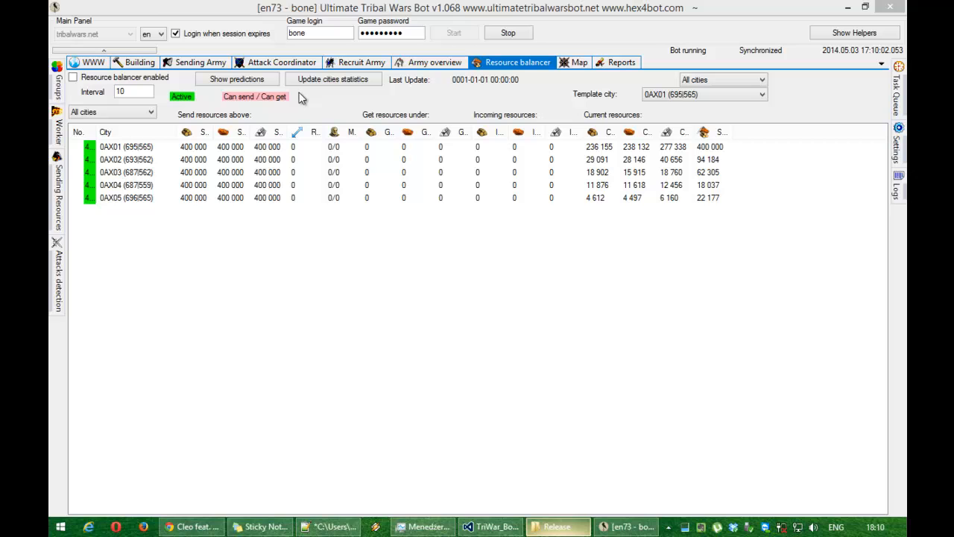
mouse_move(236, 143)
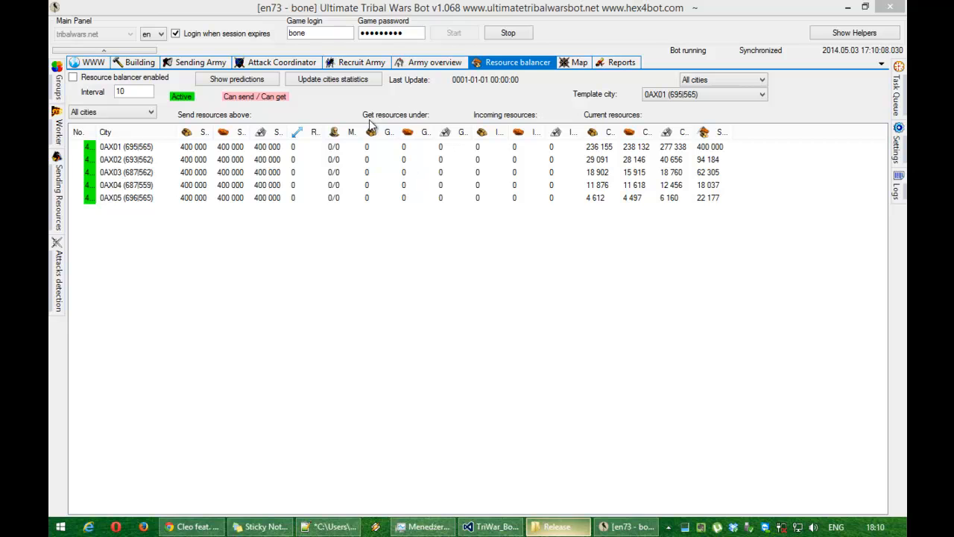
mouse_move(373, 126)
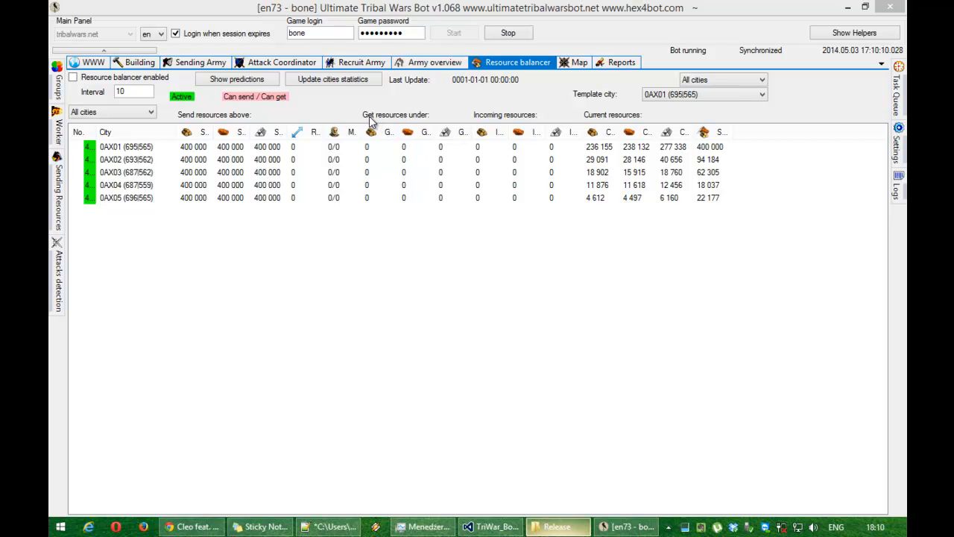
mouse_move(425, 123)
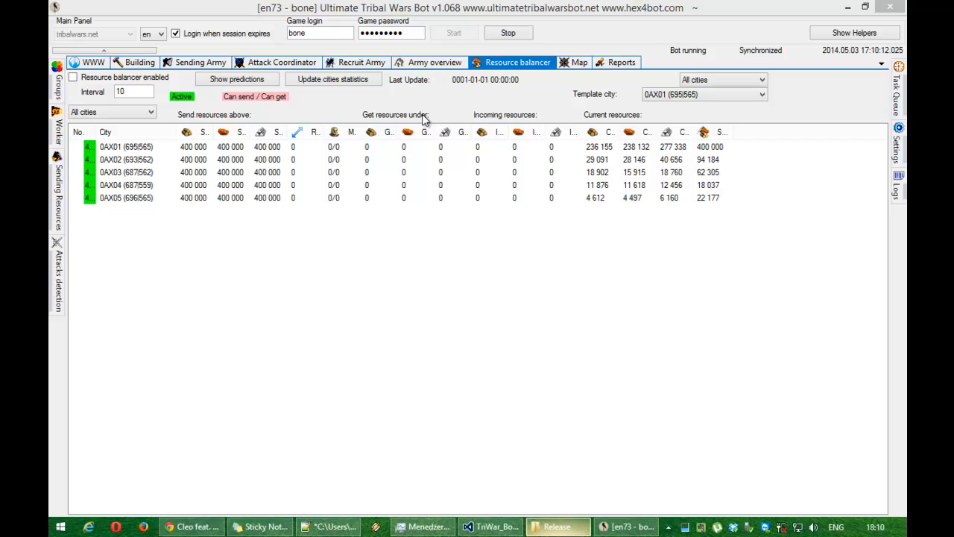
mouse_move(436, 186)
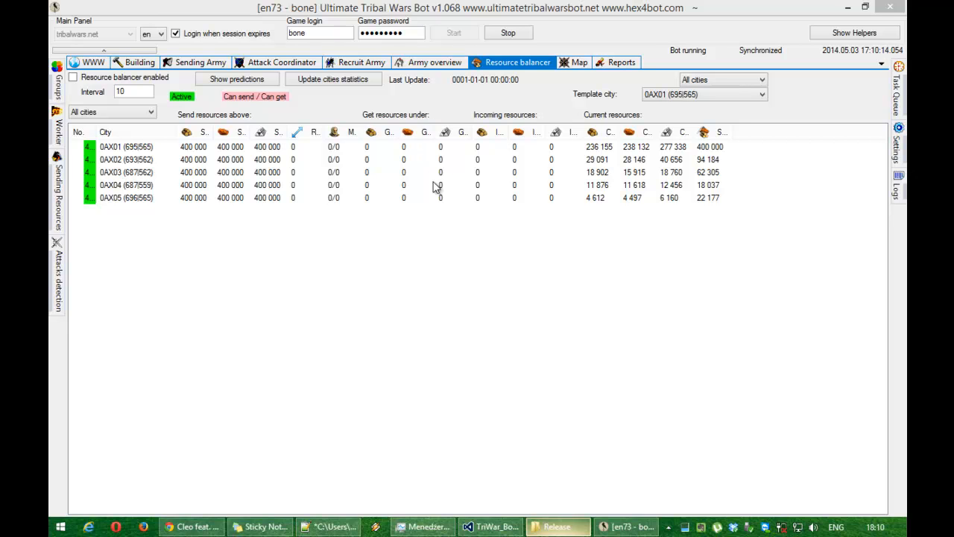
mouse_move(430, 185)
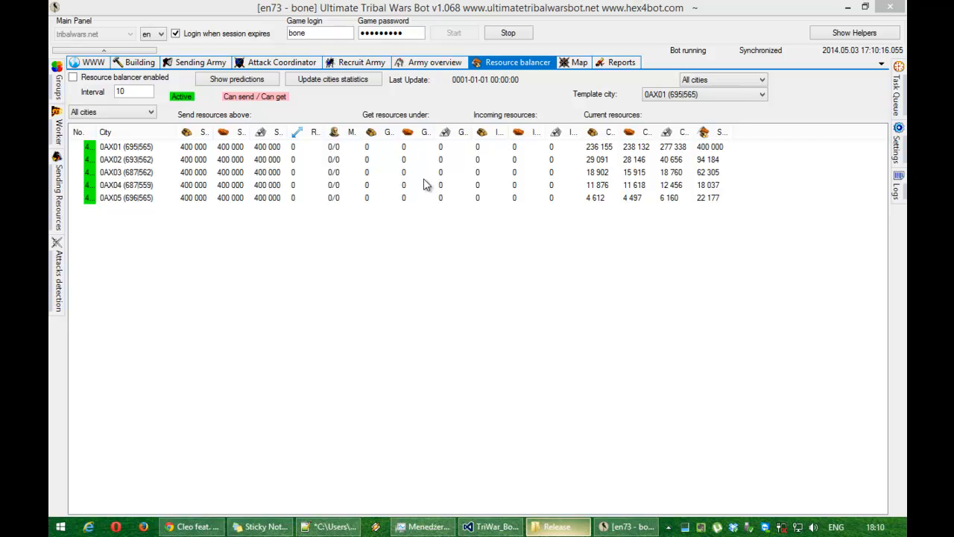
mouse_move(414, 182)
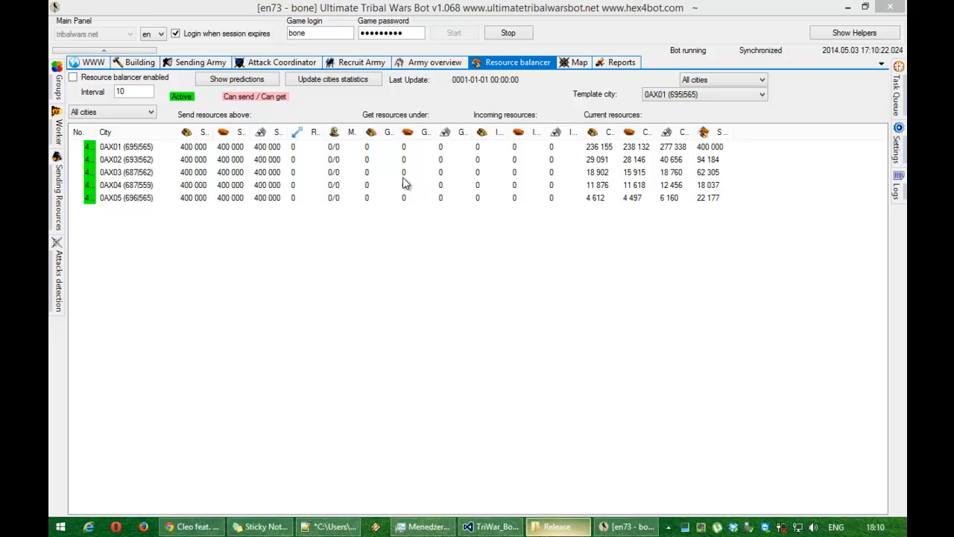
mouse_move(419, 177)
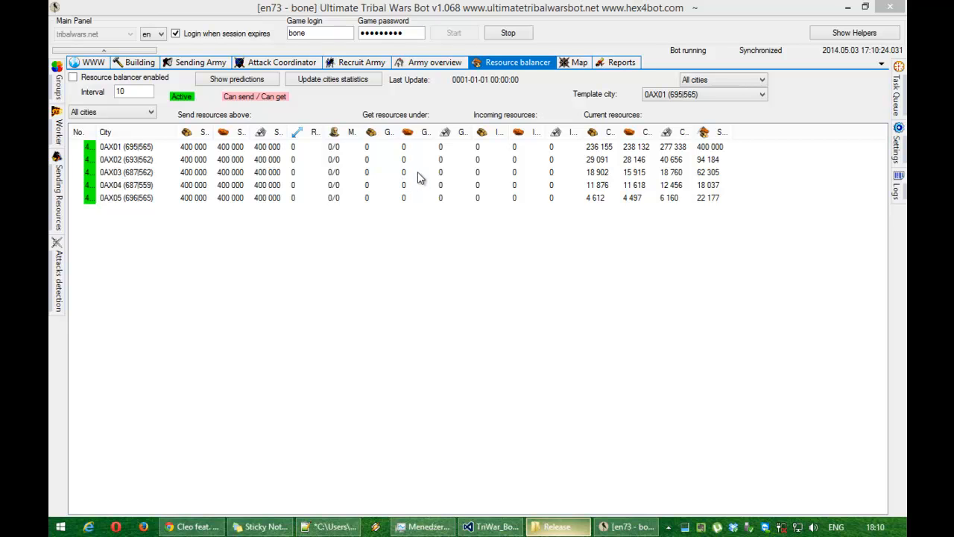
mouse_move(414, 173)
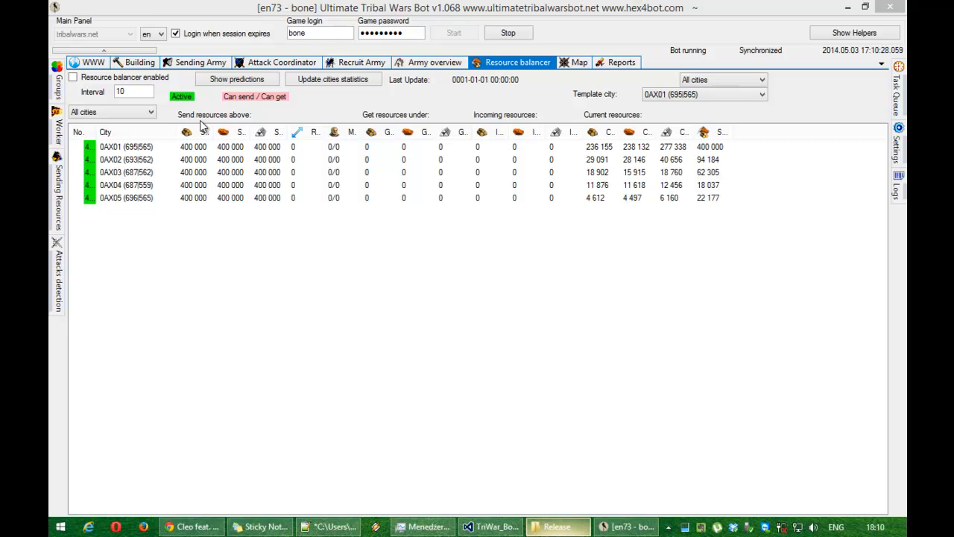
mouse_move(257, 161)
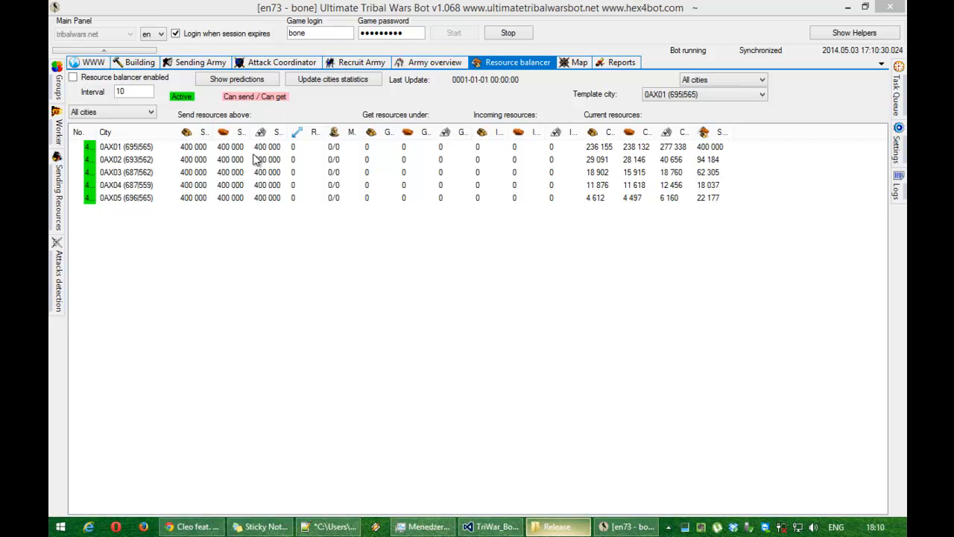
mouse_move(232, 163)
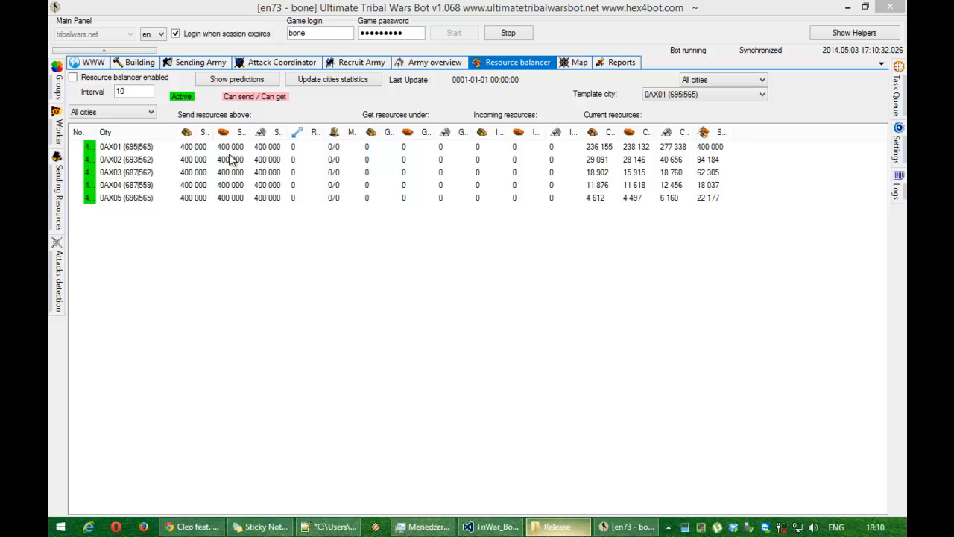
mouse_move(223, 132)
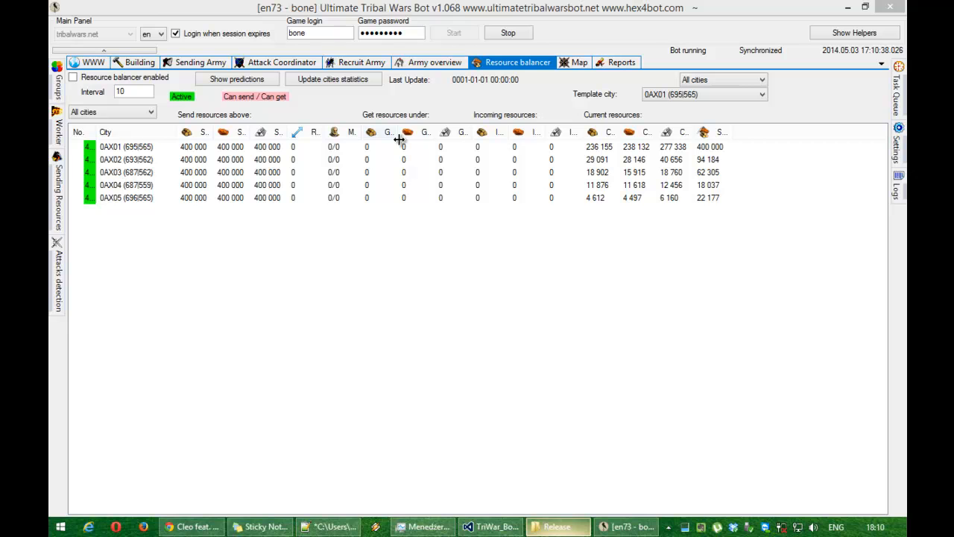
mouse_move(505, 133)
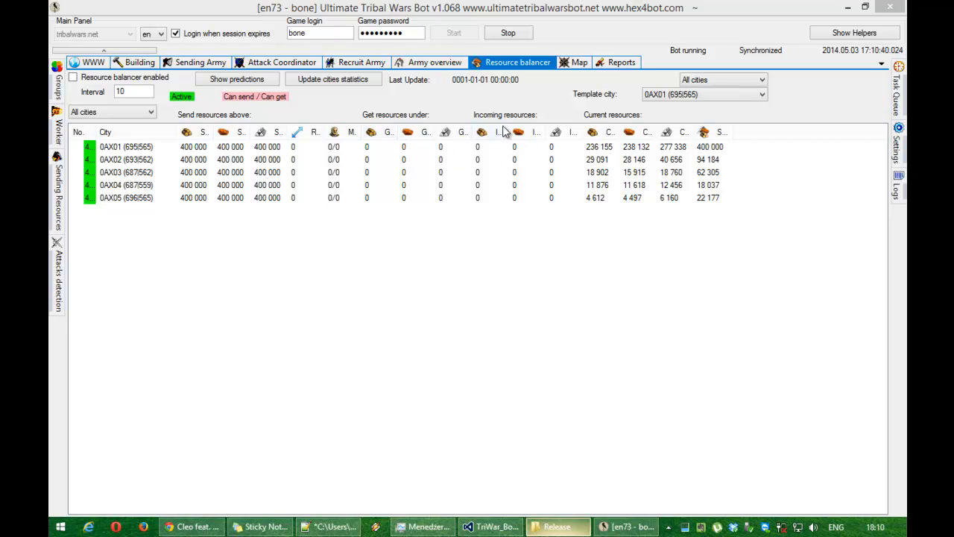
mouse_move(525, 148)
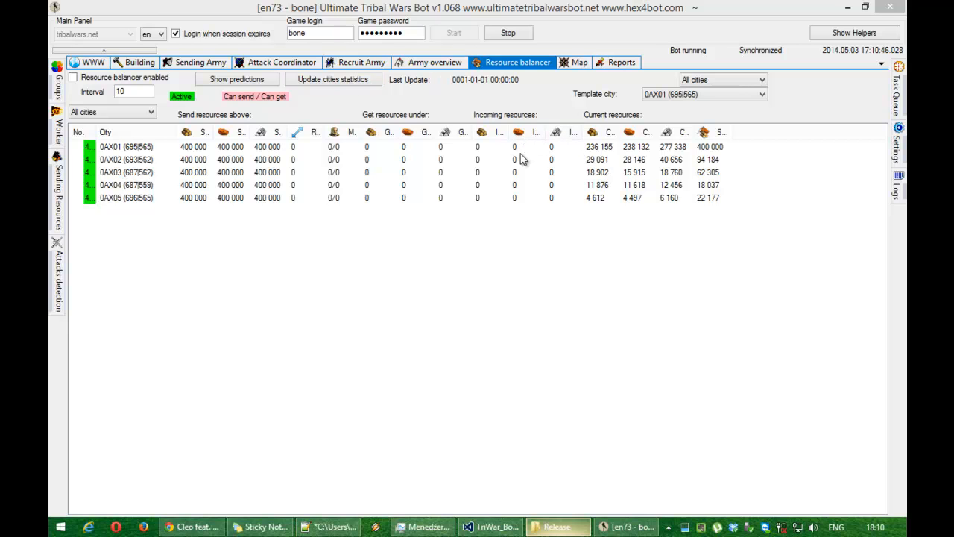
mouse_move(542, 108)
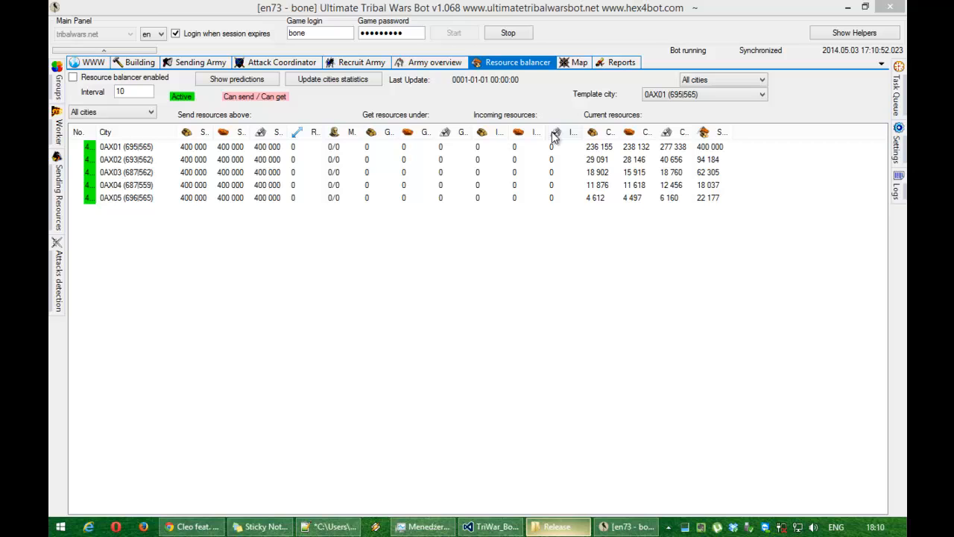
mouse_move(611, 133)
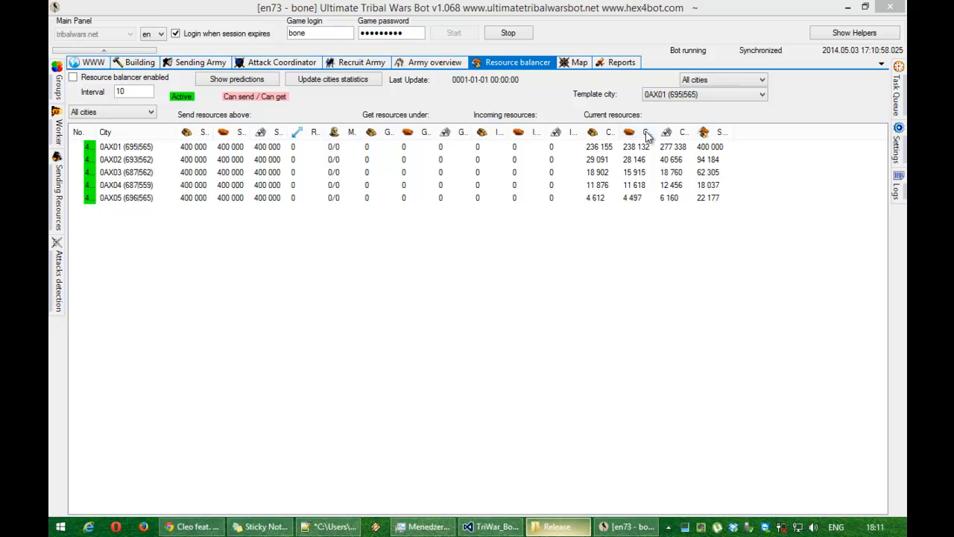
mouse_move(325, 152)
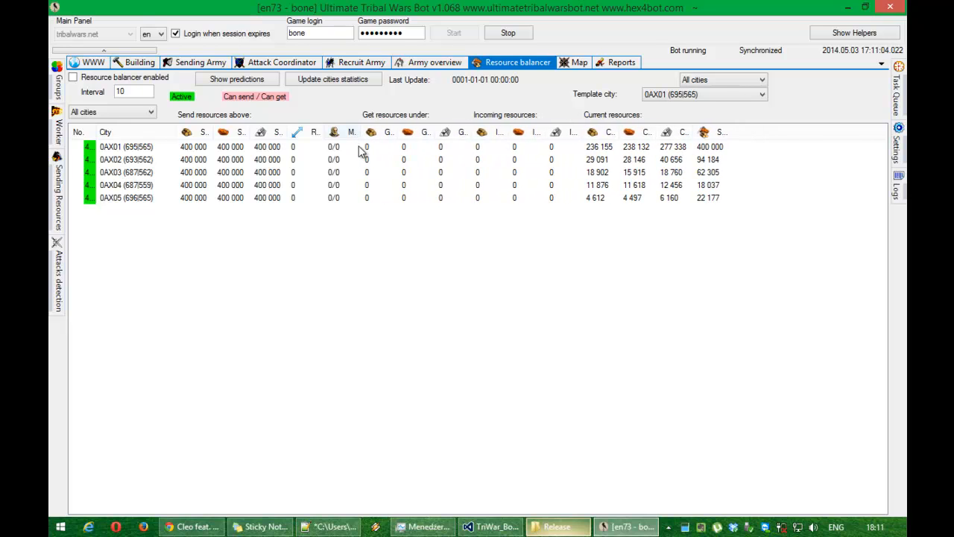
mouse_move(350, 167)
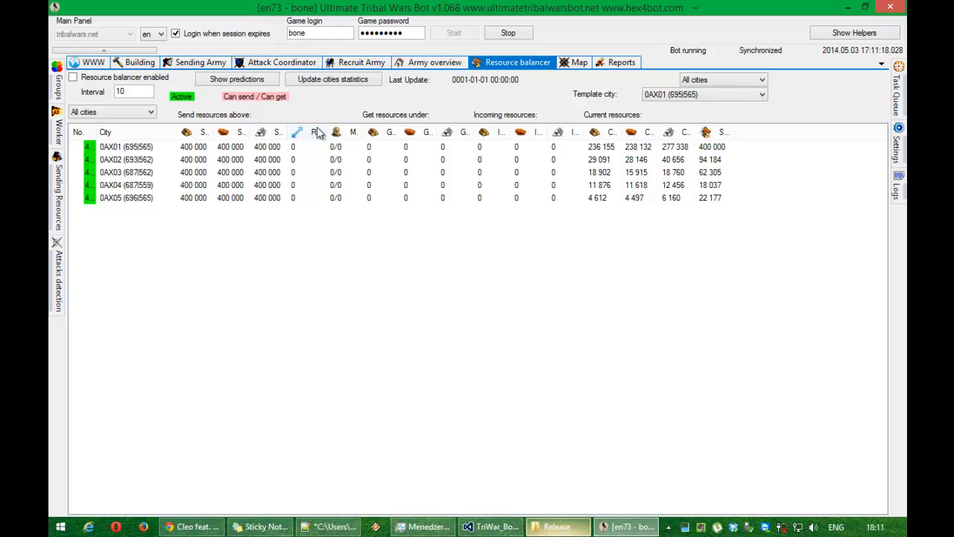
mouse_move(336, 101)
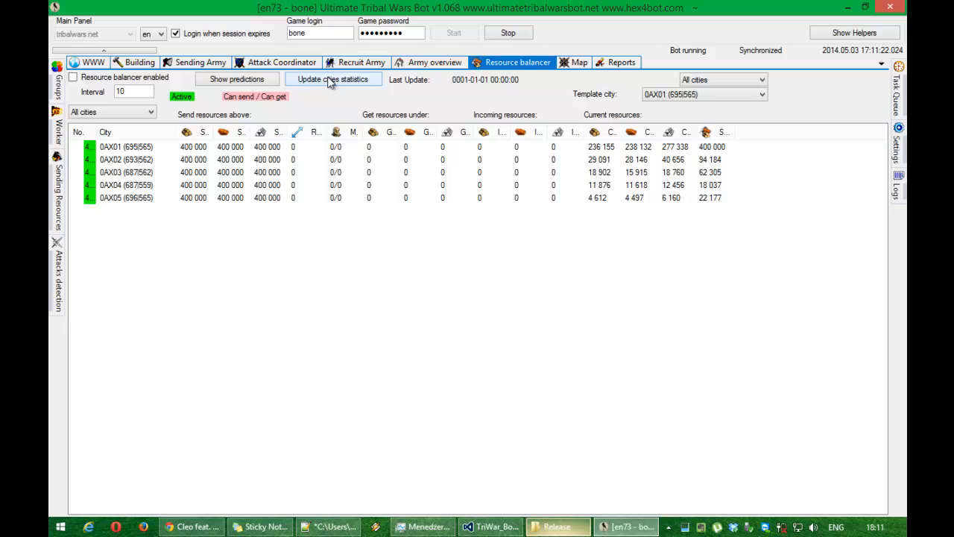
Refresh all villages' statistics and watch the log as it checks city 0AX01.
left_click(334, 79)
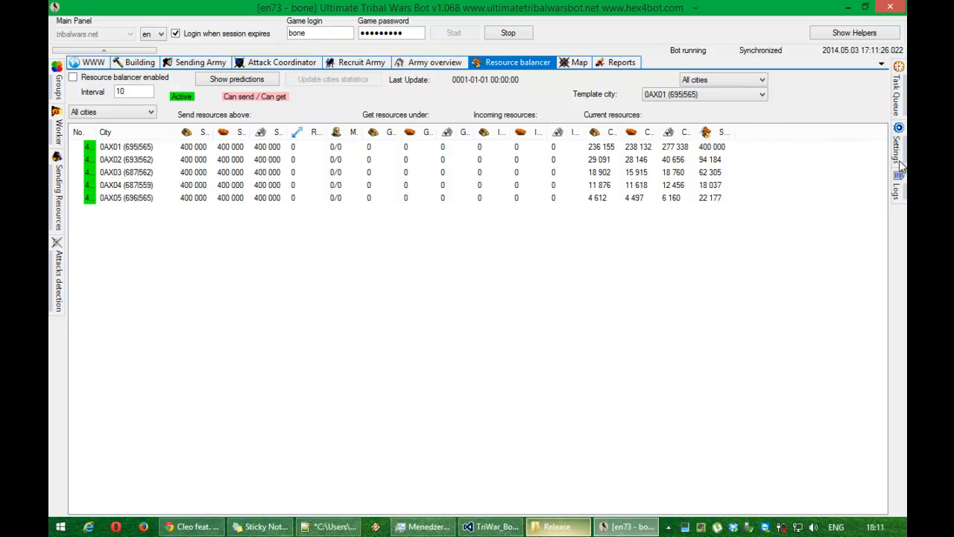
left_click(897, 176)
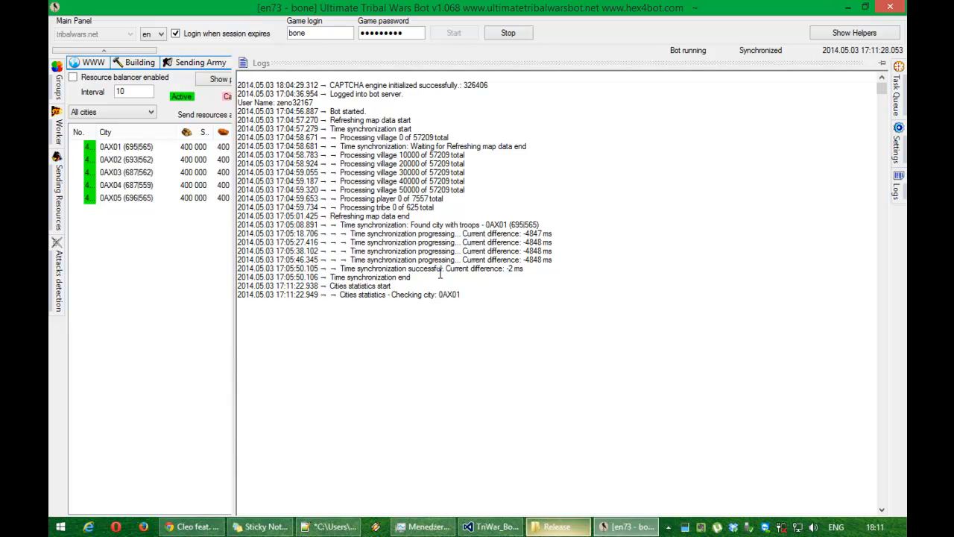
mouse_move(233, 173)
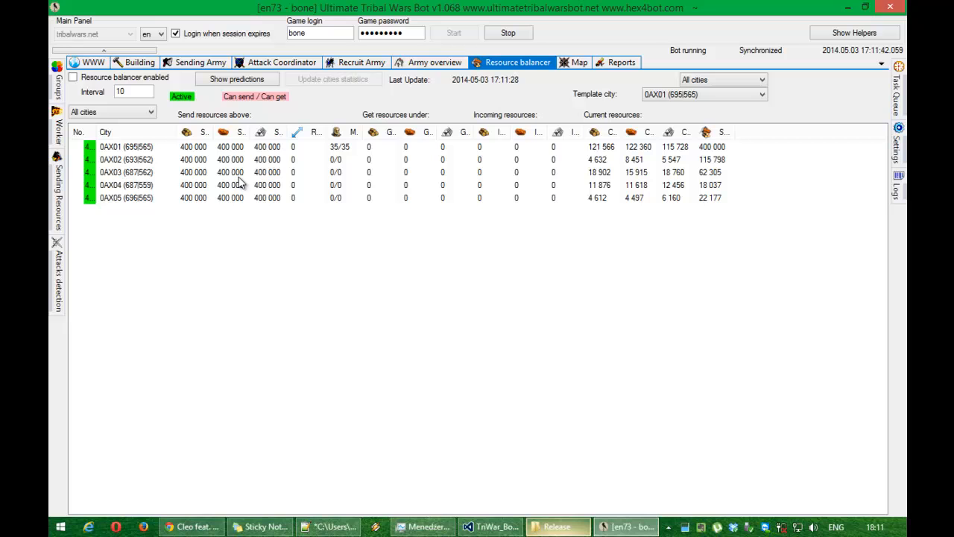
right_click(127, 160)
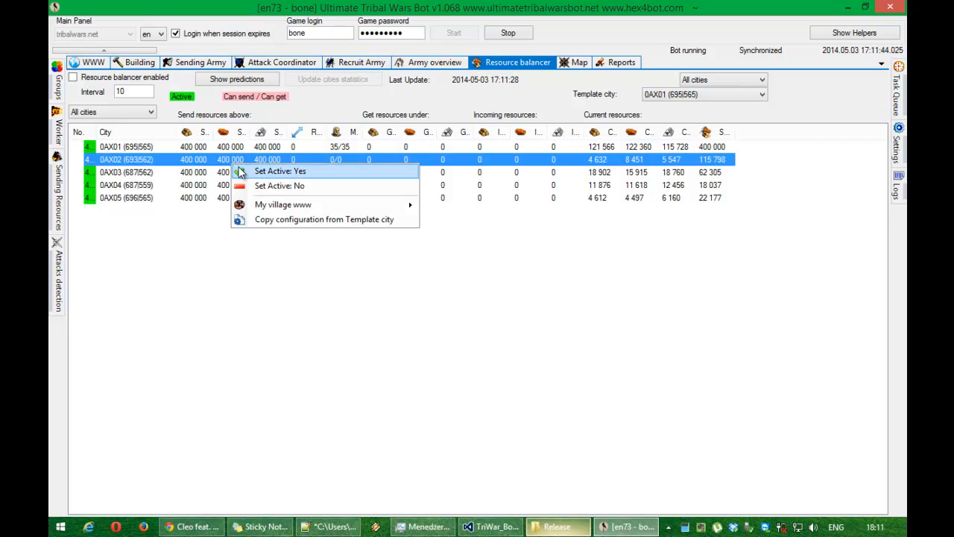
left_click(280, 170)
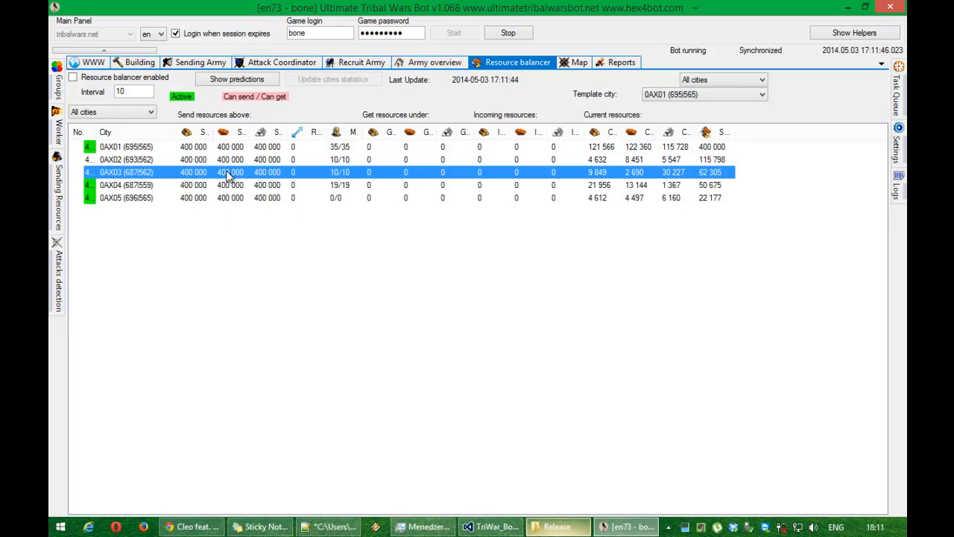
right_click(231, 185)
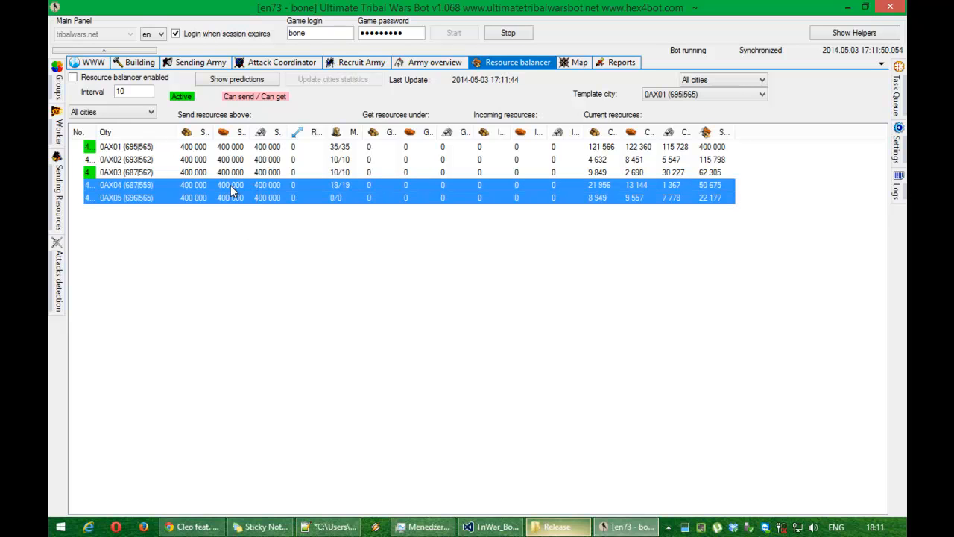
right_click(125, 160)
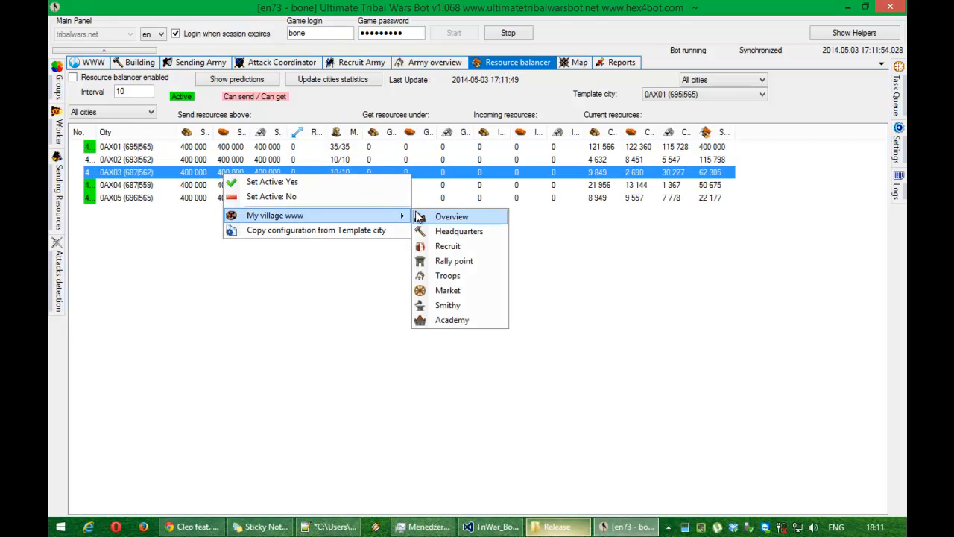
mouse_move(314, 230)
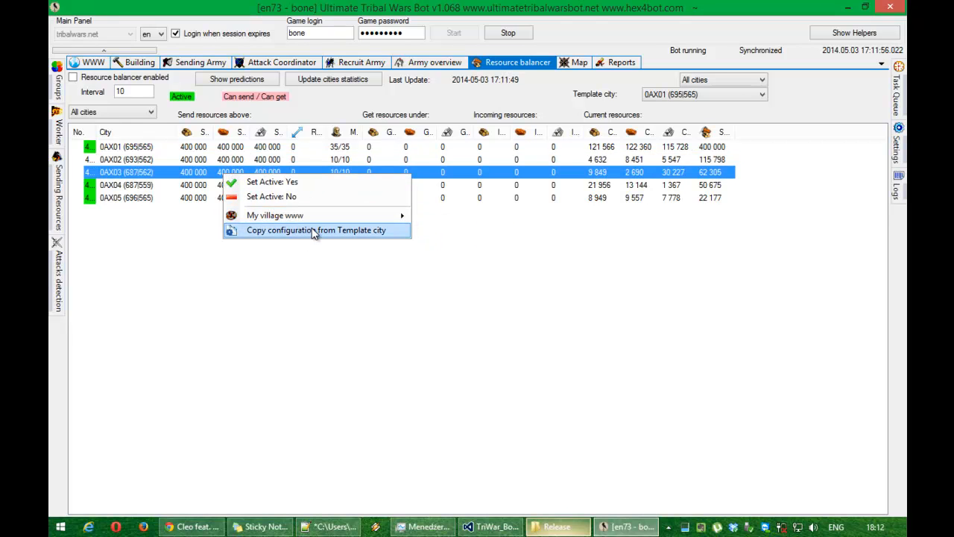
left_click(316, 230)
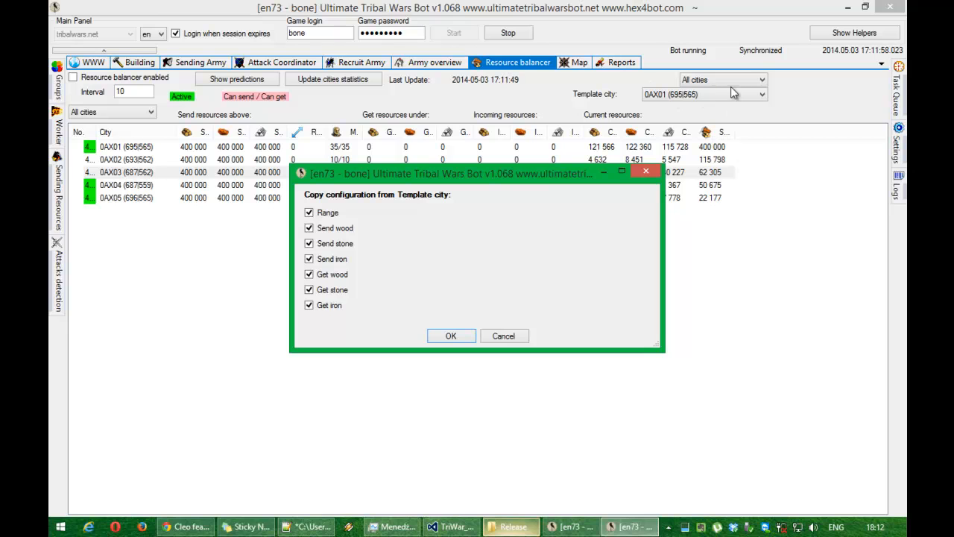
mouse_move(416, 298)
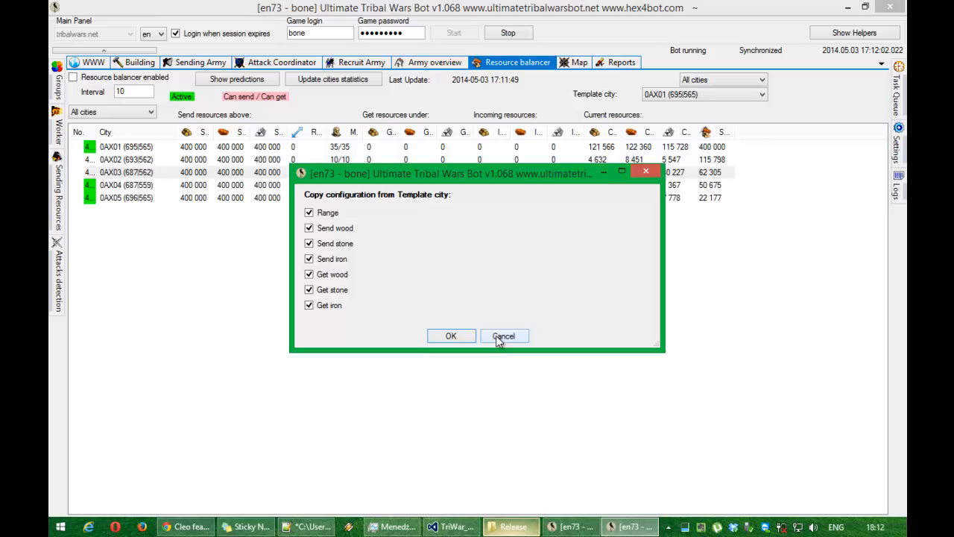
left_click(504, 335)
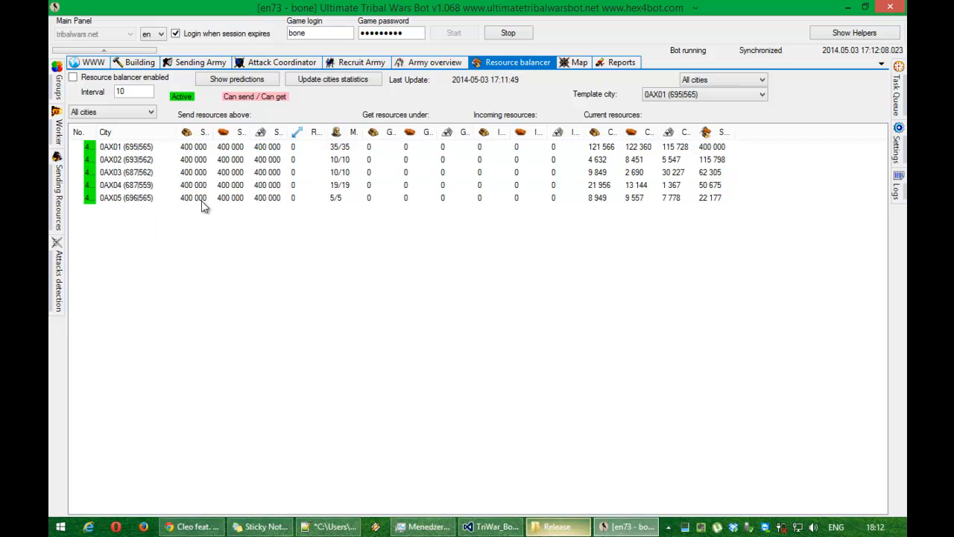
mouse_move(209, 193)
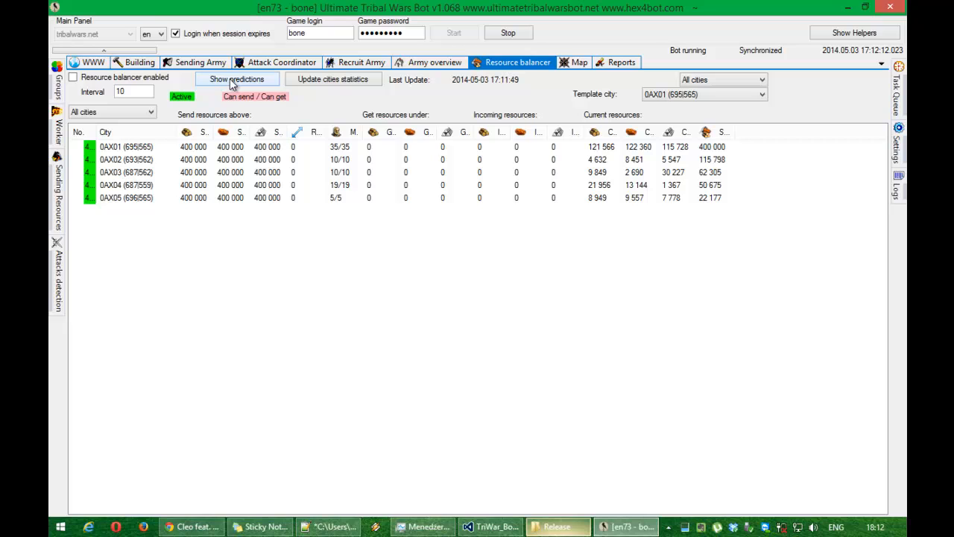
left_click(235, 79)
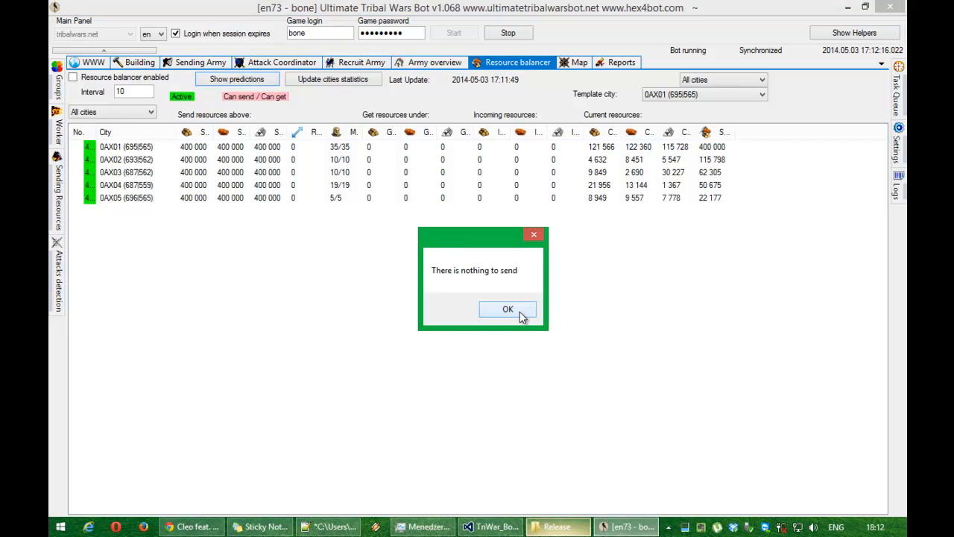
left_click(507, 308)
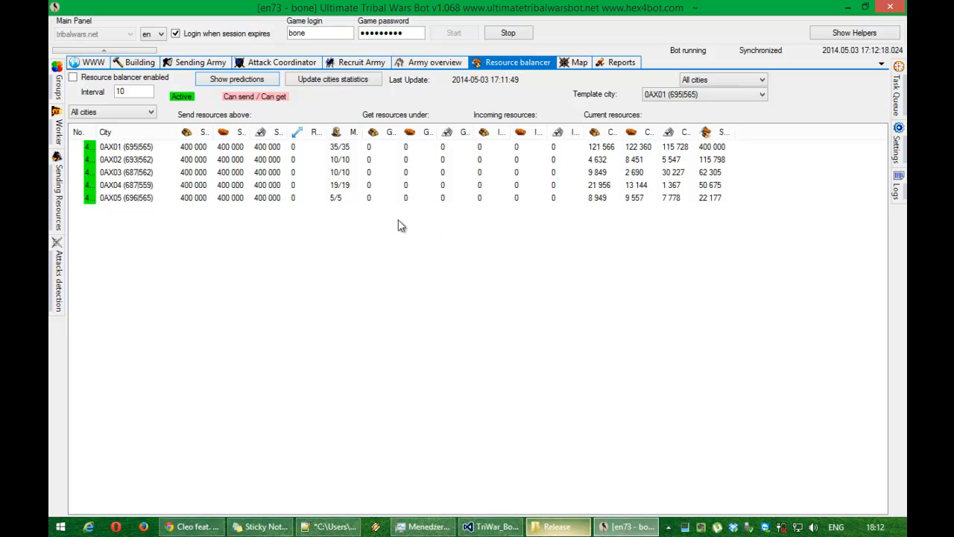
mouse_move(335, 153)
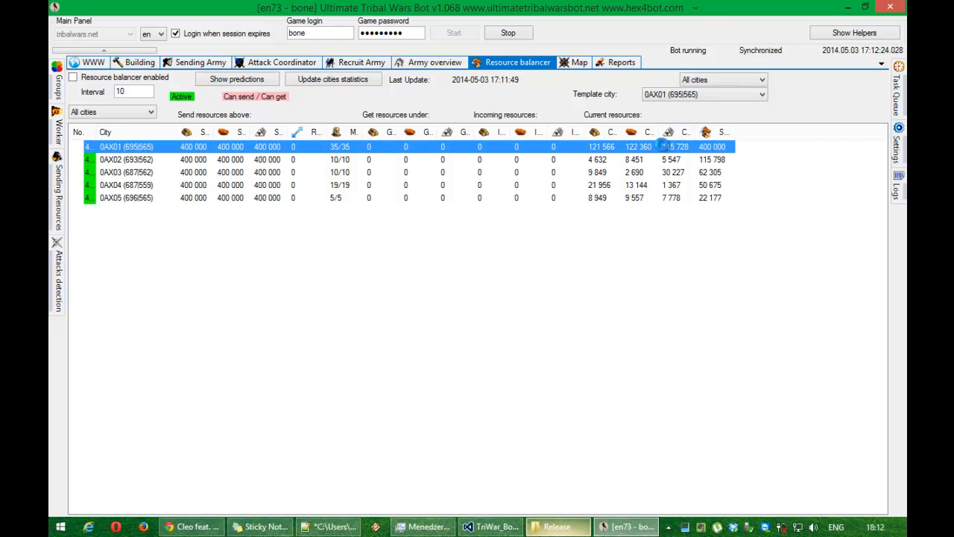
Set 0AX01's send-resources-above thresholds to 100000 for all three resources.
double_click(125, 146)
type("100000")
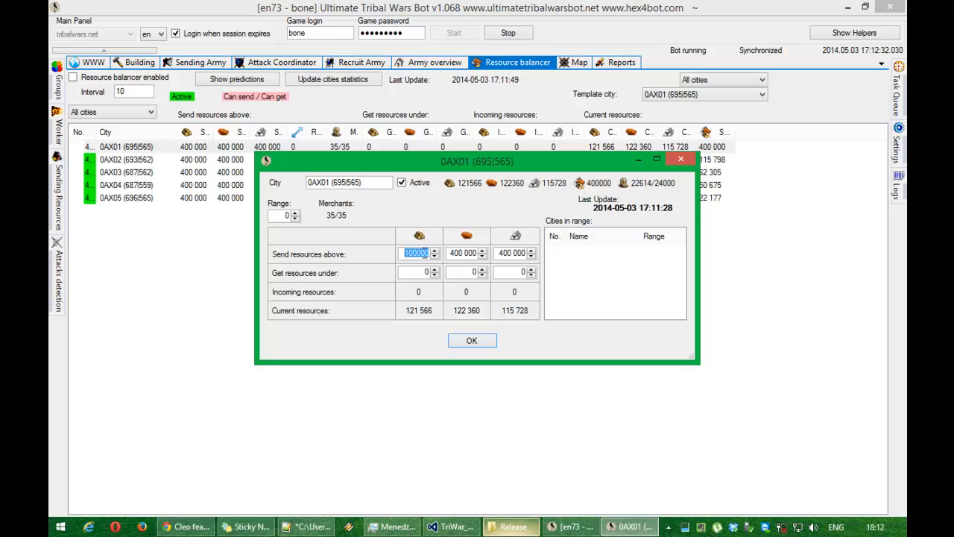
left_click(462, 254)
type("1")
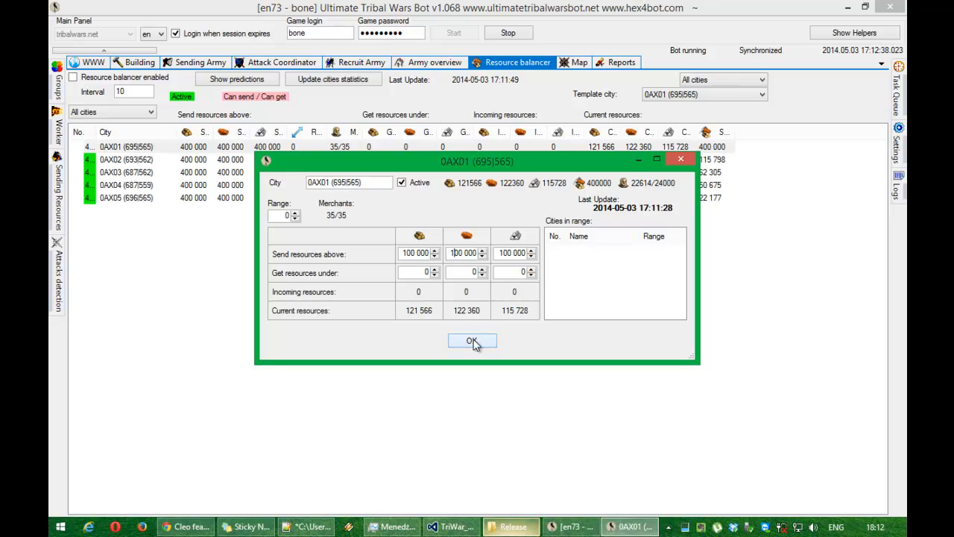
left_click(471, 339)
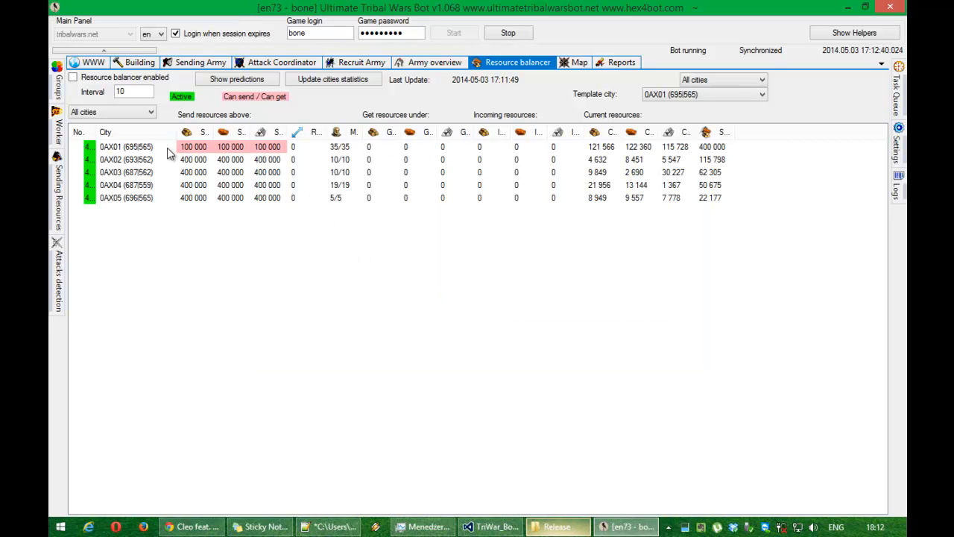
mouse_move(207, 153)
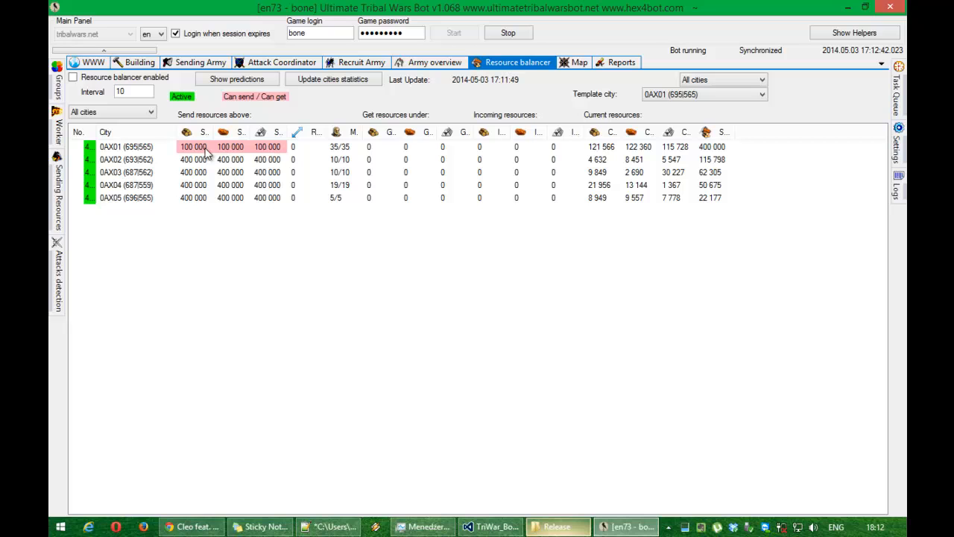
mouse_move(602, 152)
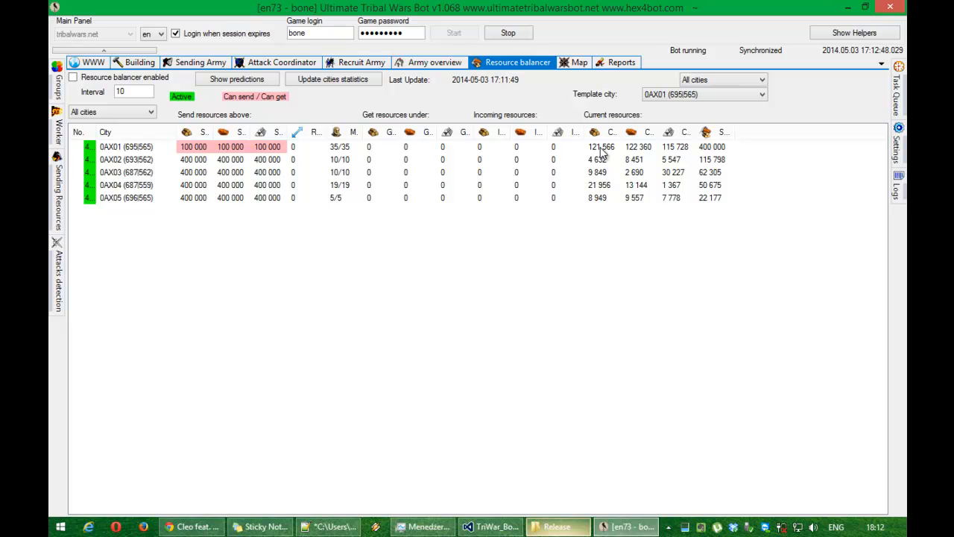
mouse_move(215, 154)
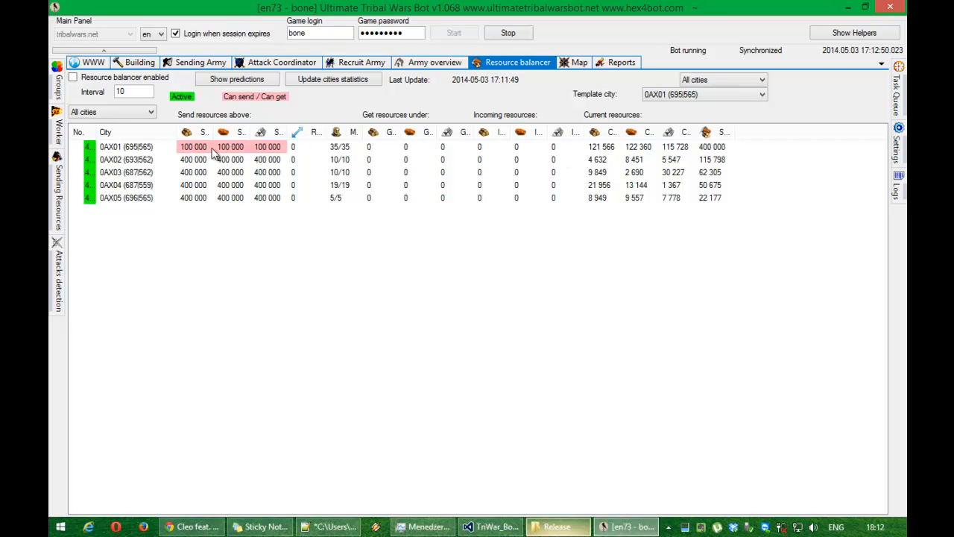
mouse_move(230, 152)
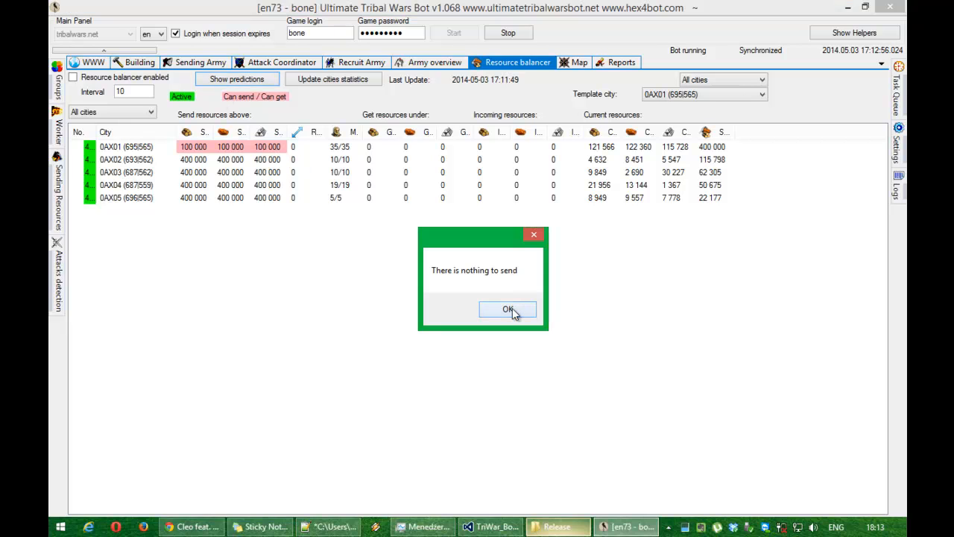
Acknowledge the nothing-to-send notice and raise 0AX01's range to 10 so 0AX04 is covered.
left_click(507, 308)
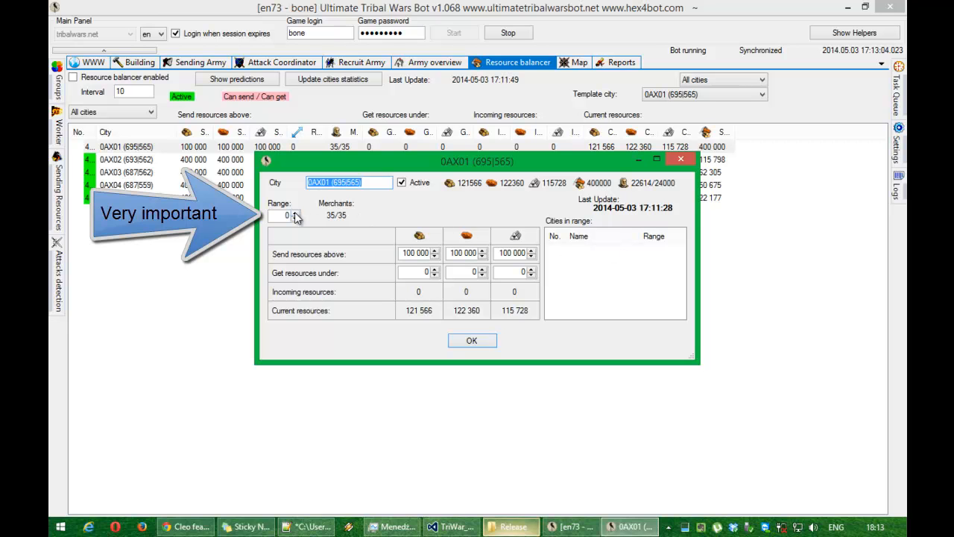
left_click(296, 212)
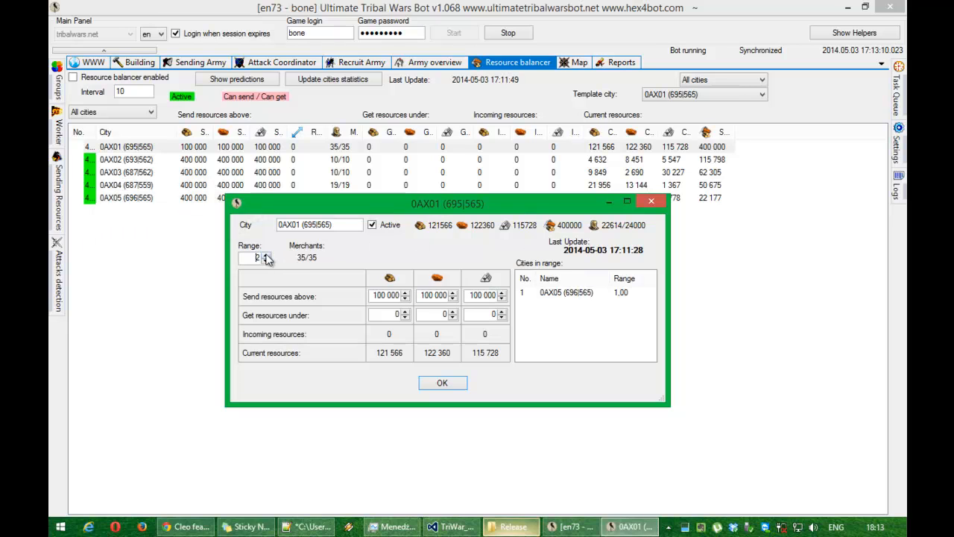
left_click(266, 253)
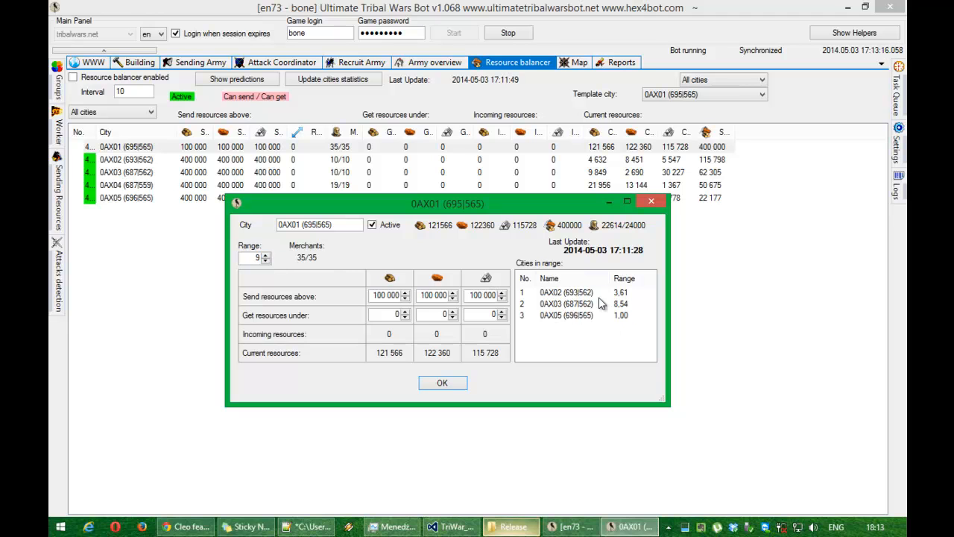
mouse_move(650, 310)
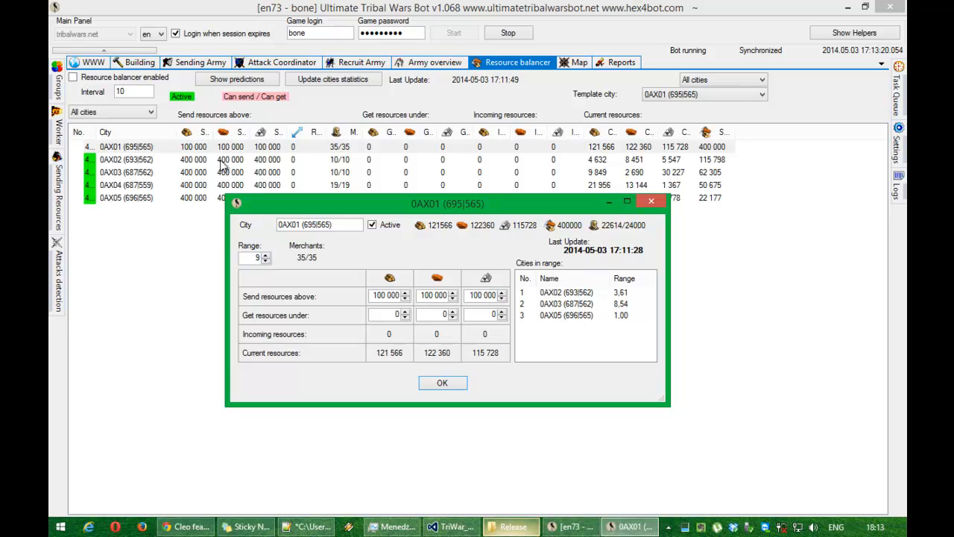
left_click(266, 254)
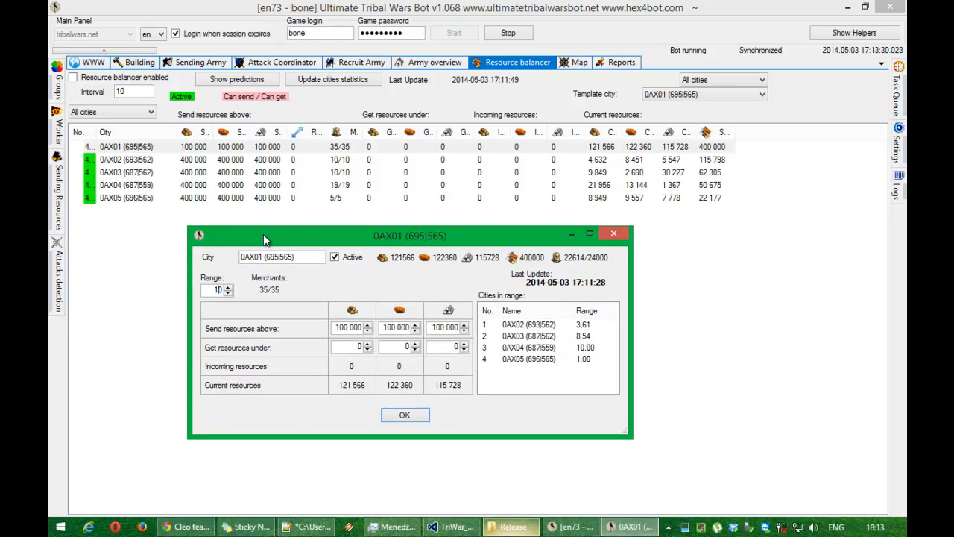
mouse_move(405, 415)
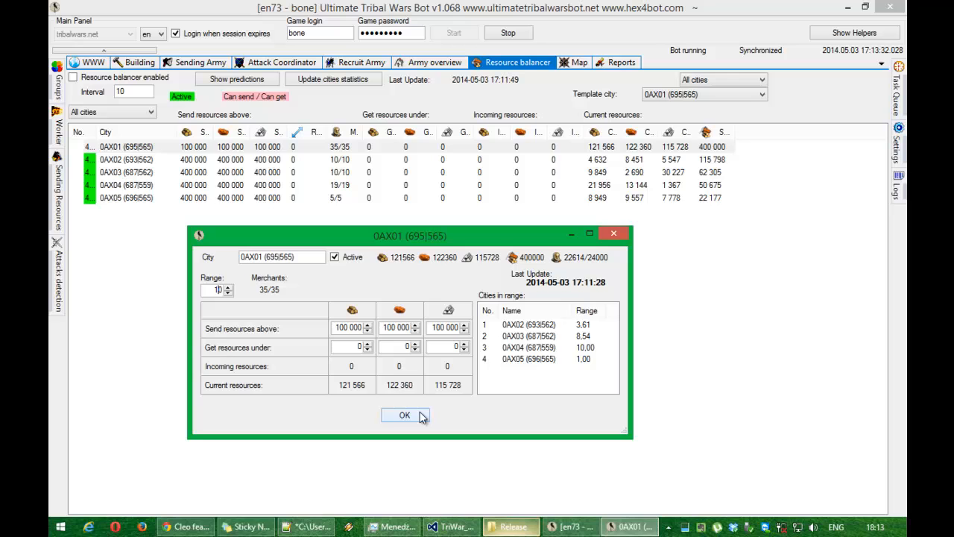
left_click(404, 415)
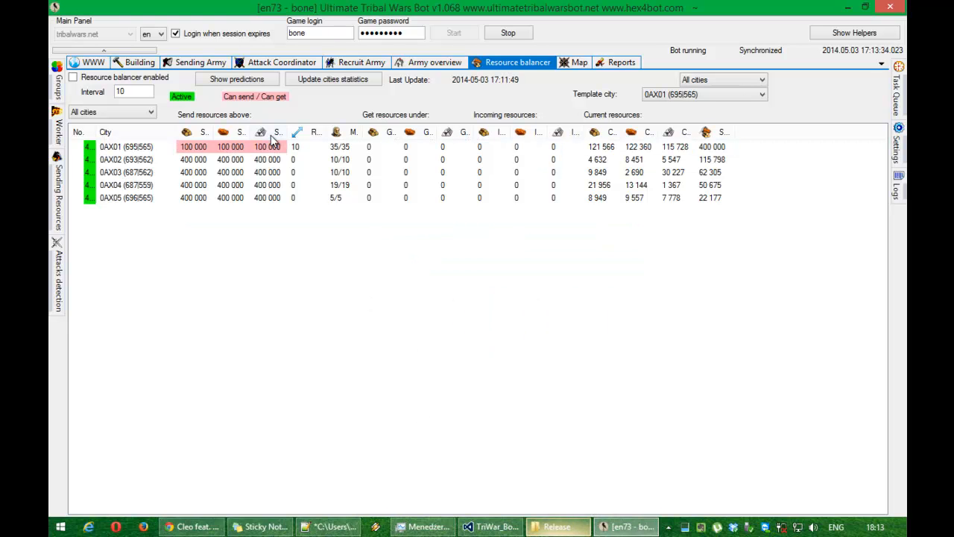
left_click(236, 79)
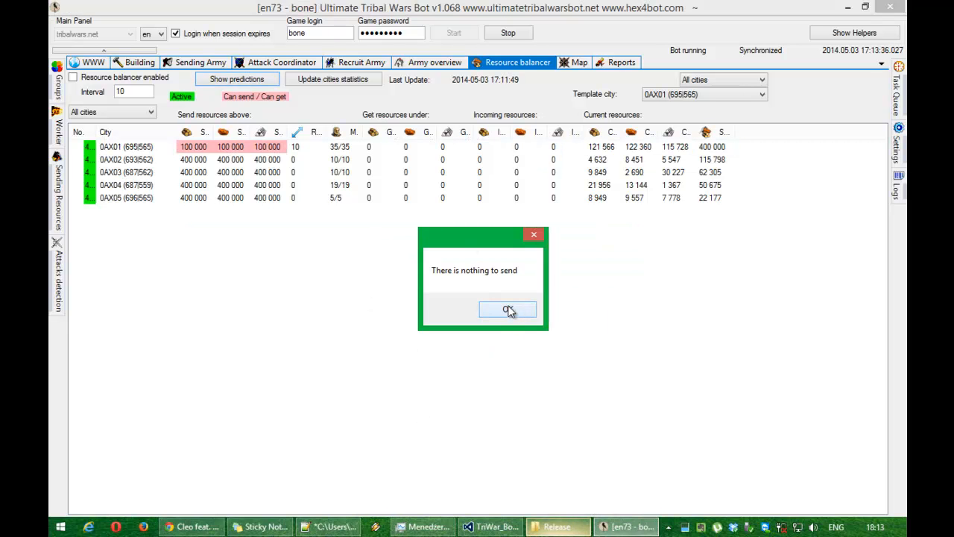
left_click(507, 308)
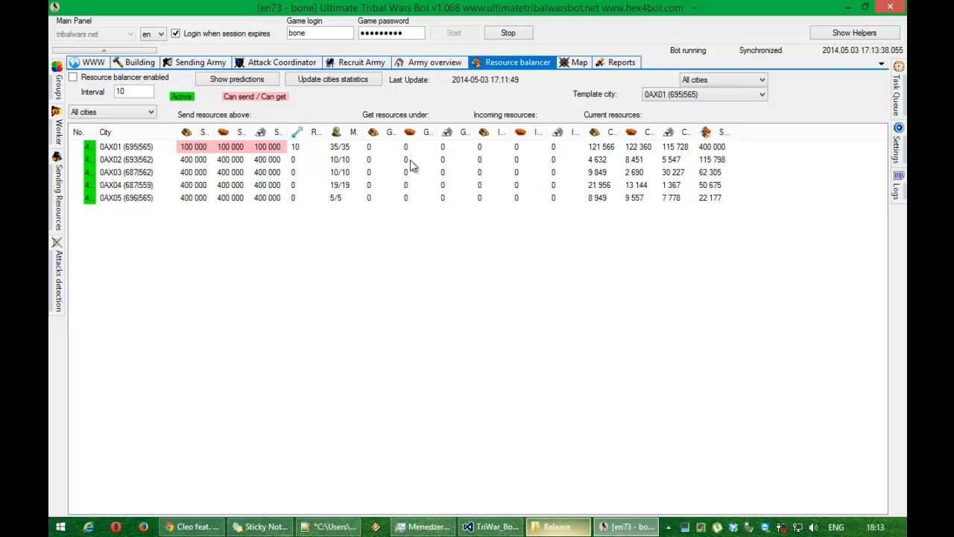
mouse_move(423, 173)
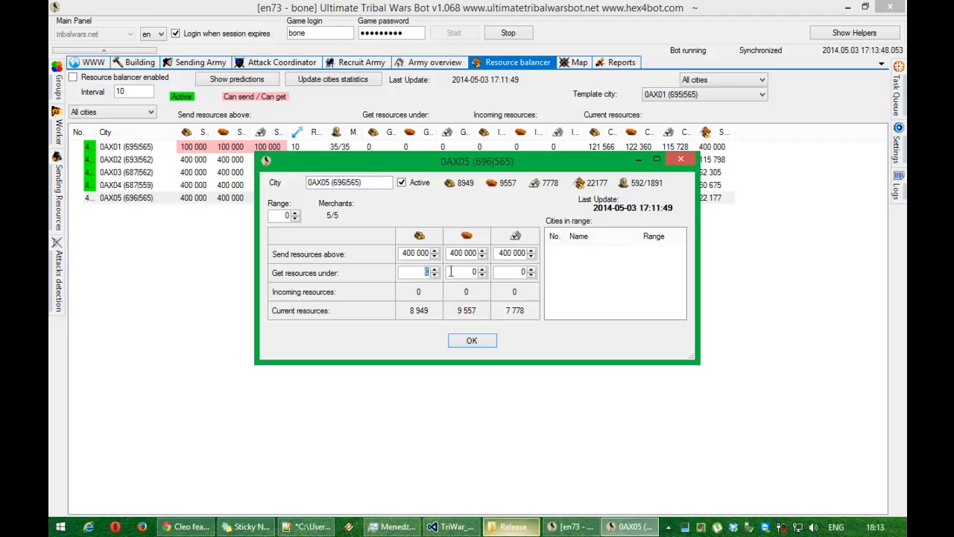
Set 0AX05's get-resources-under thresholds to 12000 for all three resources.
type("1000")
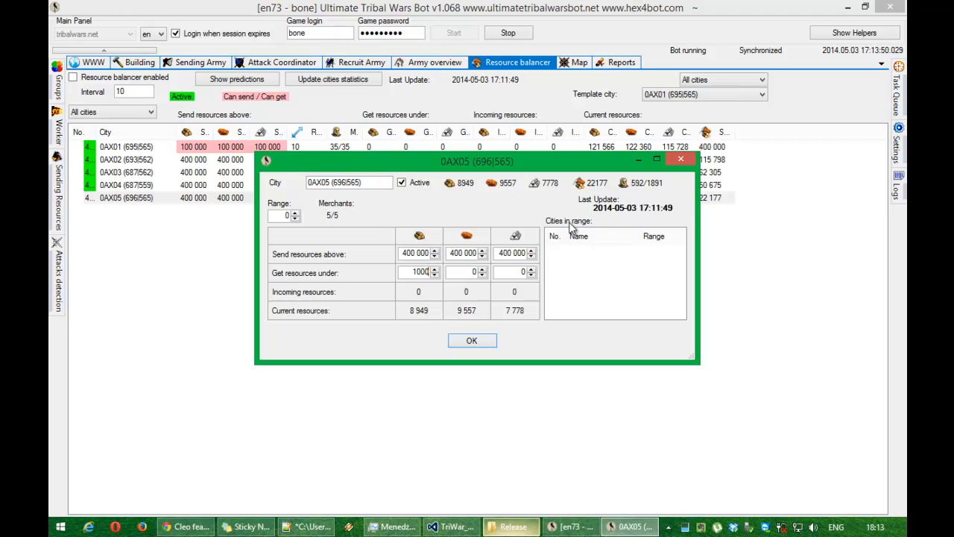
type("1200")
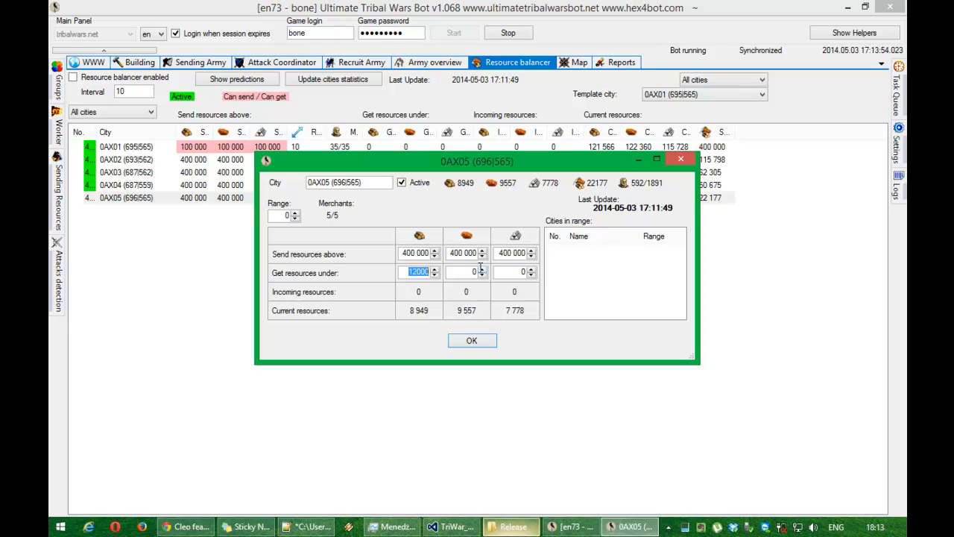
type("12000")
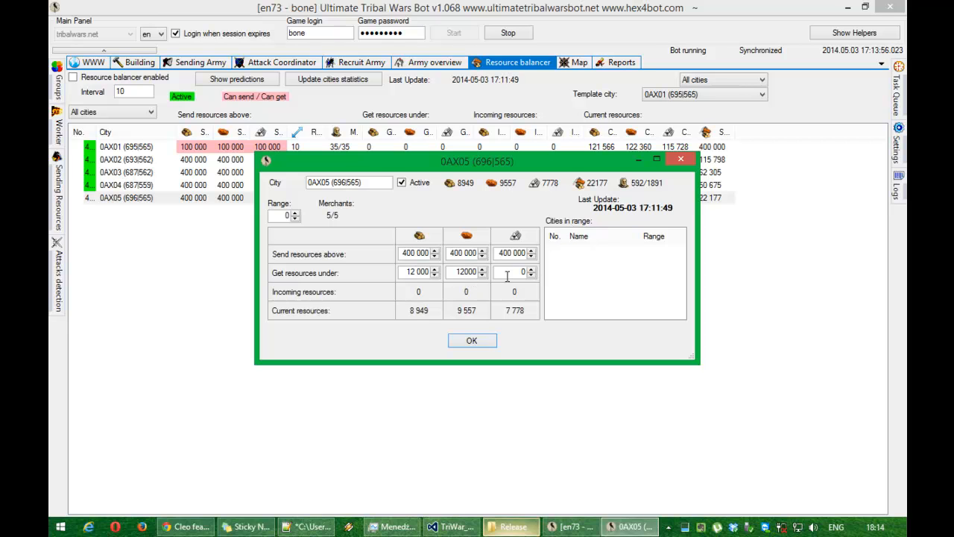
left_click(471, 340)
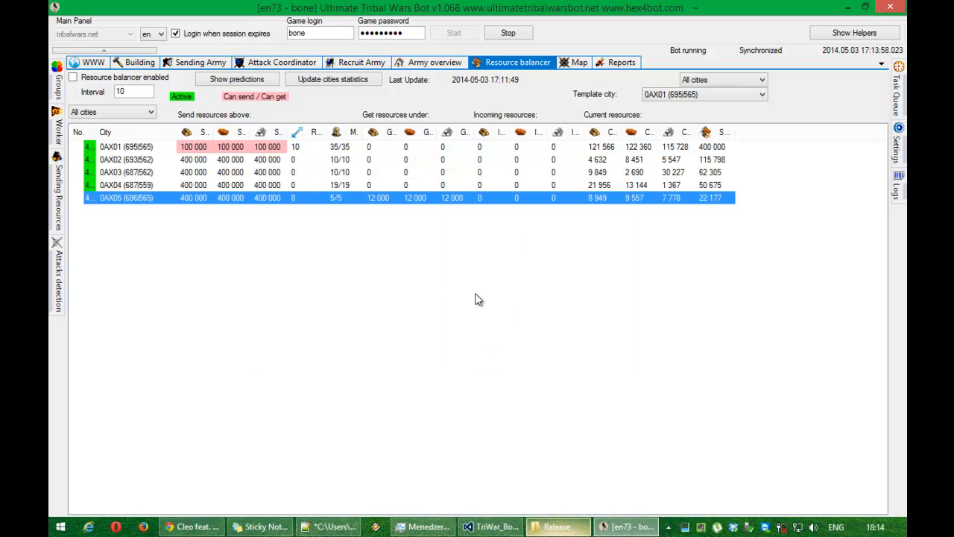
Preview the prediction of 0AX01 sending 0AX05 3000 wood, 2000 clay, 4000 iron.
left_click(236, 79)
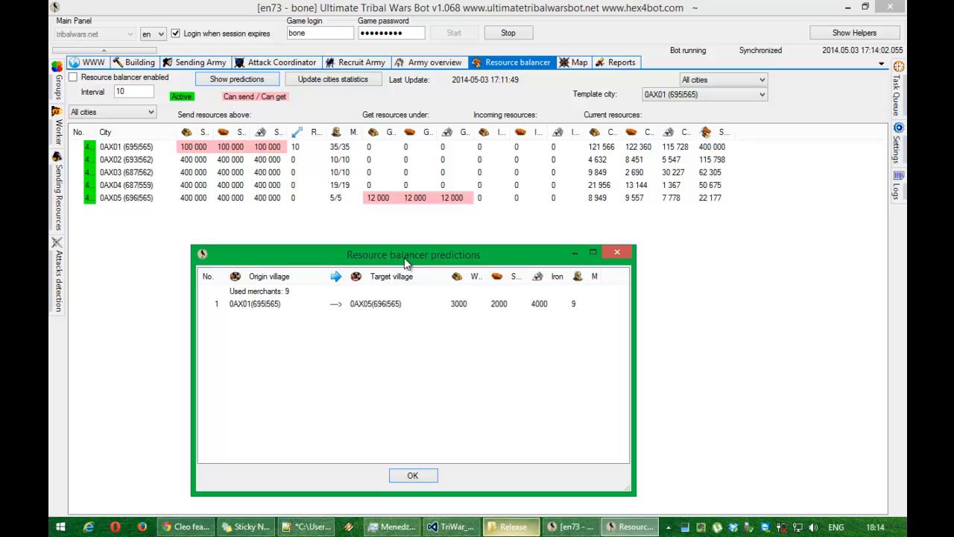
left_click_drag(414, 253, 380, 239)
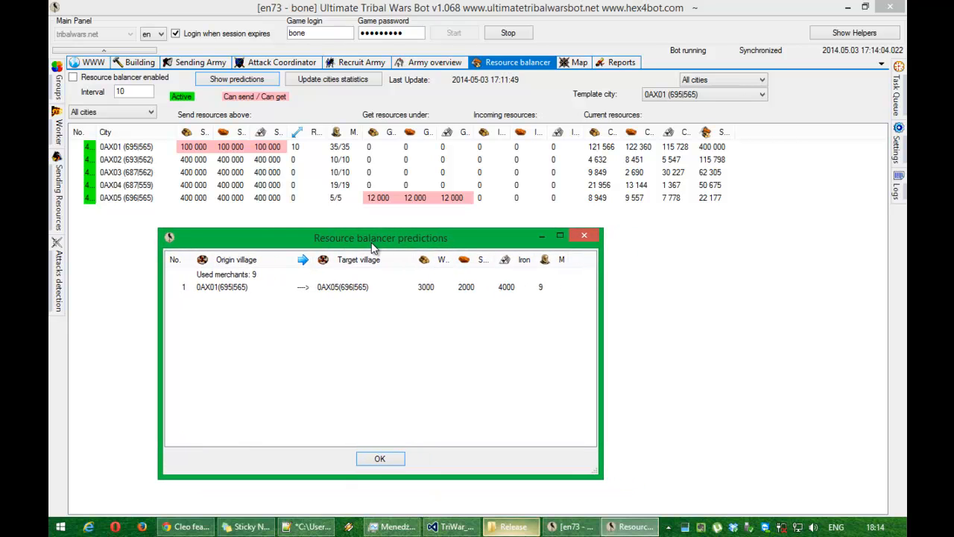
mouse_move(599, 203)
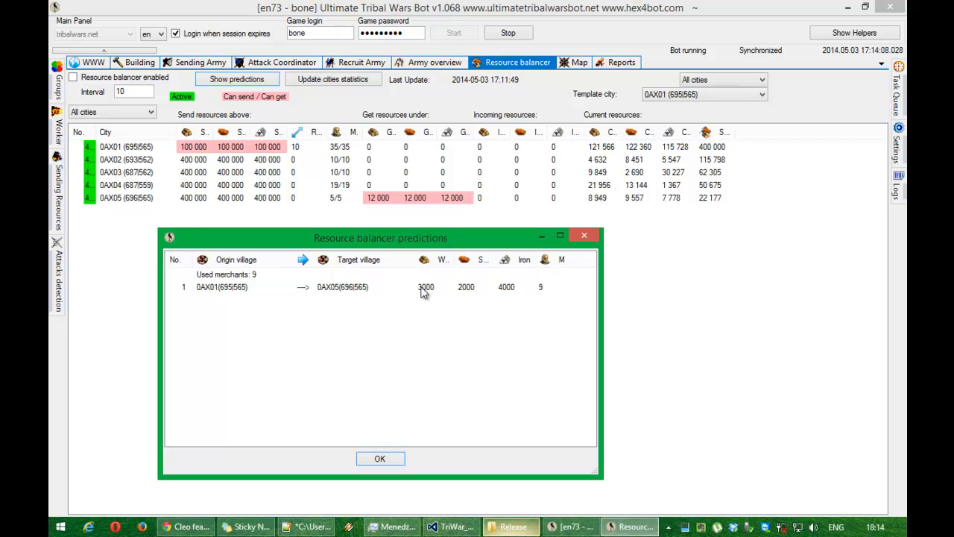
mouse_move(417, 312)
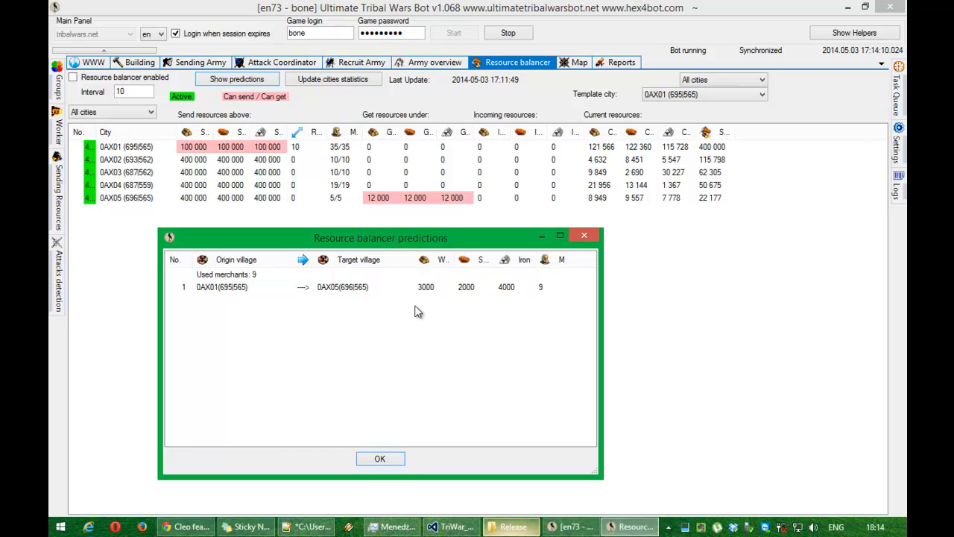
mouse_move(380, 208)
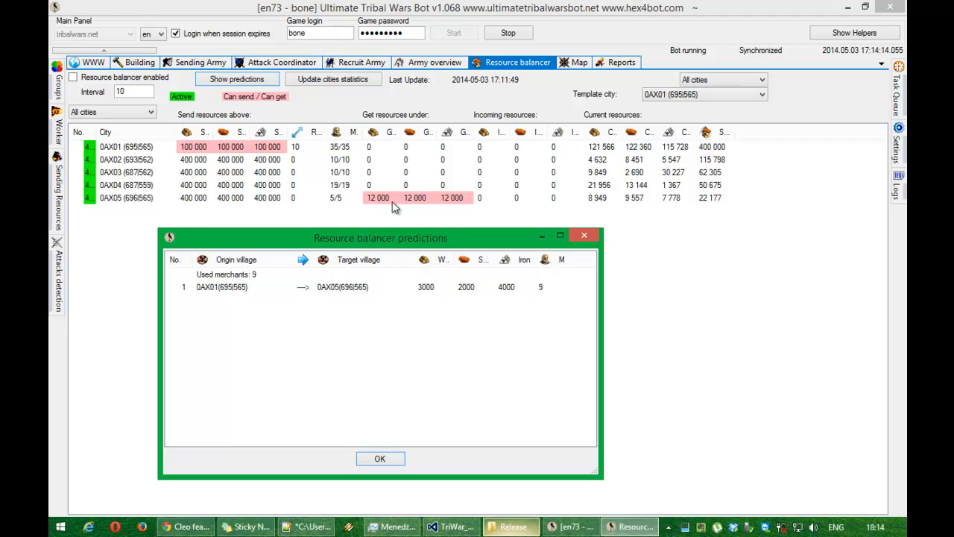
mouse_move(604, 210)
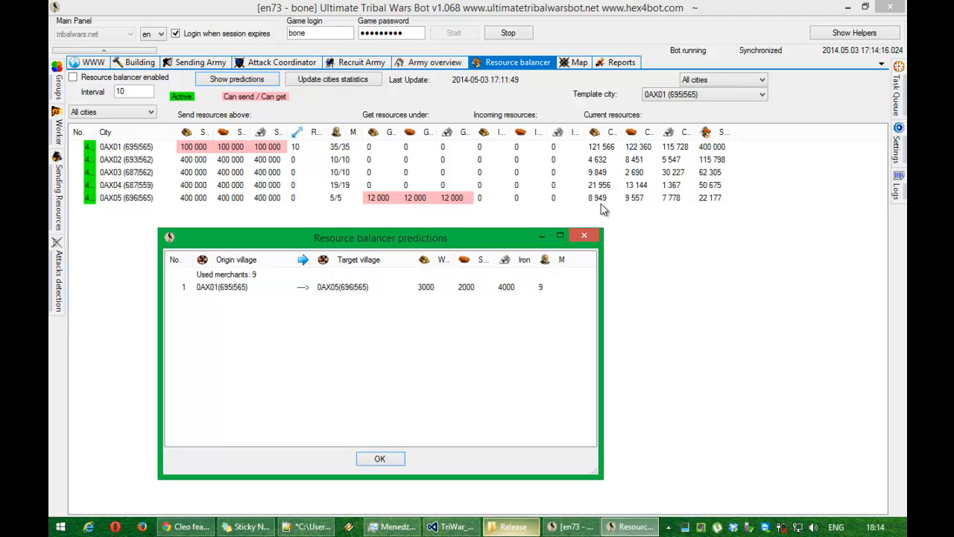
mouse_move(644, 202)
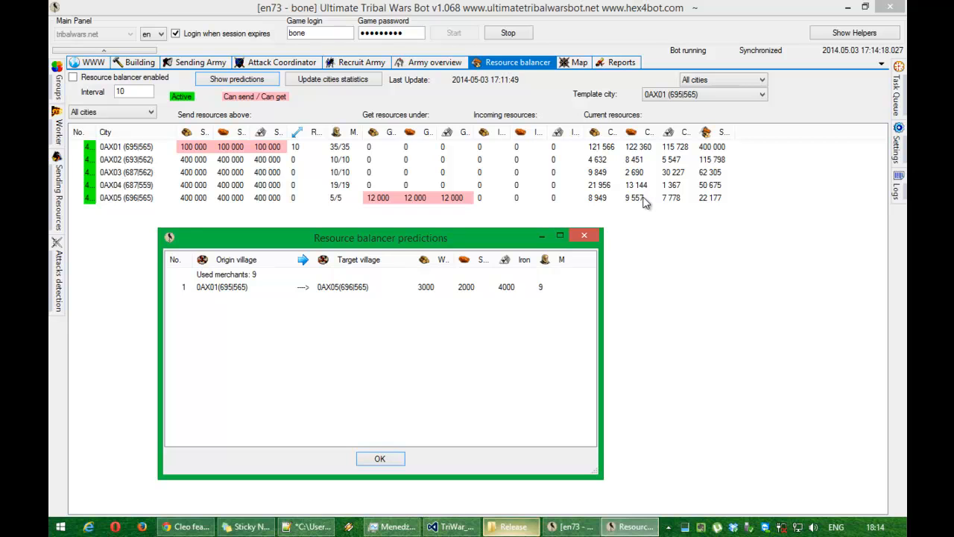
mouse_move(640, 141)
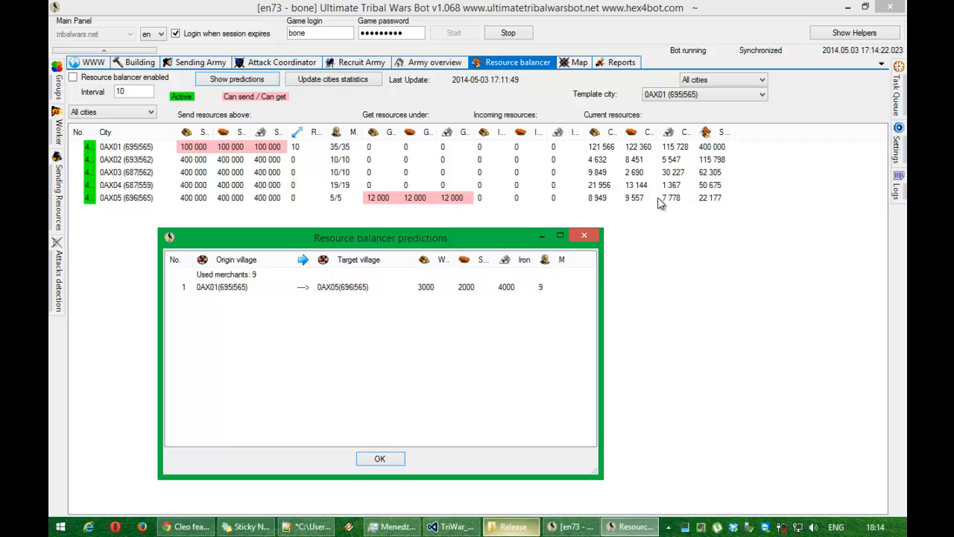
mouse_move(438, 327)
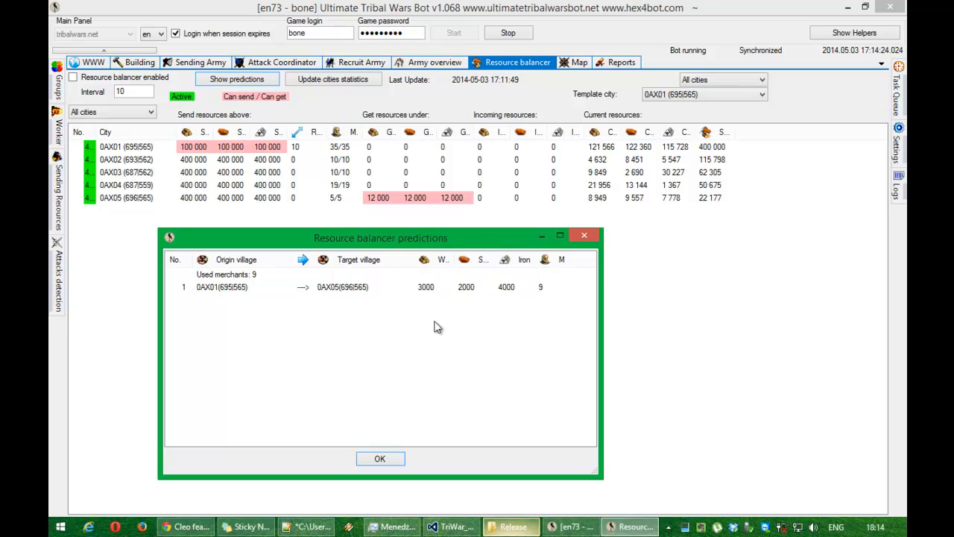
left_click(379, 458)
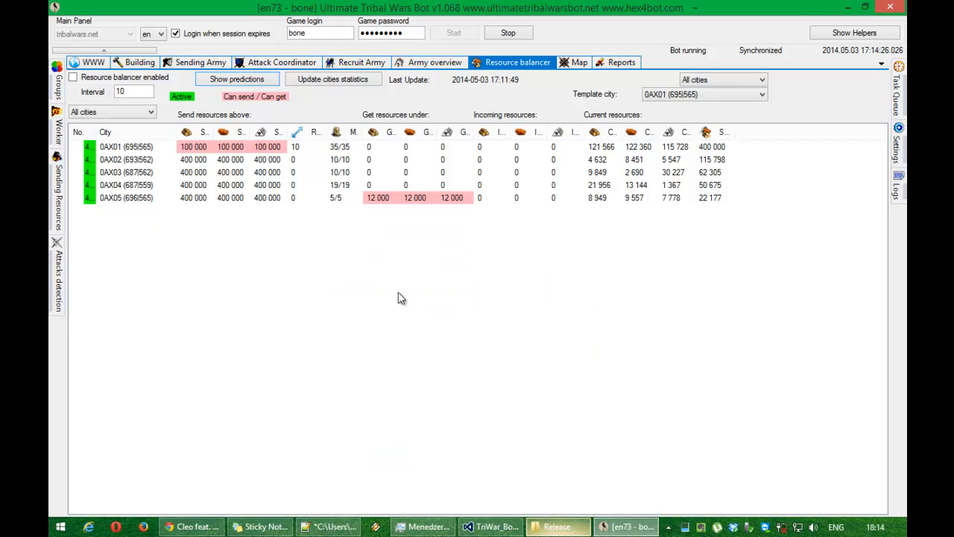
left_click(381, 185)
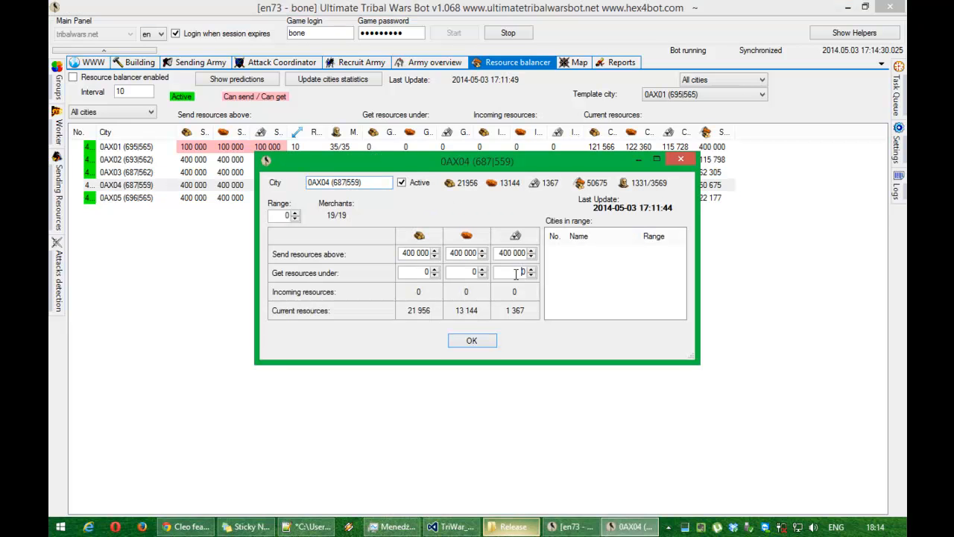
left_click(471, 340)
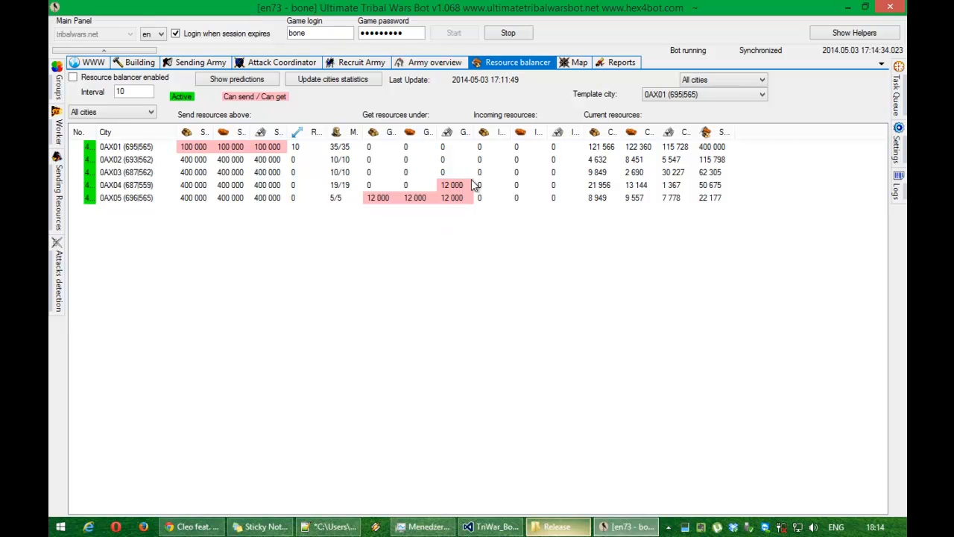
left_click(236, 79)
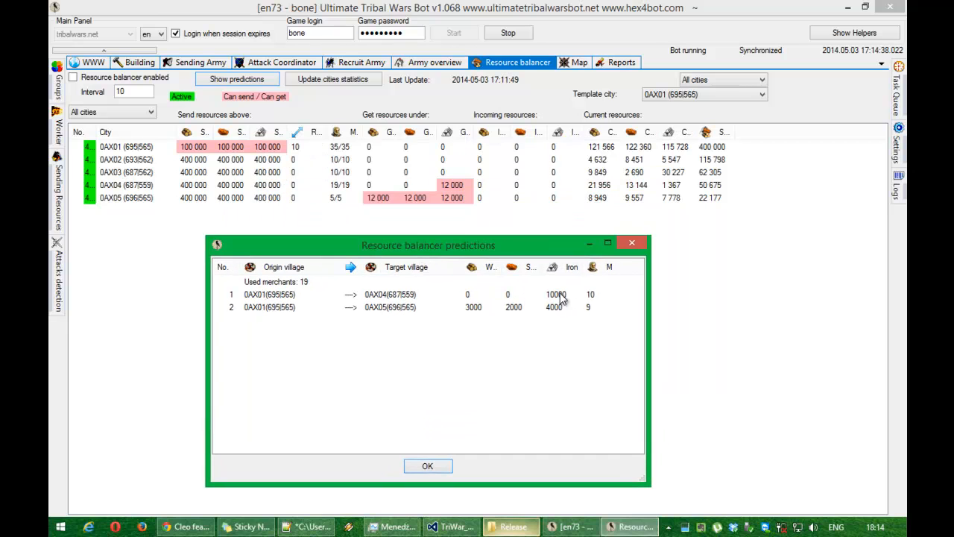
mouse_move(310, 295)
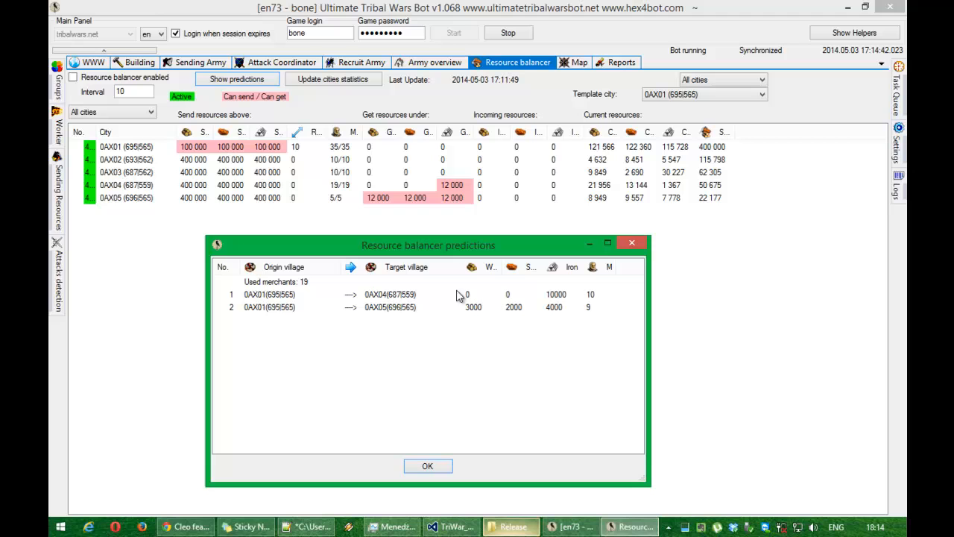
mouse_move(428, 465)
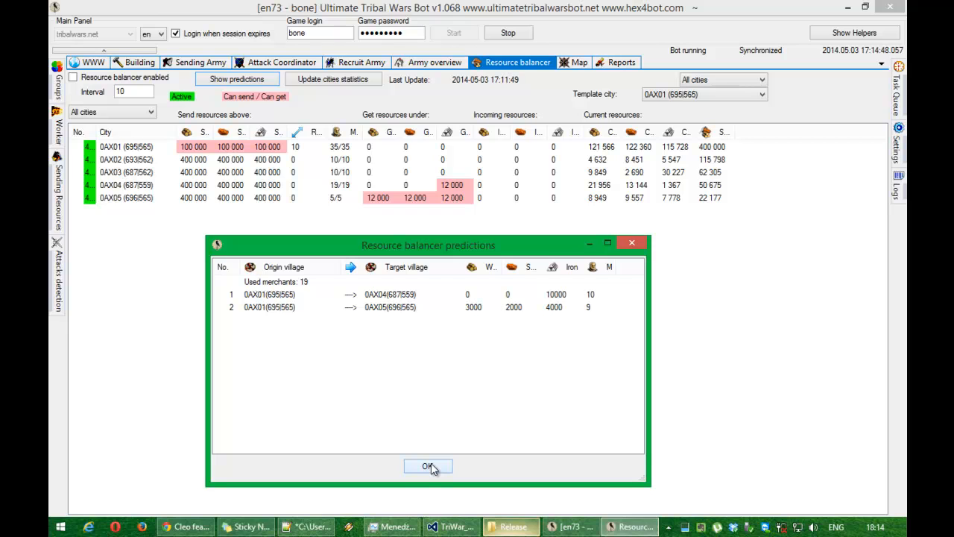
left_click(428, 466)
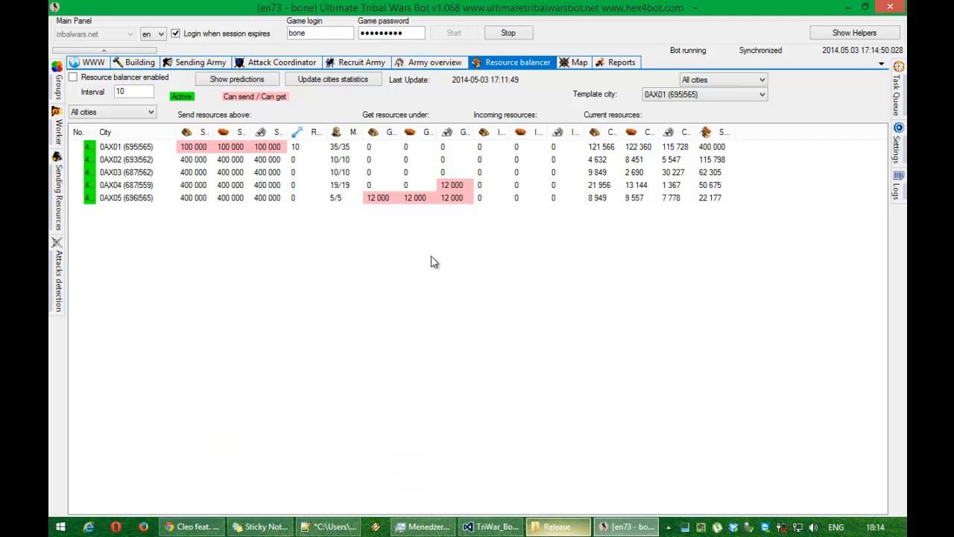
mouse_move(470, 236)
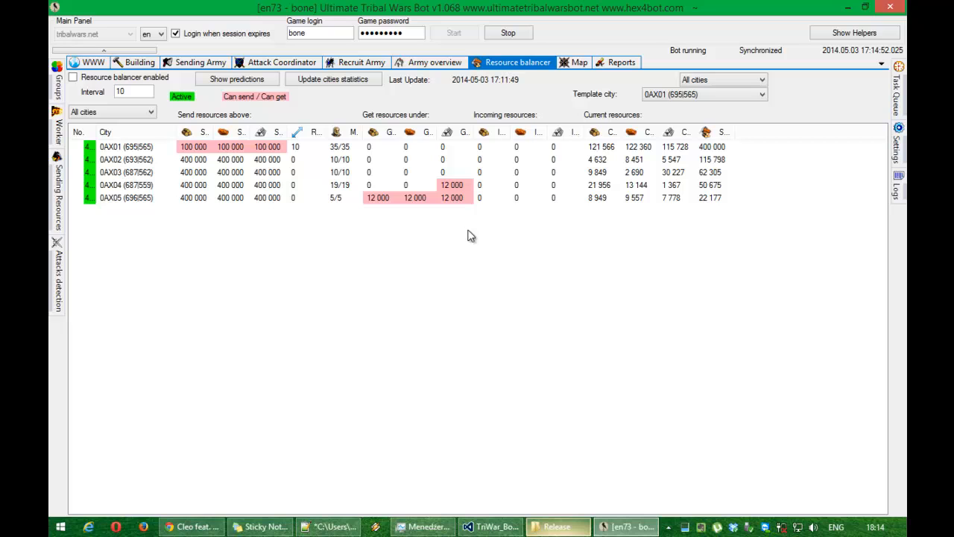
mouse_move(546, 226)
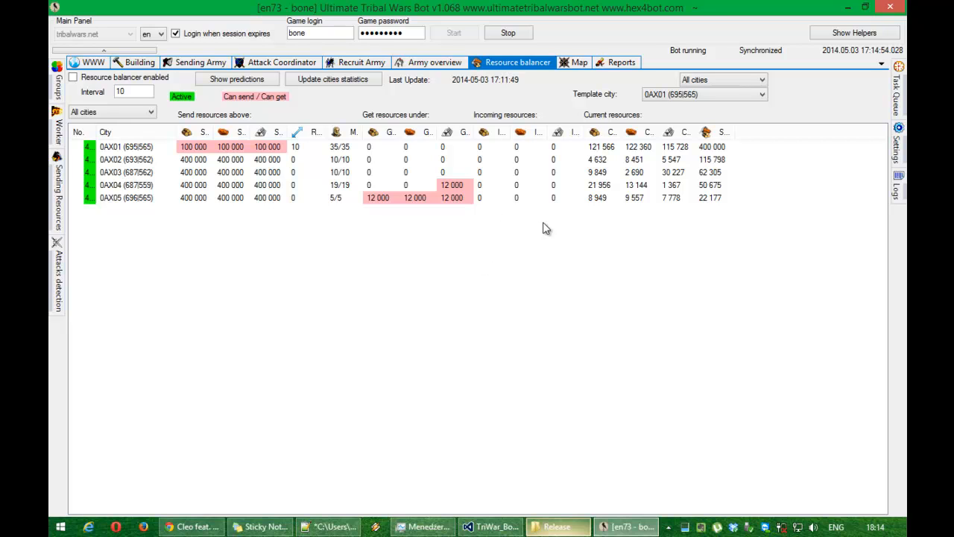
mouse_move(725, 202)
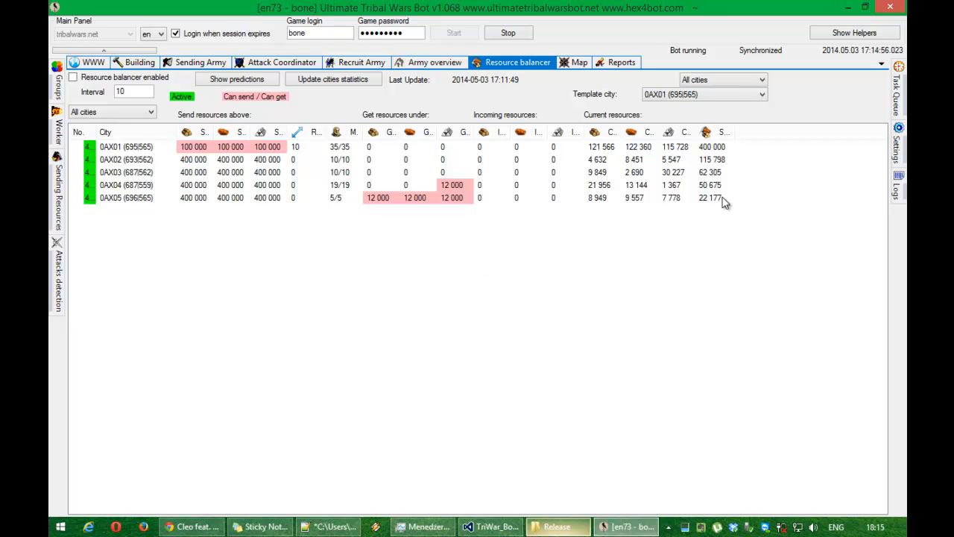
mouse_move(721, 203)
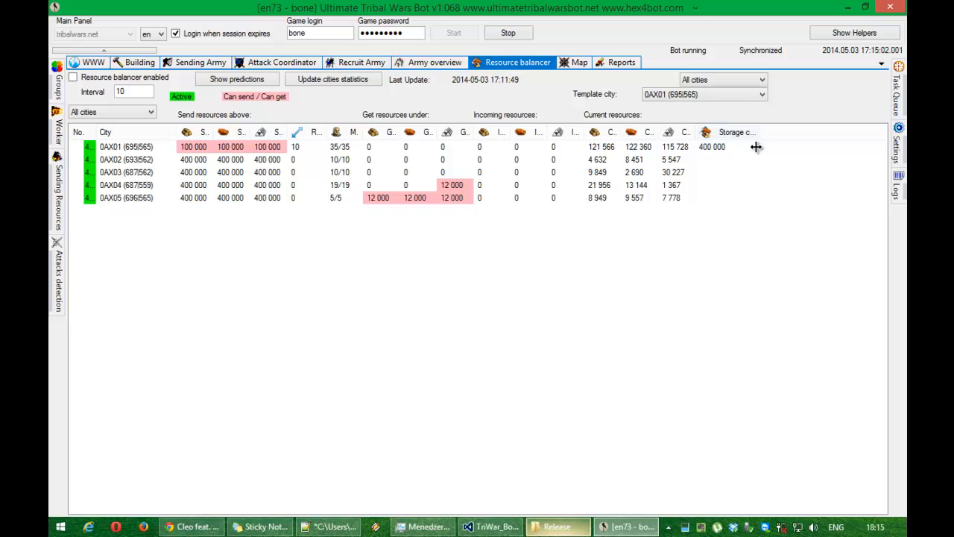
Set 0AX05's get-resources-under thresholds to 0 / 30000 / 0.
double_click(126, 197)
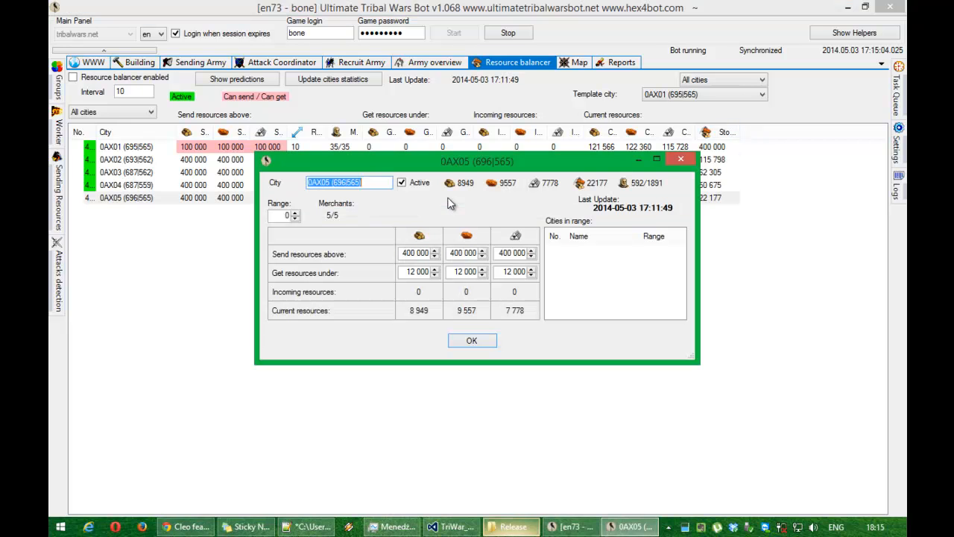
left_click(414, 272)
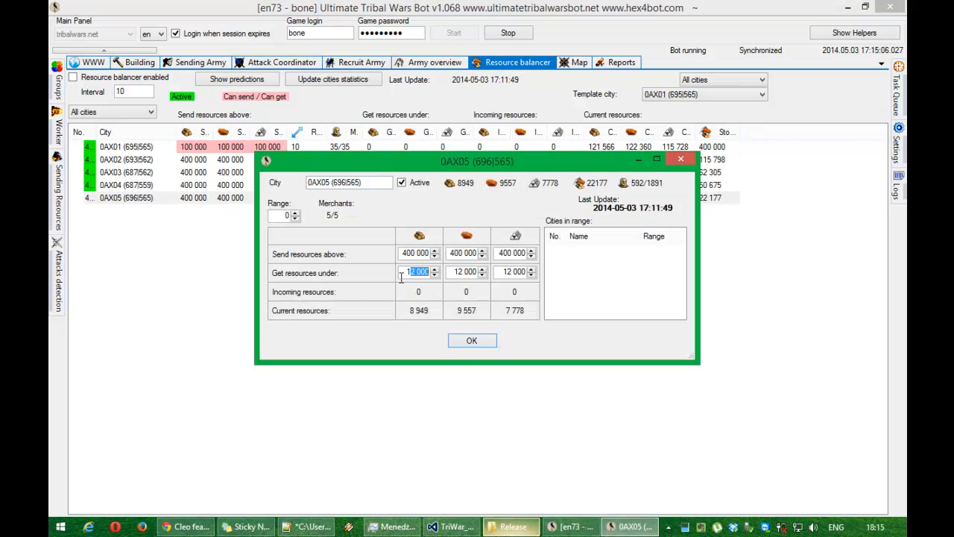
left_click(462, 271)
type("0")
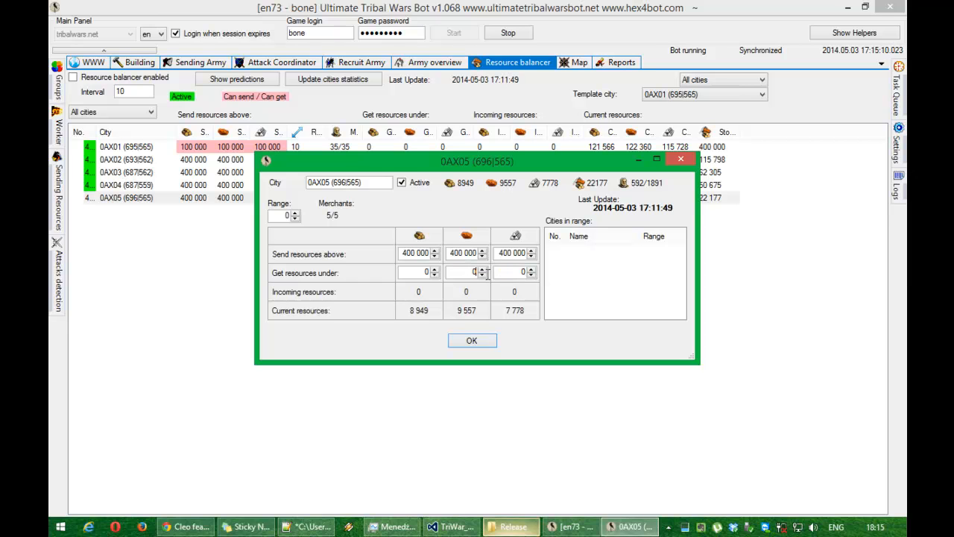
type("30000")
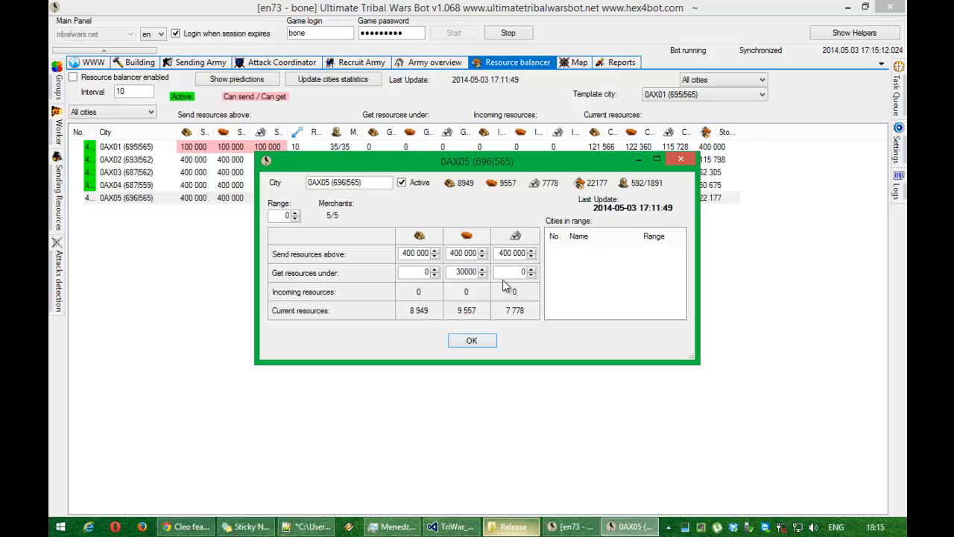
left_click(471, 340)
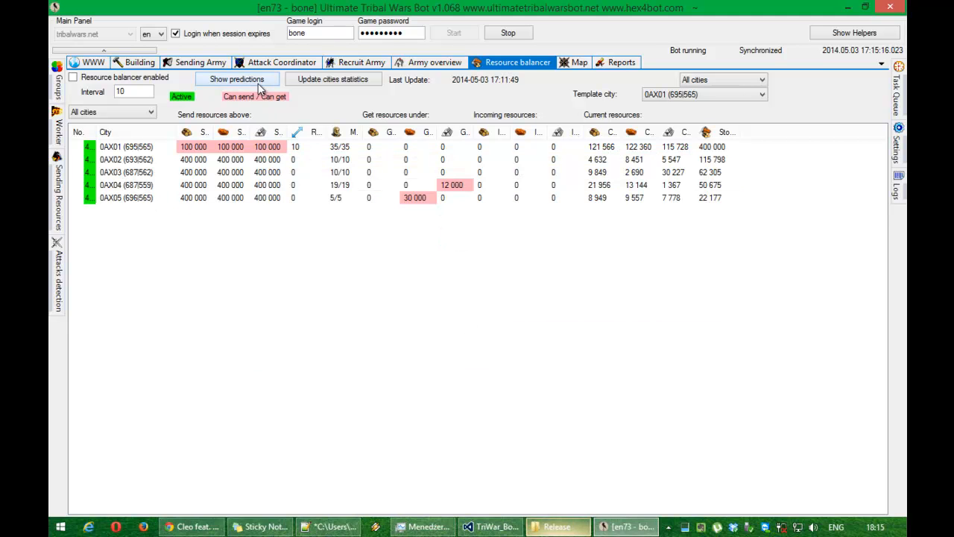
Preview the prediction of 0AX01 sending 0AX05 12 000 clay.
left_click(235, 78)
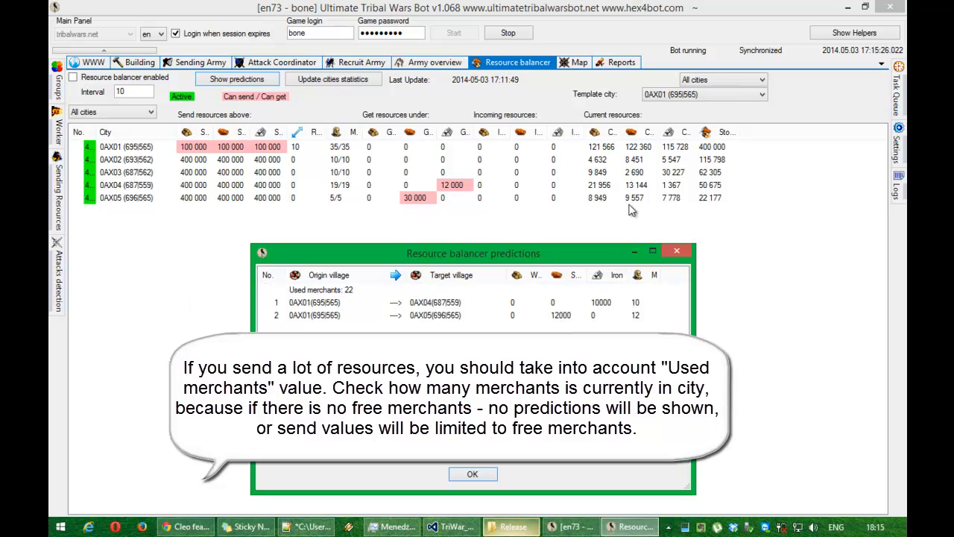
mouse_move(629, 207)
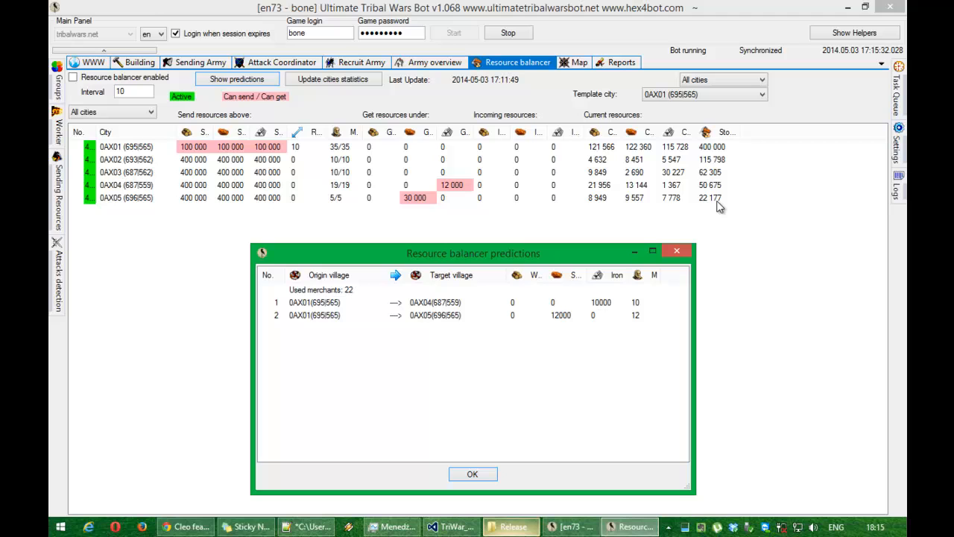
mouse_move(736, 147)
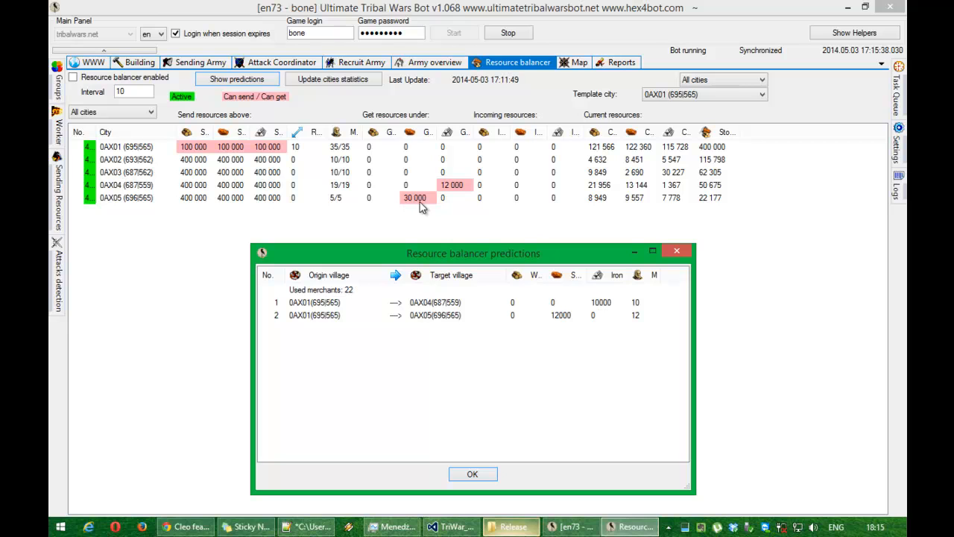
mouse_move(717, 200)
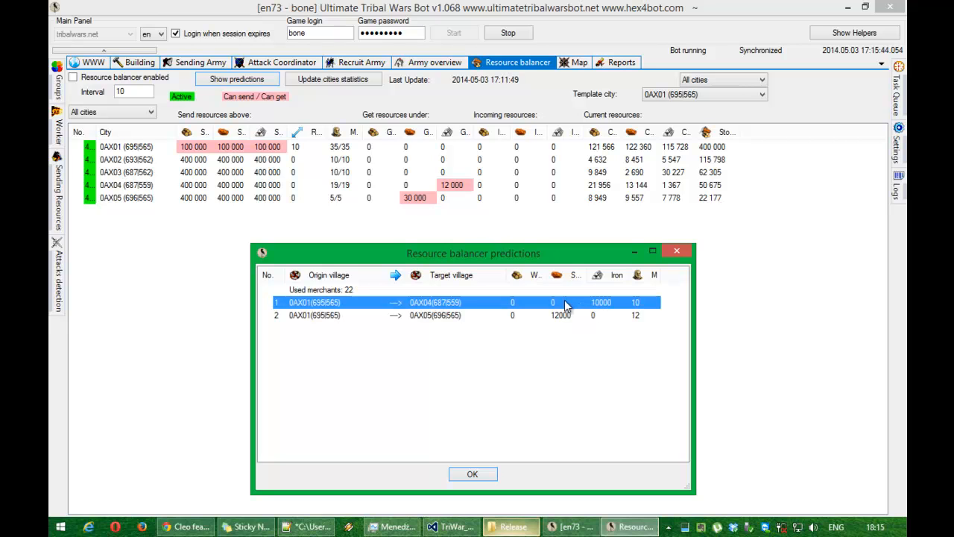
mouse_move(555, 289)
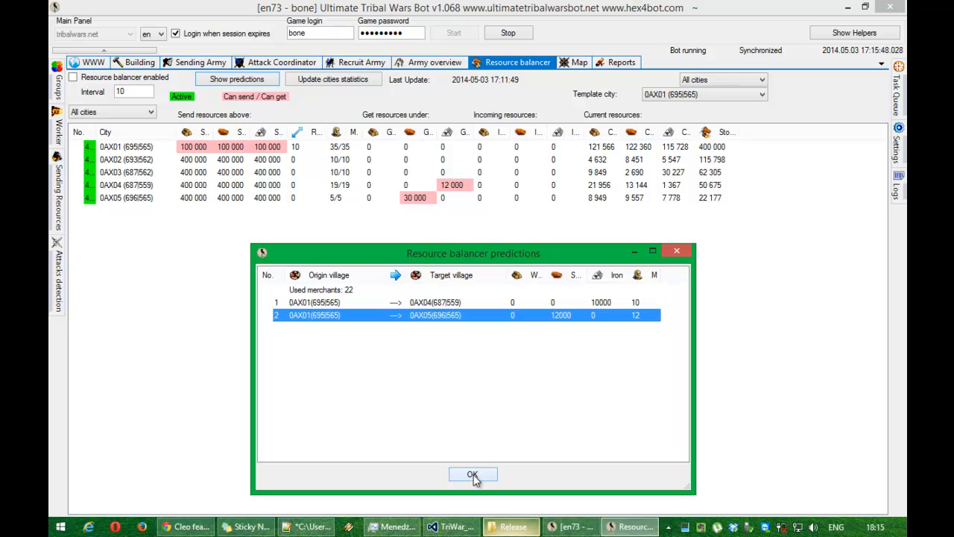
left_click(473, 474)
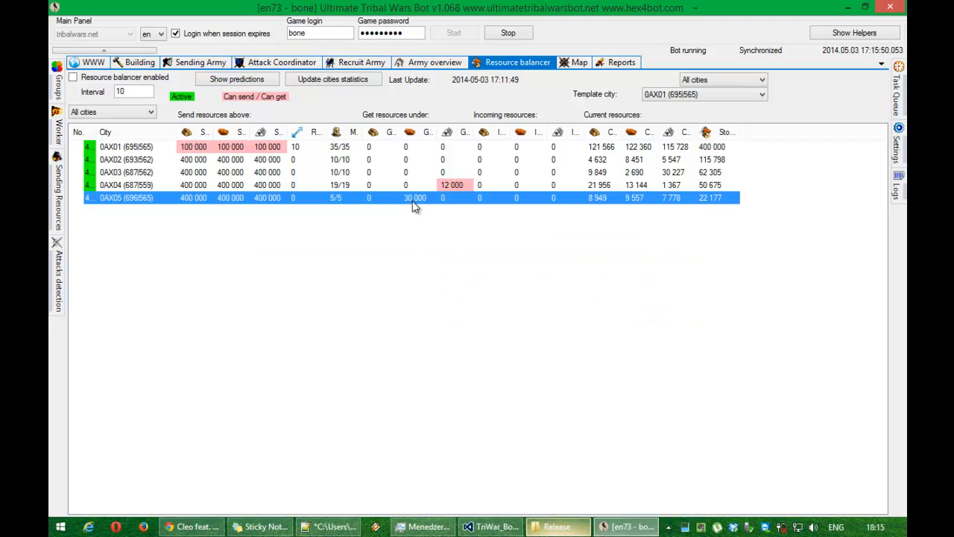
Restore 0AX05's get-resources-under thresholds to 12000 each.
double_click(125, 196)
type("12000")
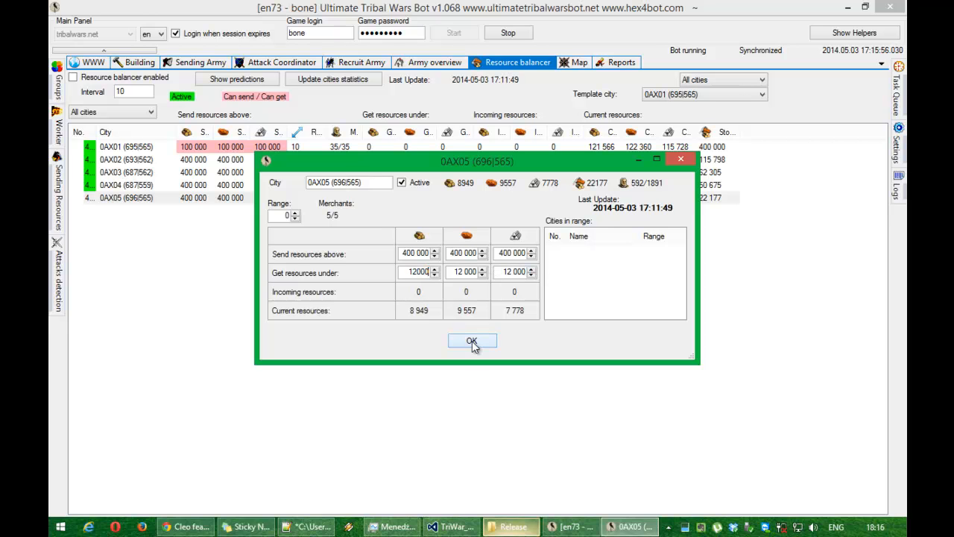
left_click(471, 340)
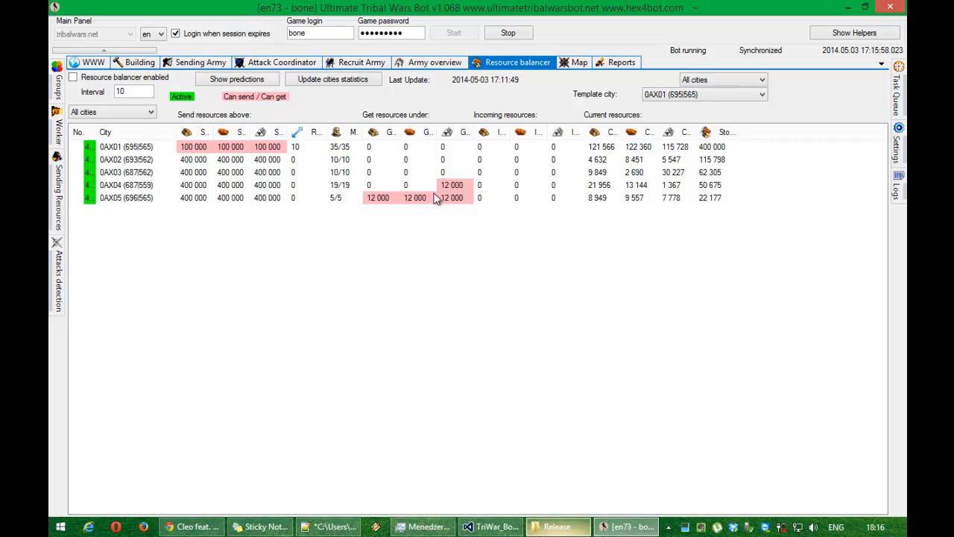
Preview 0AX01 supplying 0AX04 and 0AX05, then review 0AX04's settings unchanged.
left_click(236, 77)
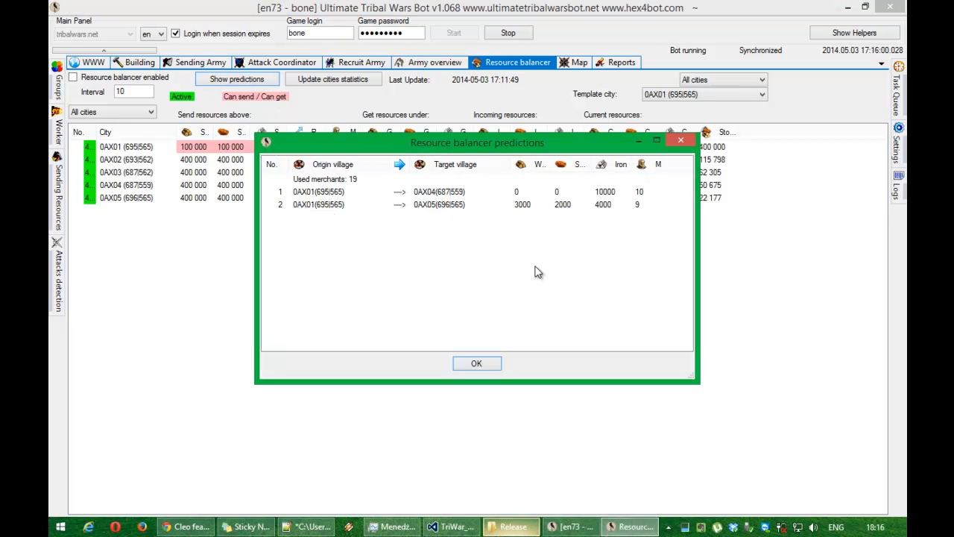
left_click(477, 364)
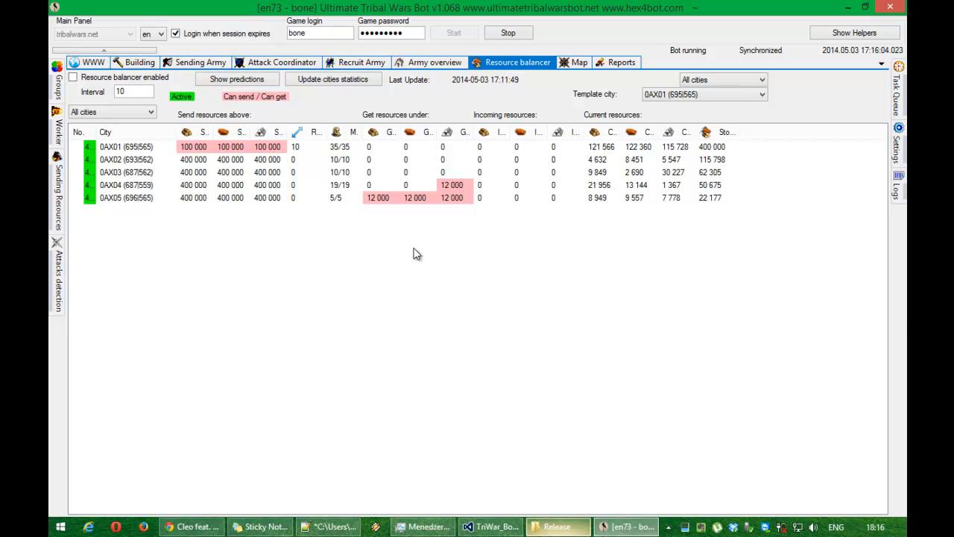
mouse_move(322, 186)
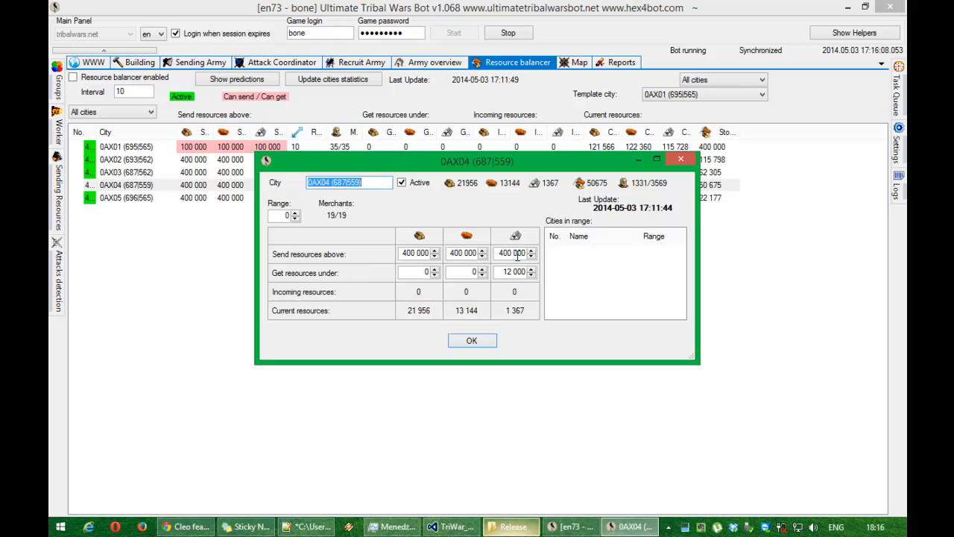
mouse_move(481, 253)
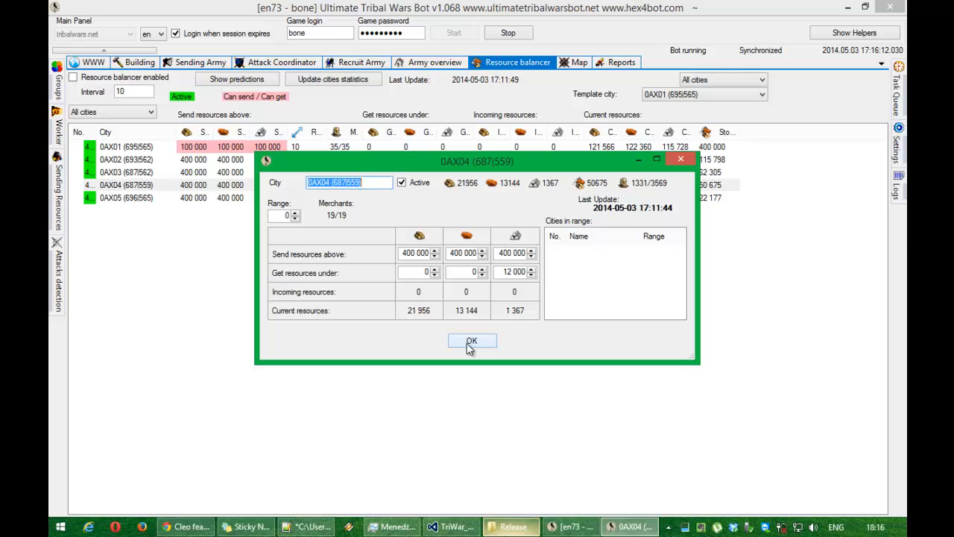
left_click(471, 340)
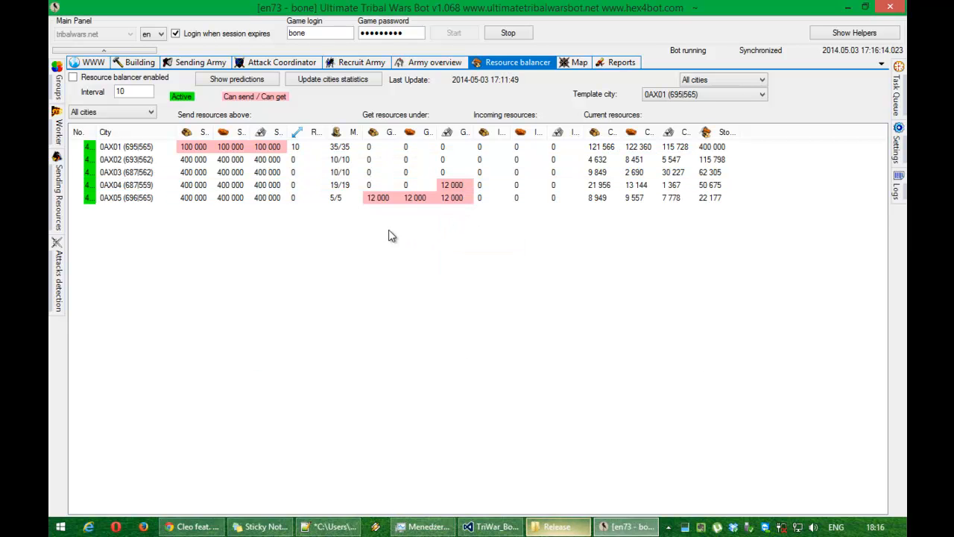
mouse_move(262, 152)
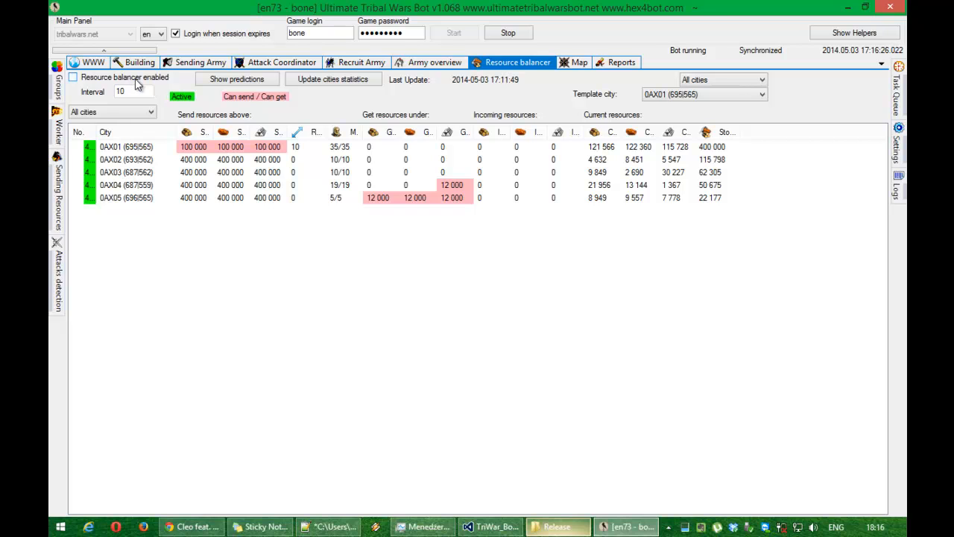
Enable the resource balancer so its task starts updating merchants and resources.
left_click(73, 78)
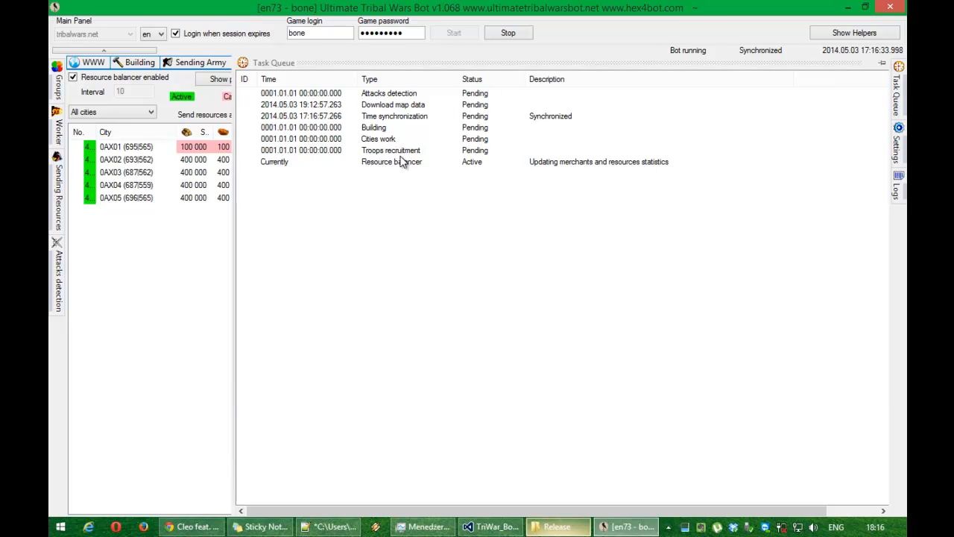
mouse_move(419, 166)
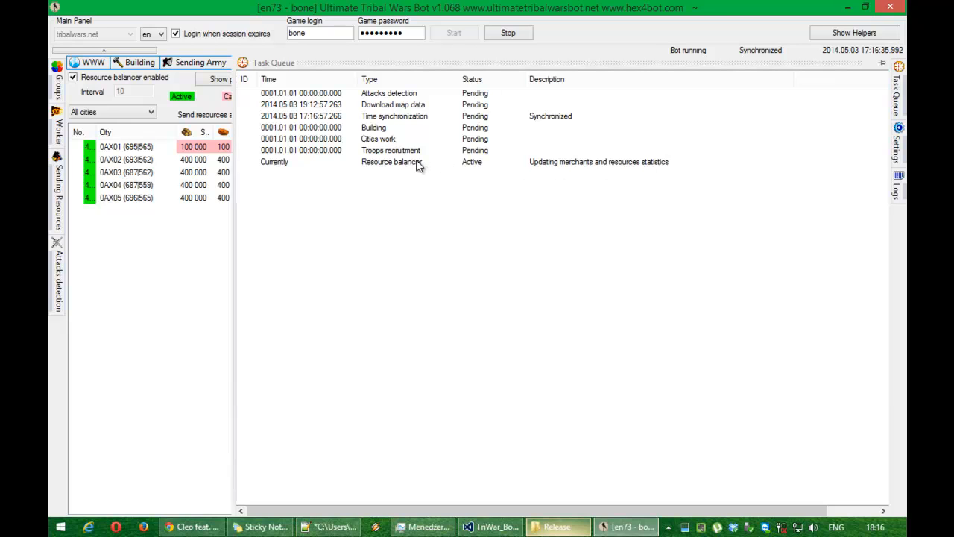
mouse_move(453, 170)
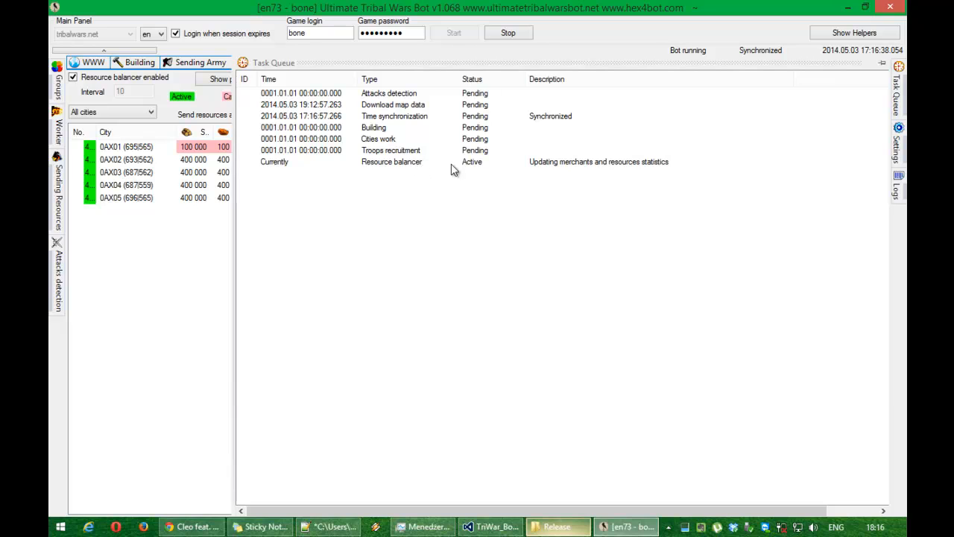
mouse_move(430, 163)
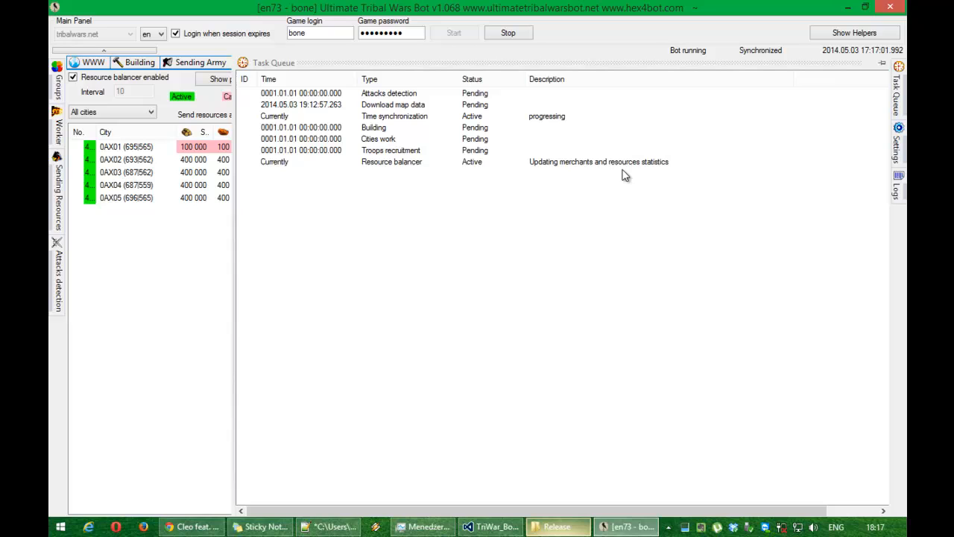
mouse_move(427, 164)
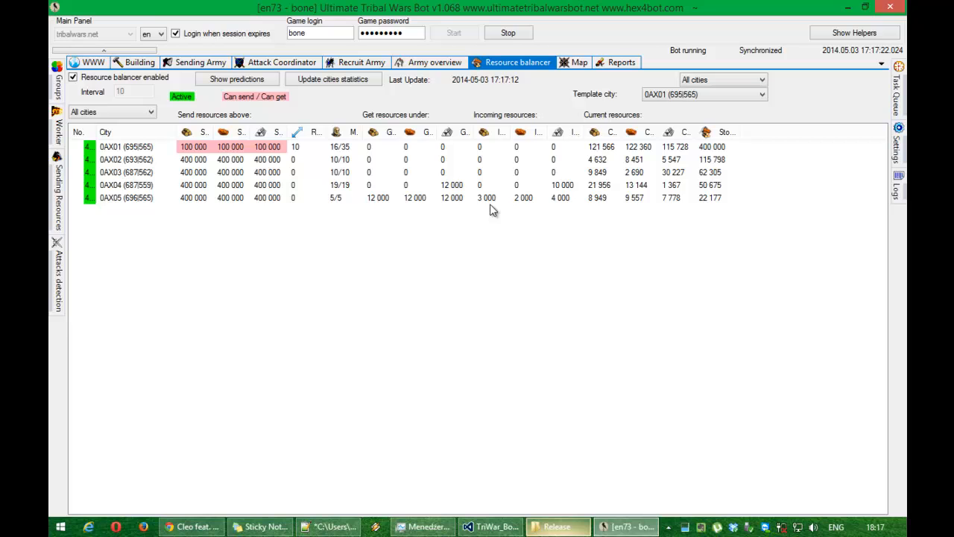
left_click(235, 79)
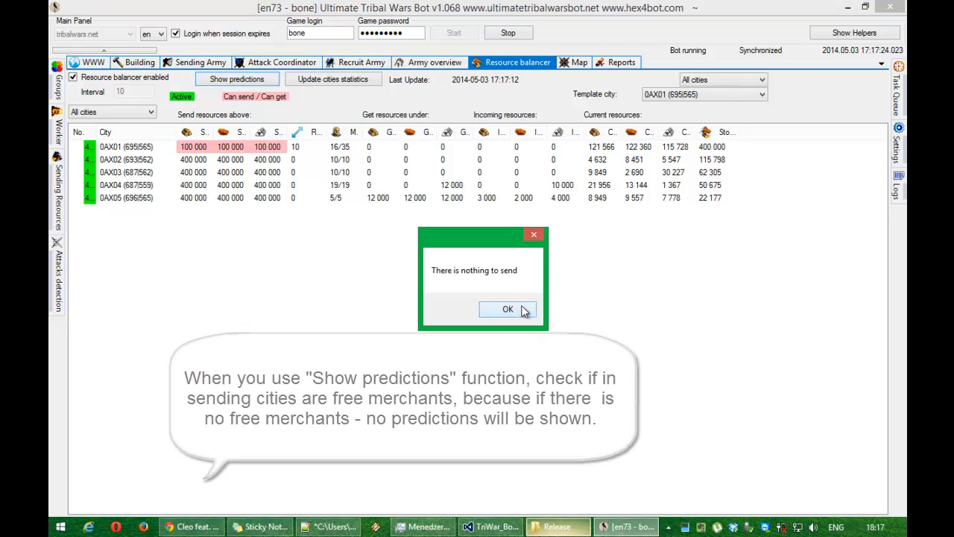
left_click(507, 308)
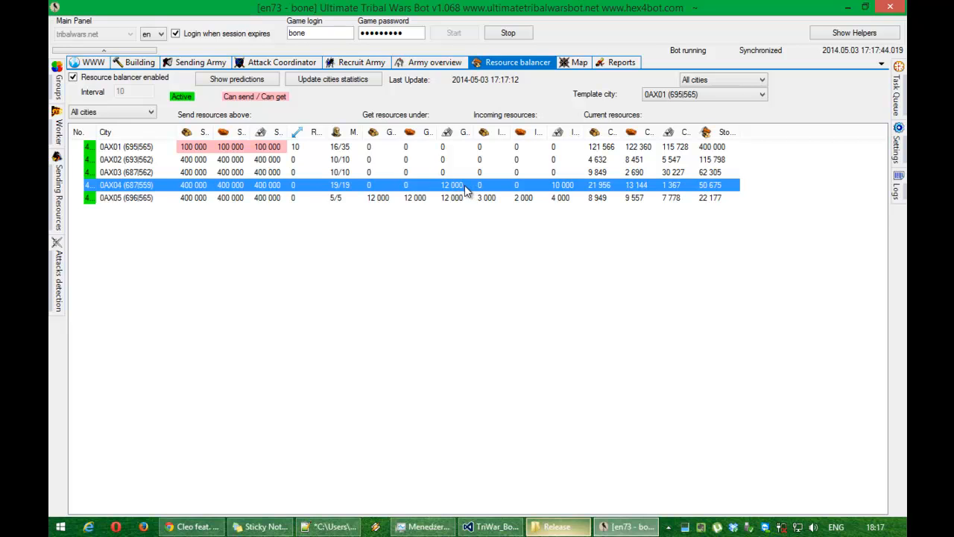
Set 0AX04's iron get-under threshold to 13000 and preview 0AX01 sending it 1000 iron.
double_click(126, 185)
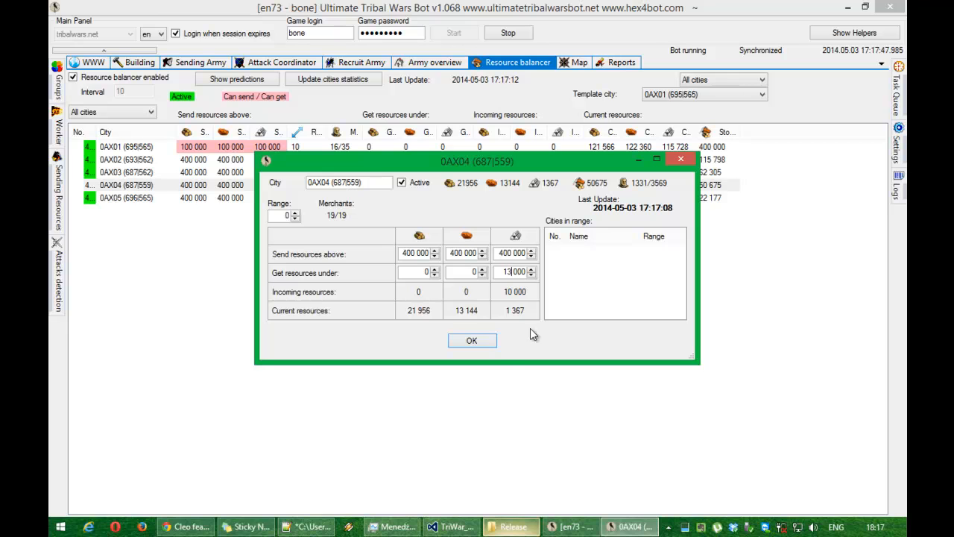
left_click(471, 340)
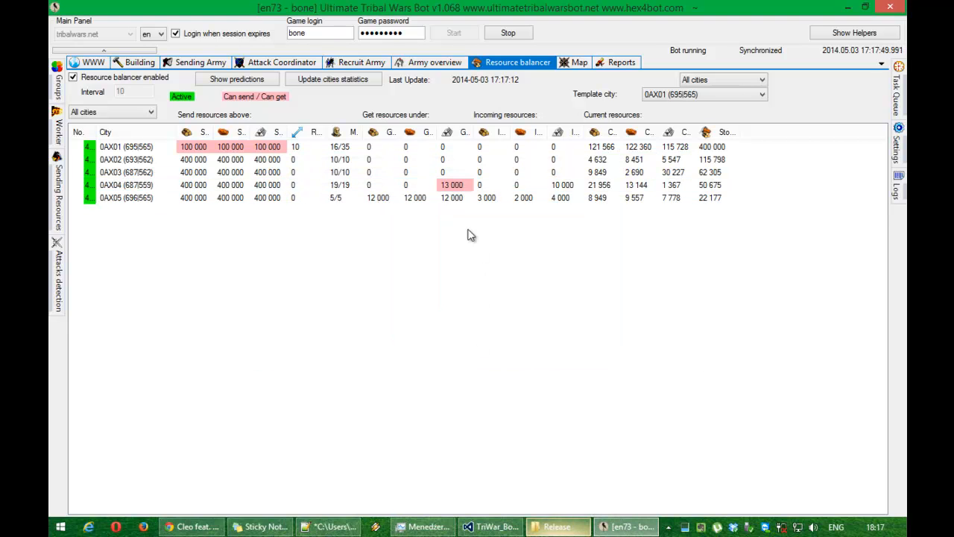
left_click(235, 79)
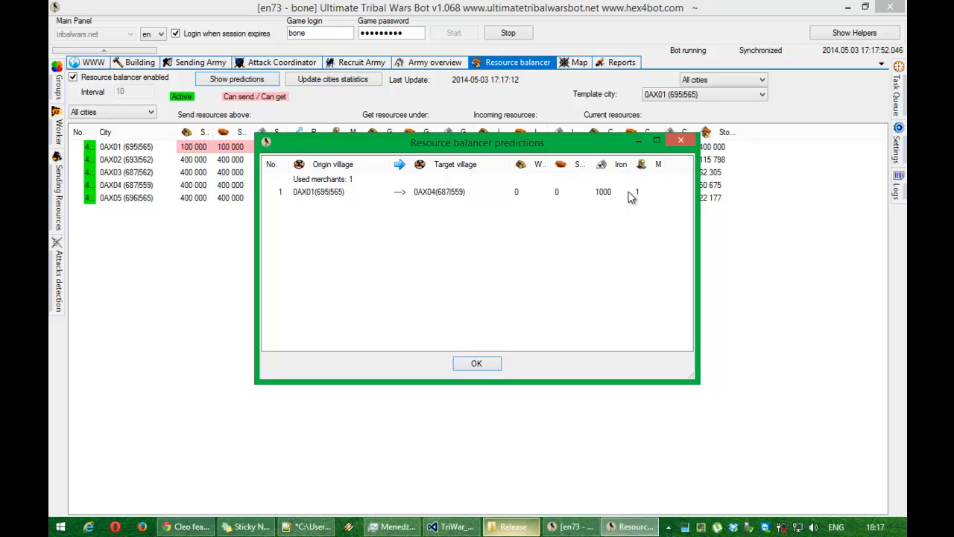
left_click(477, 364)
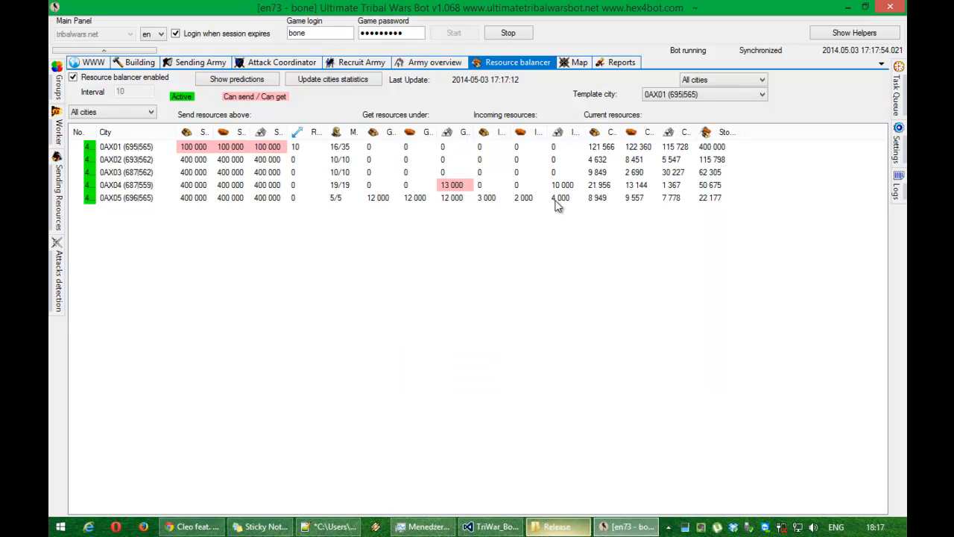
Glance at the army recruitment overview and return to the resource balancer table.
left_click(361, 63)
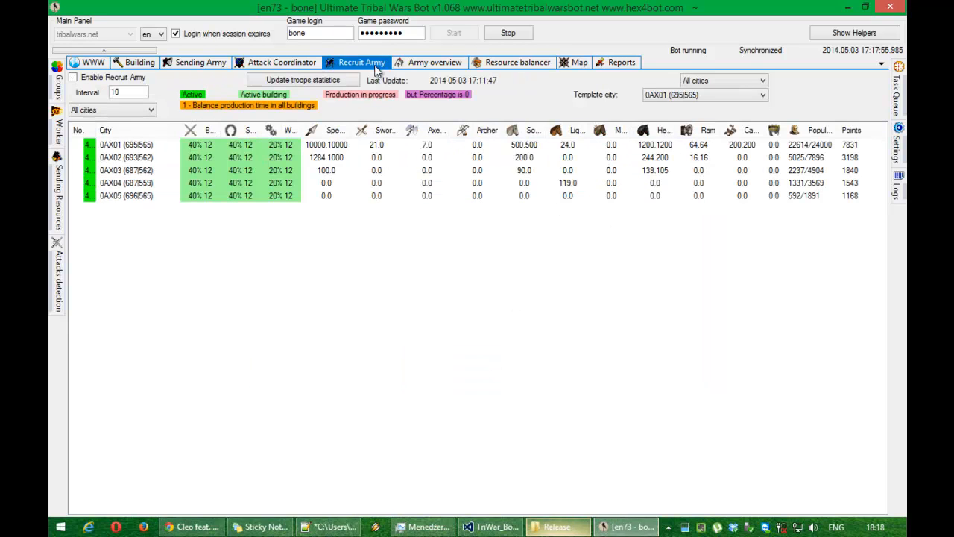
left_click(517, 63)
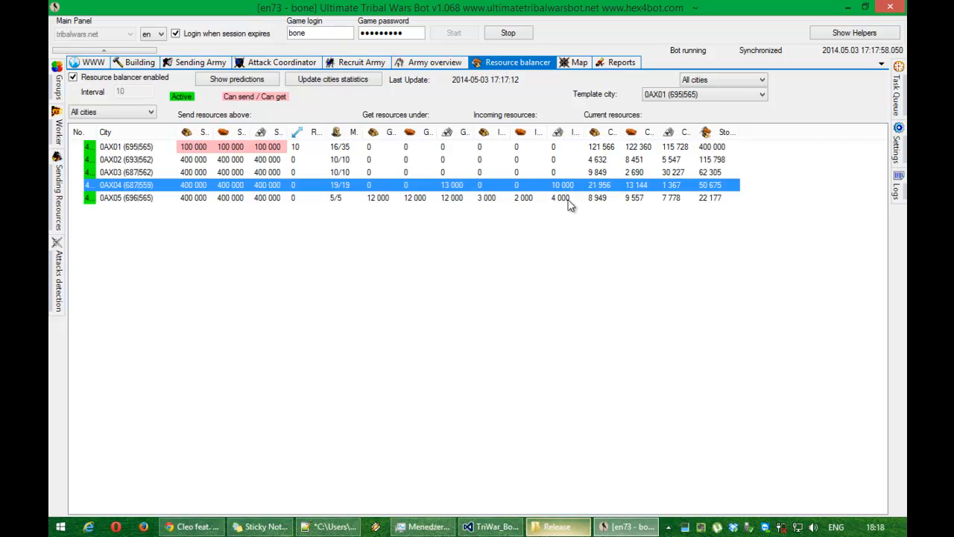
mouse_move(678, 185)
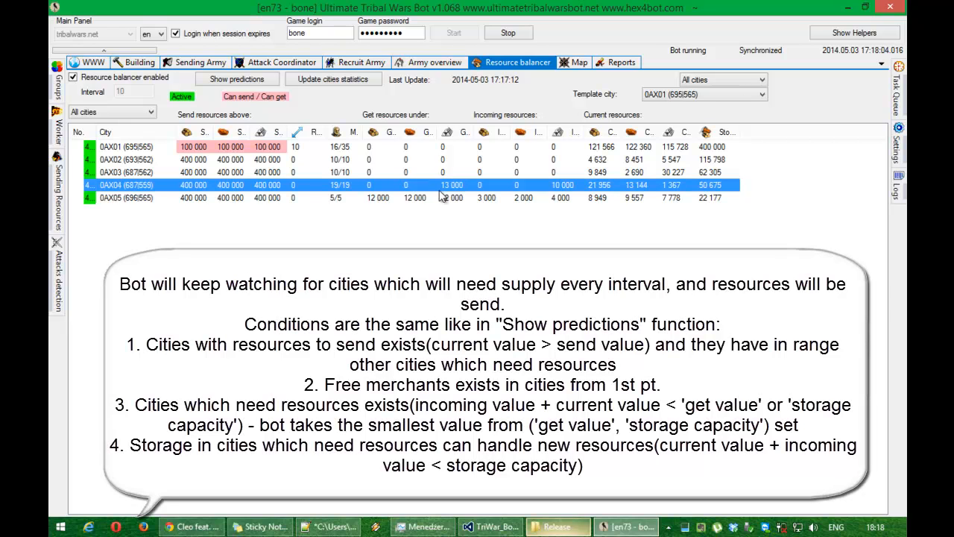
mouse_move(465, 205)
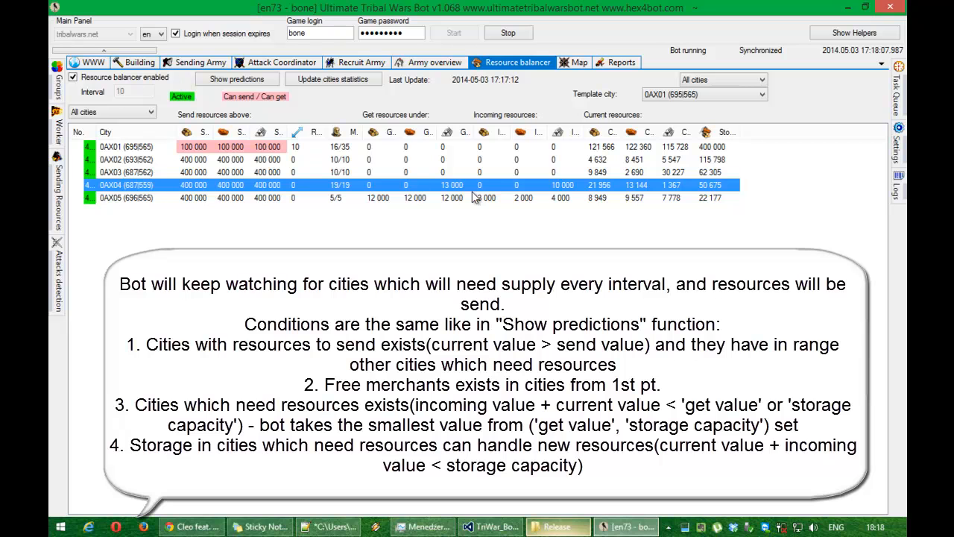
left_click(462, 197)
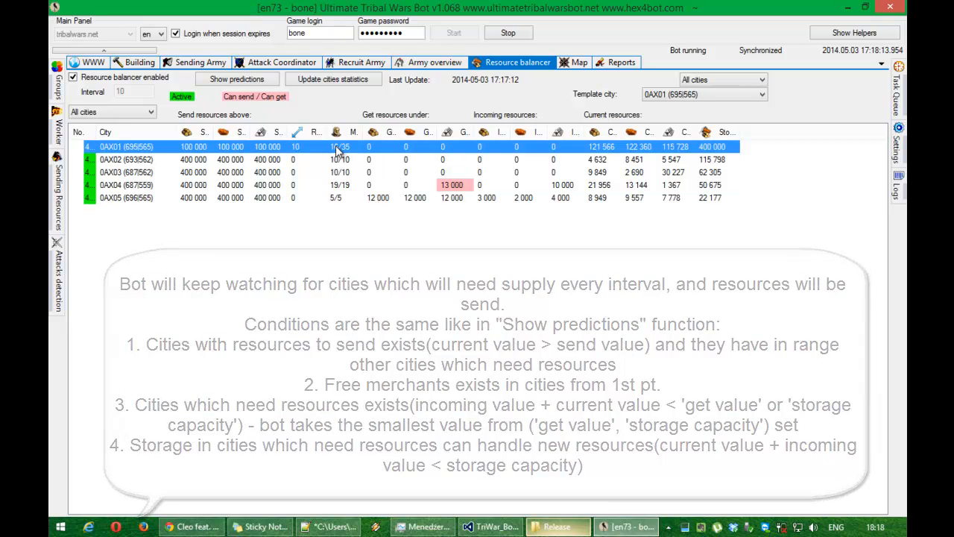
double_click(125, 146)
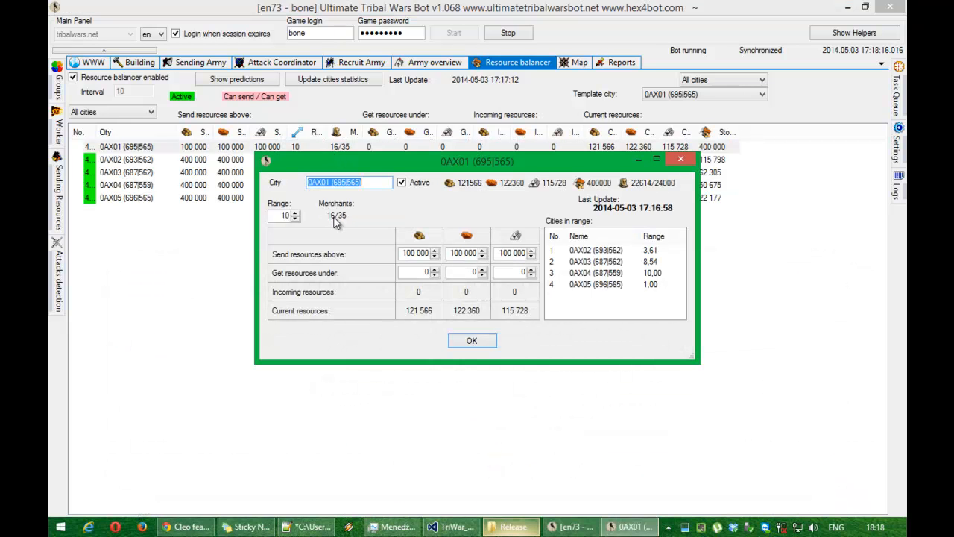
left_click(472, 339)
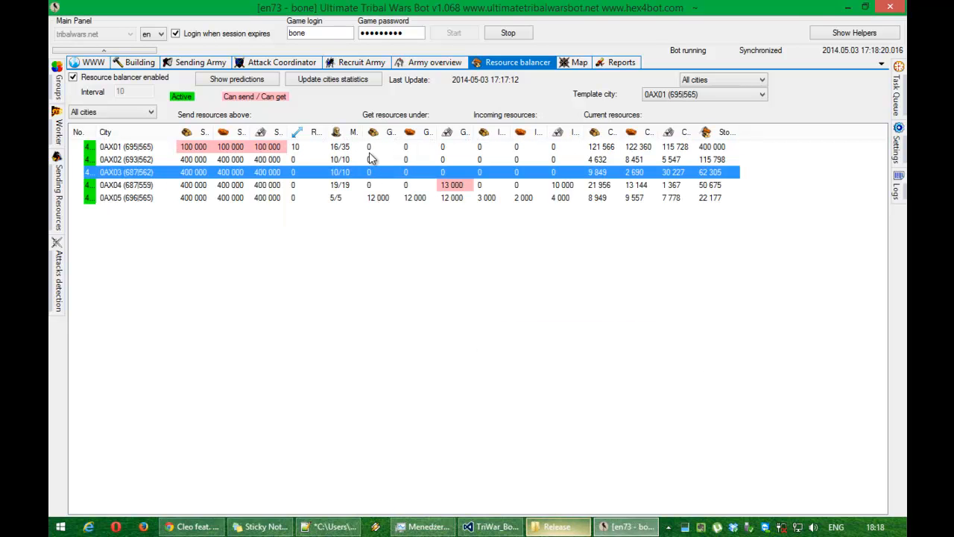
mouse_move(358, 147)
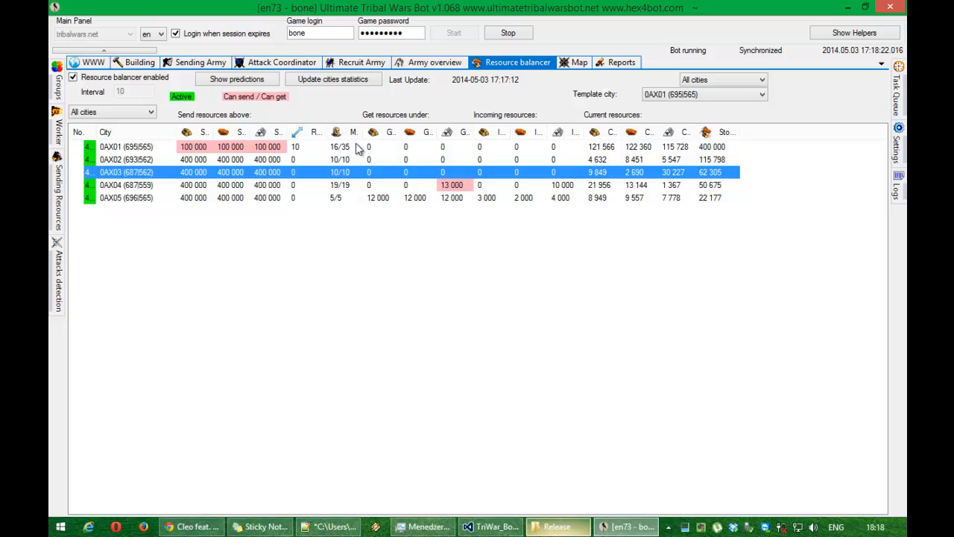
mouse_move(420, 186)
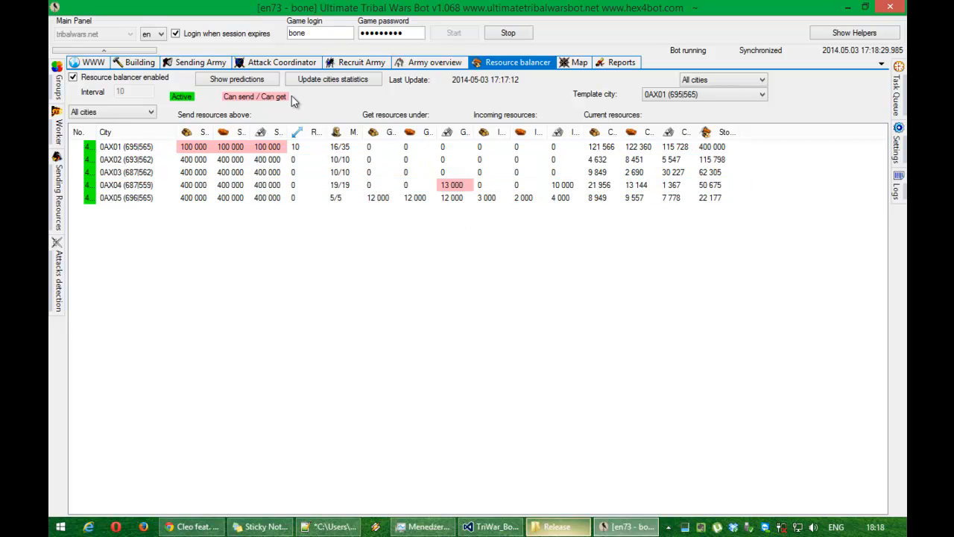
Preview the planned transfers, then set 0AX05's get-resources thresholds to 15000 each.
left_click(235, 79)
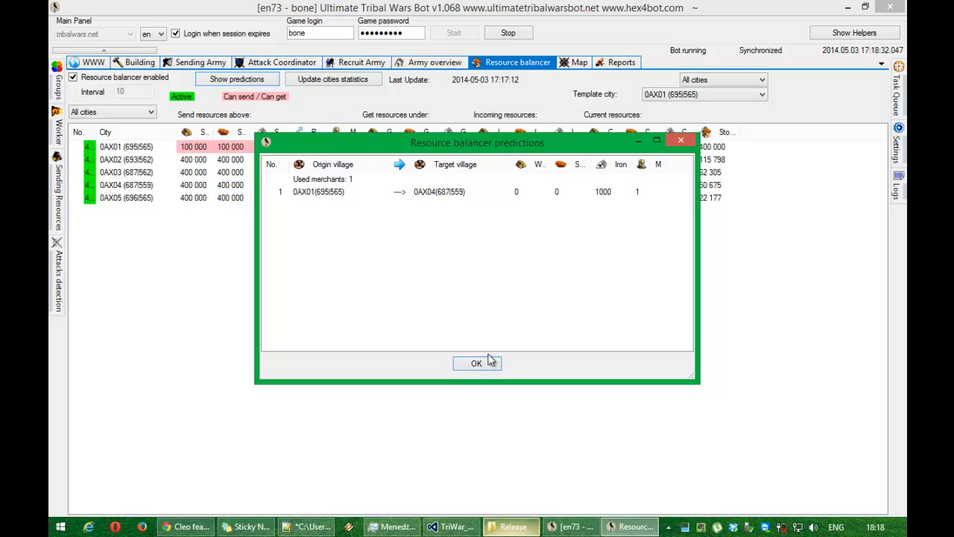
left_click(477, 364)
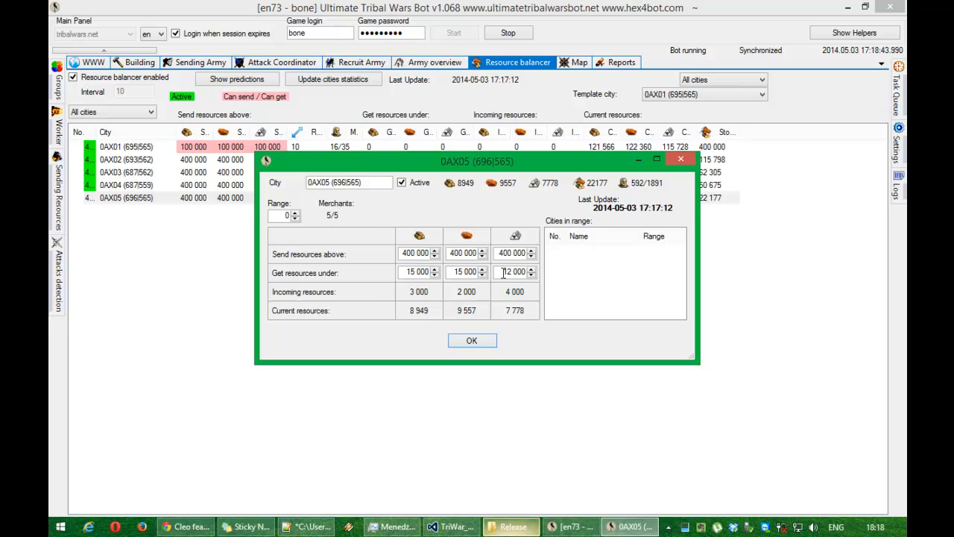
left_click(471, 340)
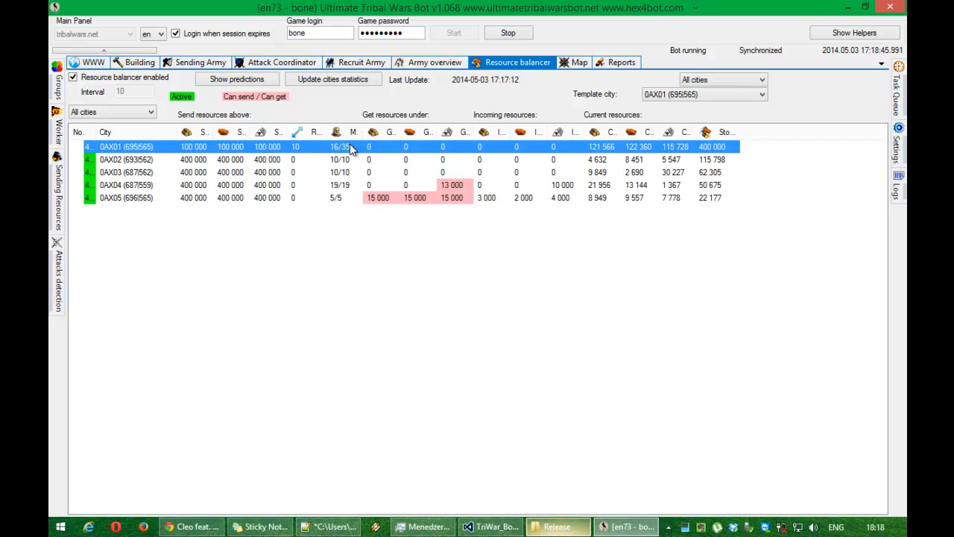
mouse_move(629, 155)
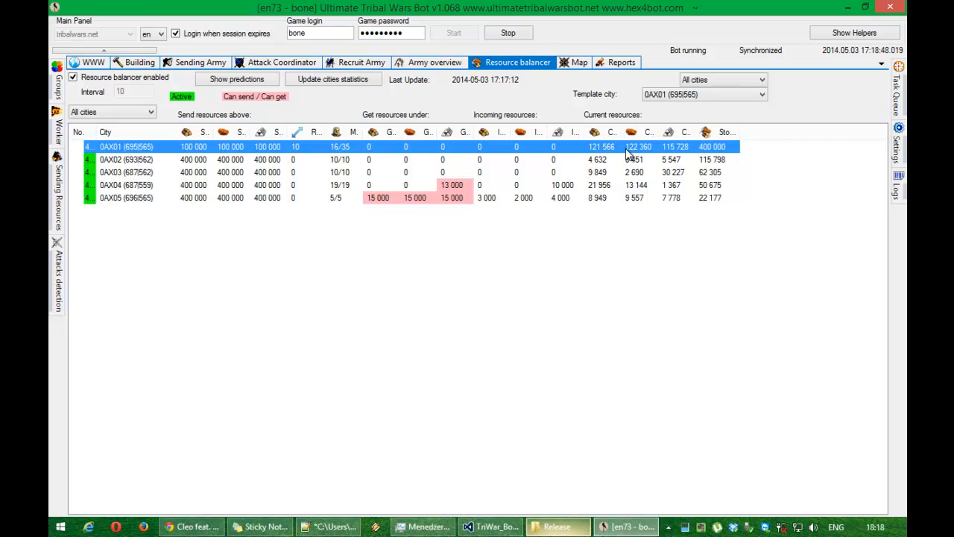
Review 0AX01's settings unchanged and set 0AX04's get-resources thresholds to 15000 each.
double_click(125, 146)
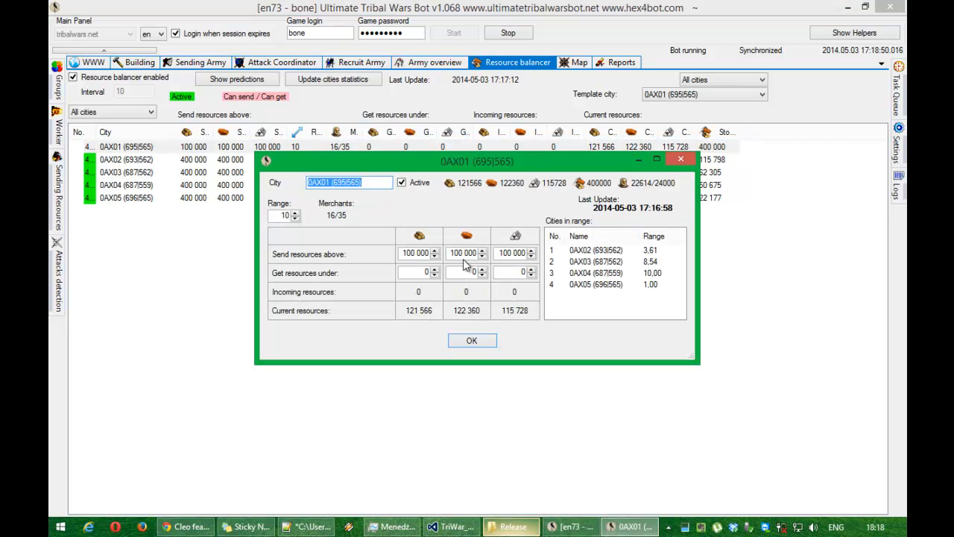
mouse_move(516, 290)
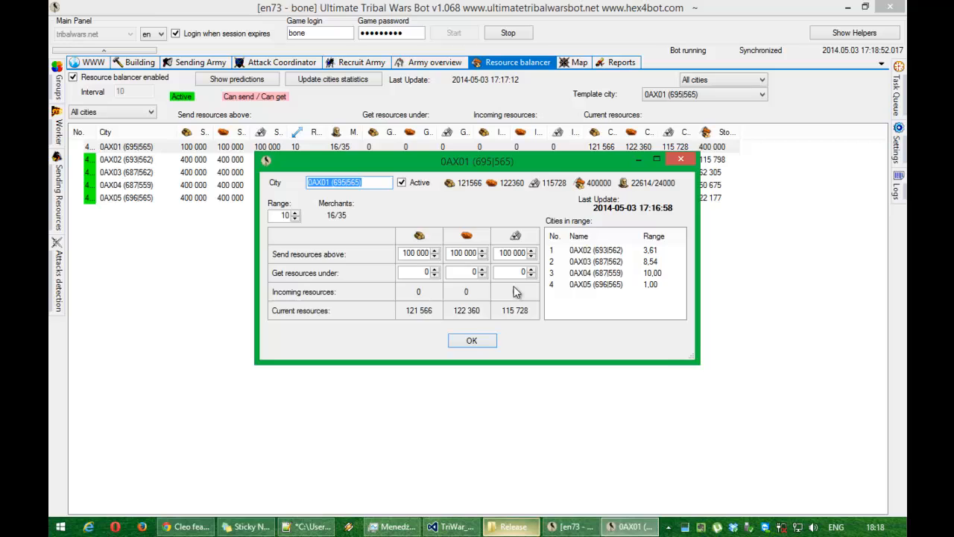
left_click(471, 340)
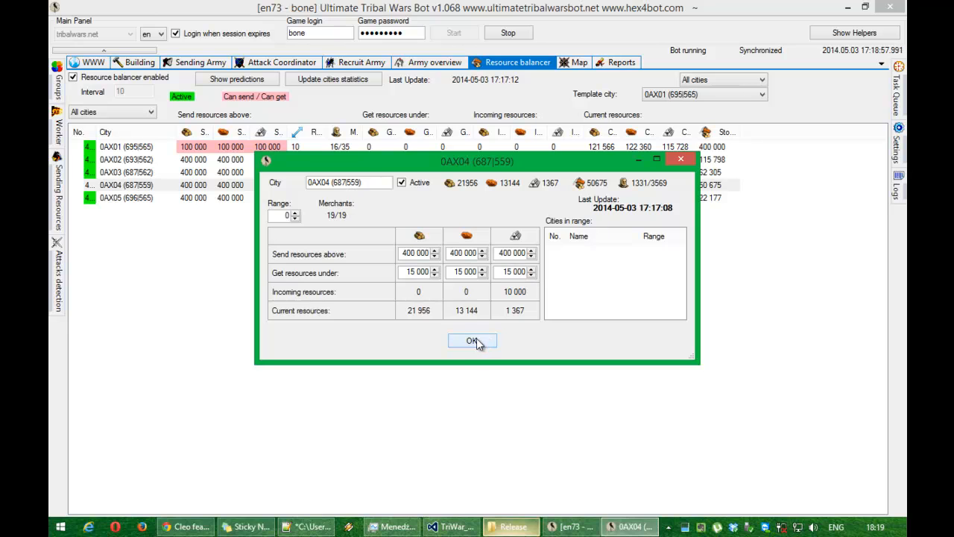
left_click(471, 340)
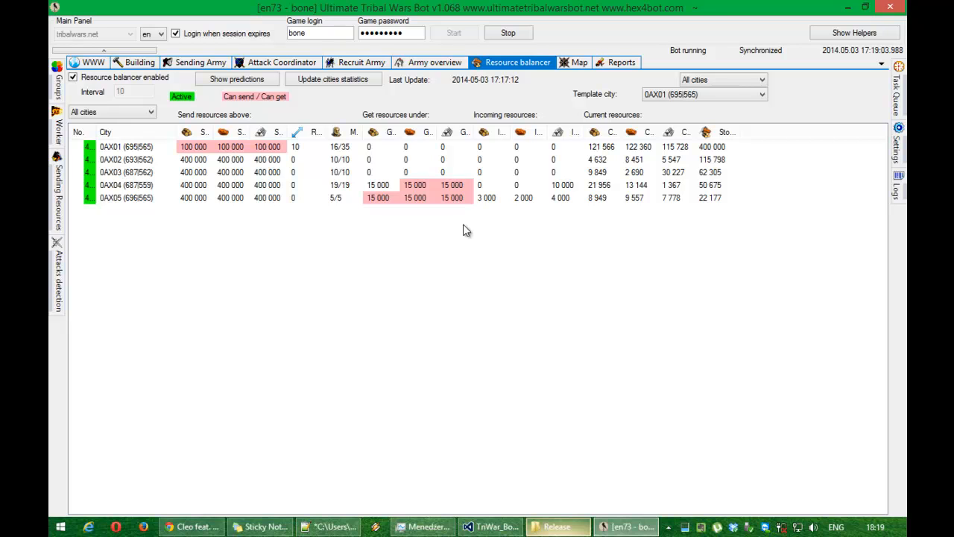
mouse_move(490, 242)
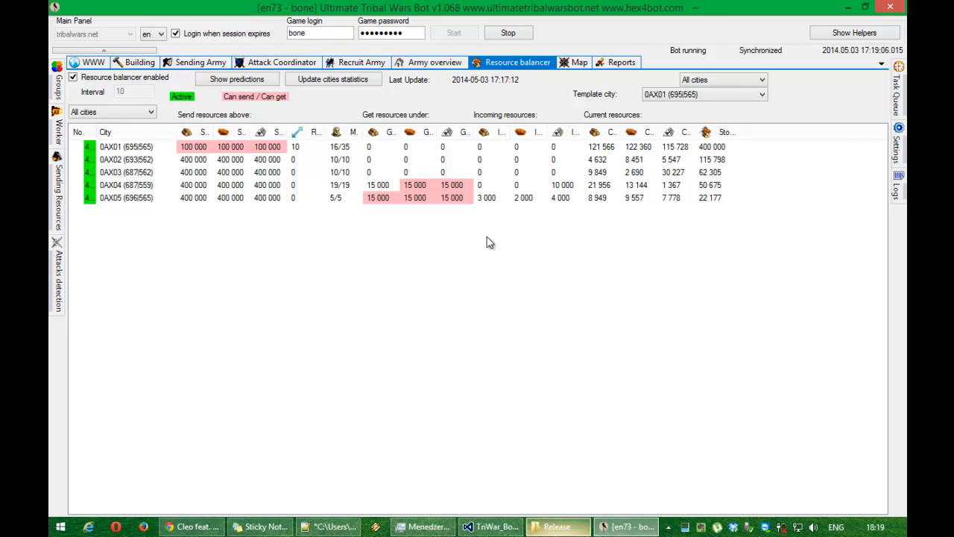